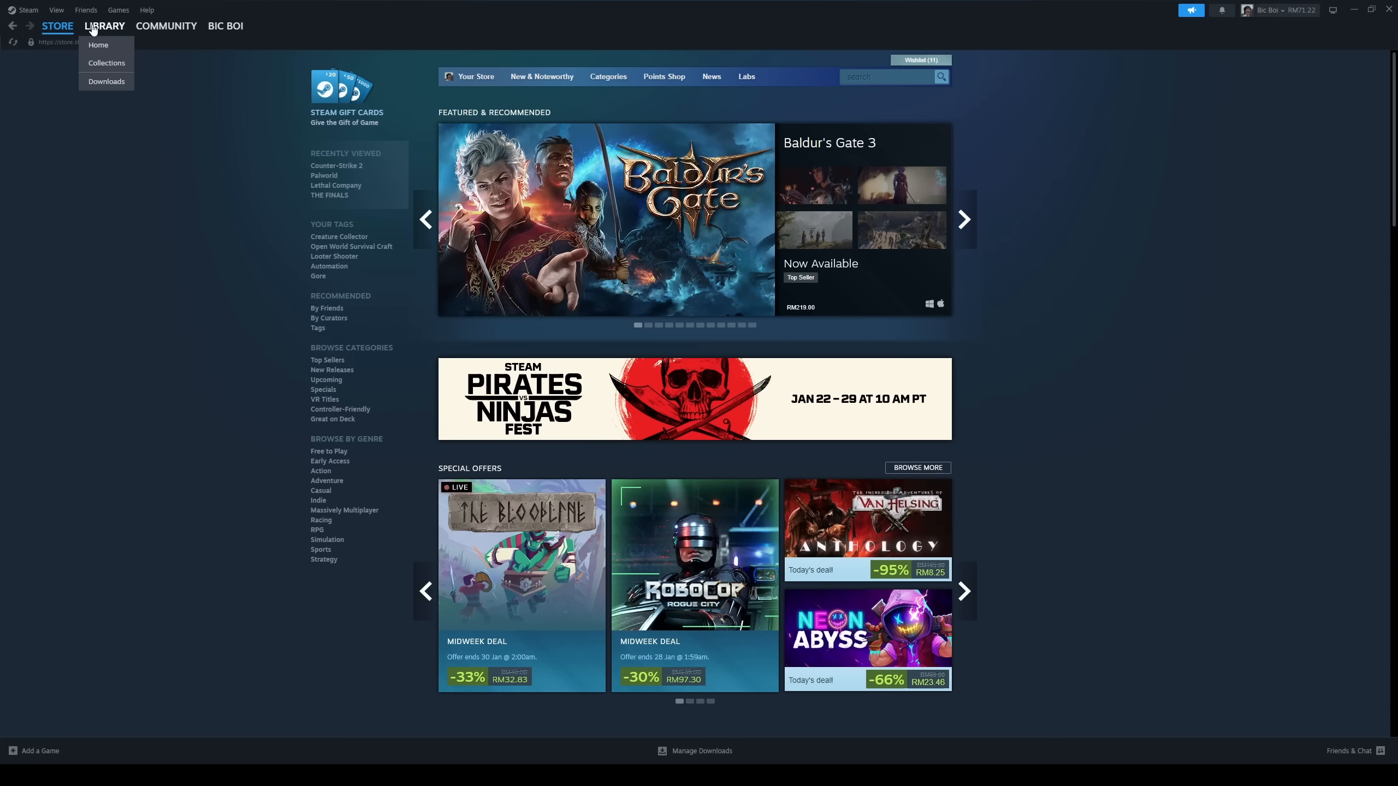
Find Palworld Dedicated Server in the full library via search 'pal' and install it on E:.
left_click(97, 44)
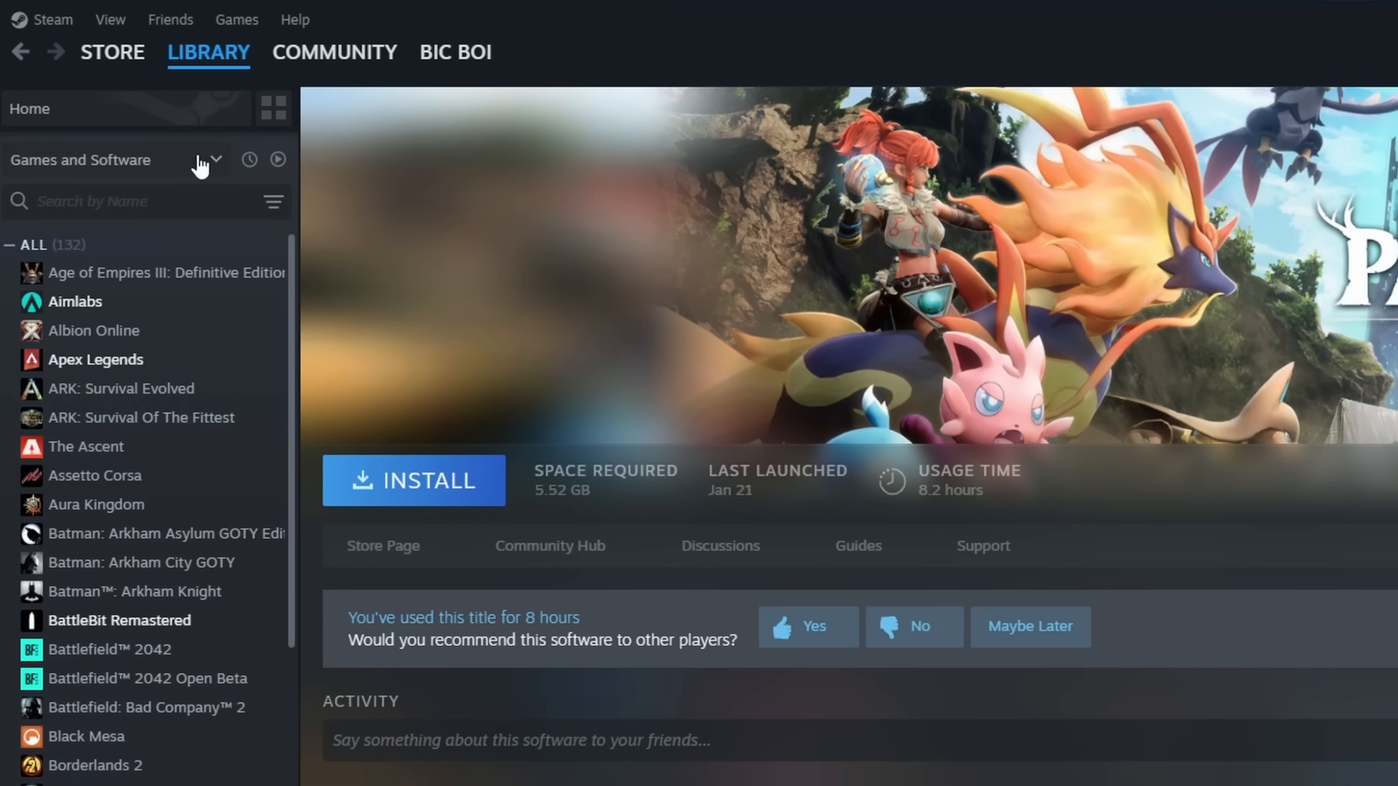
left_click(214, 161)
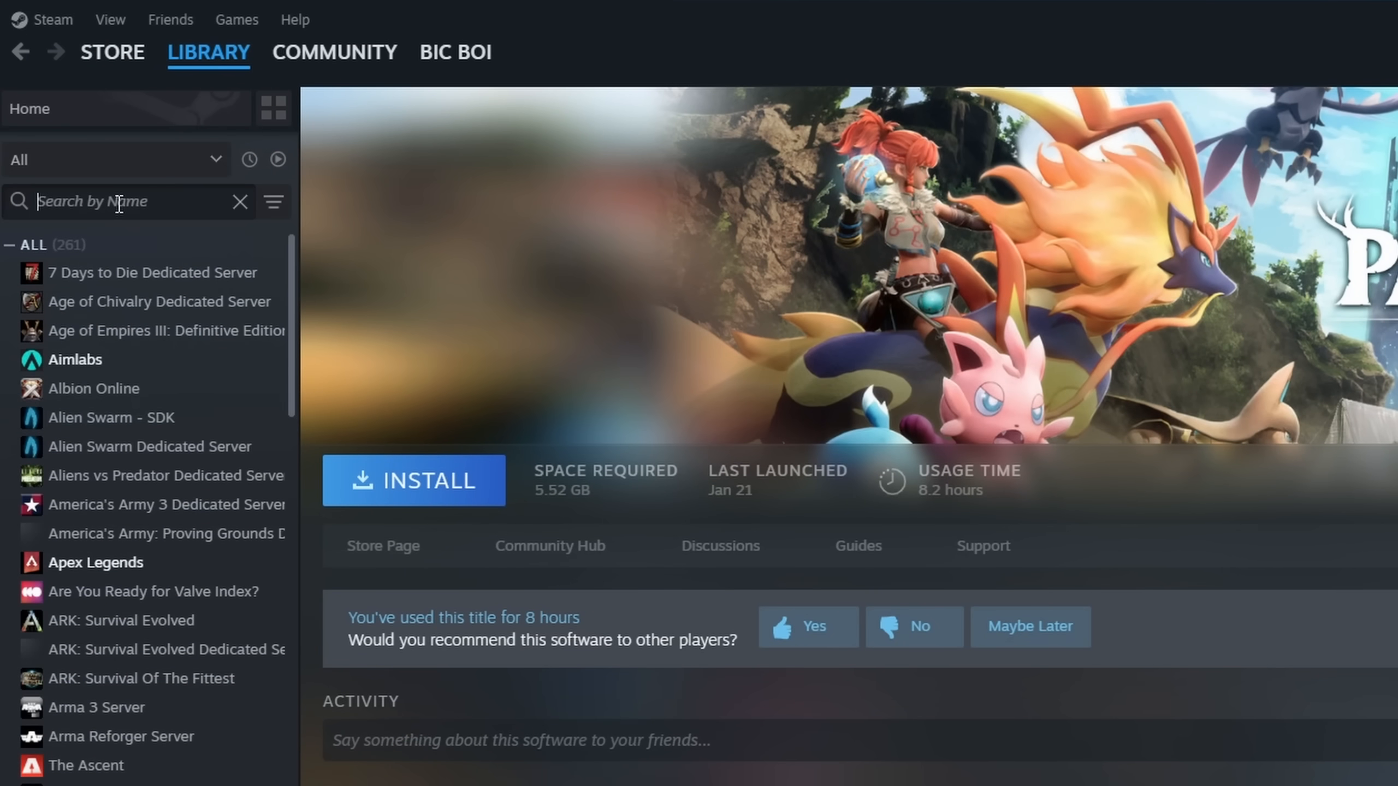
type("pal")
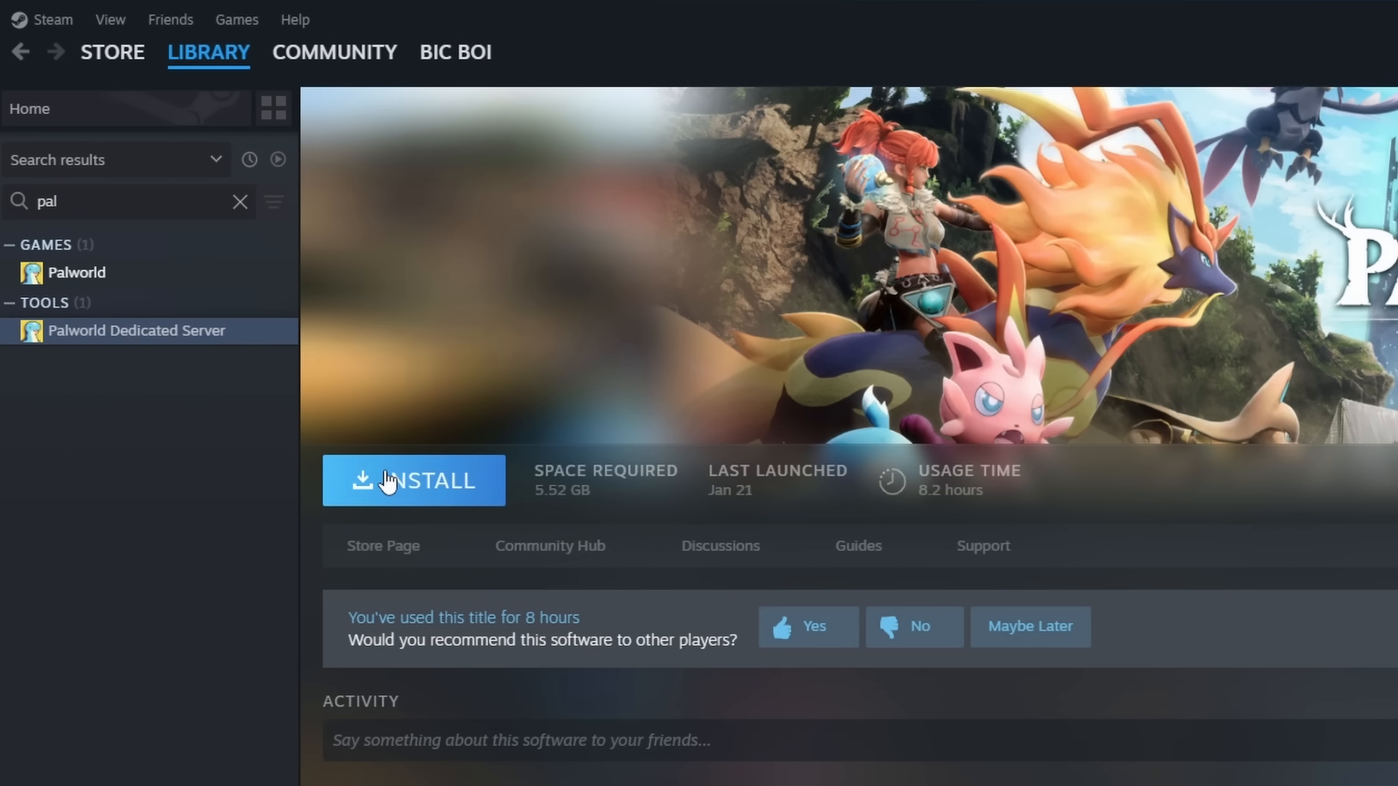
left_click(414, 480)
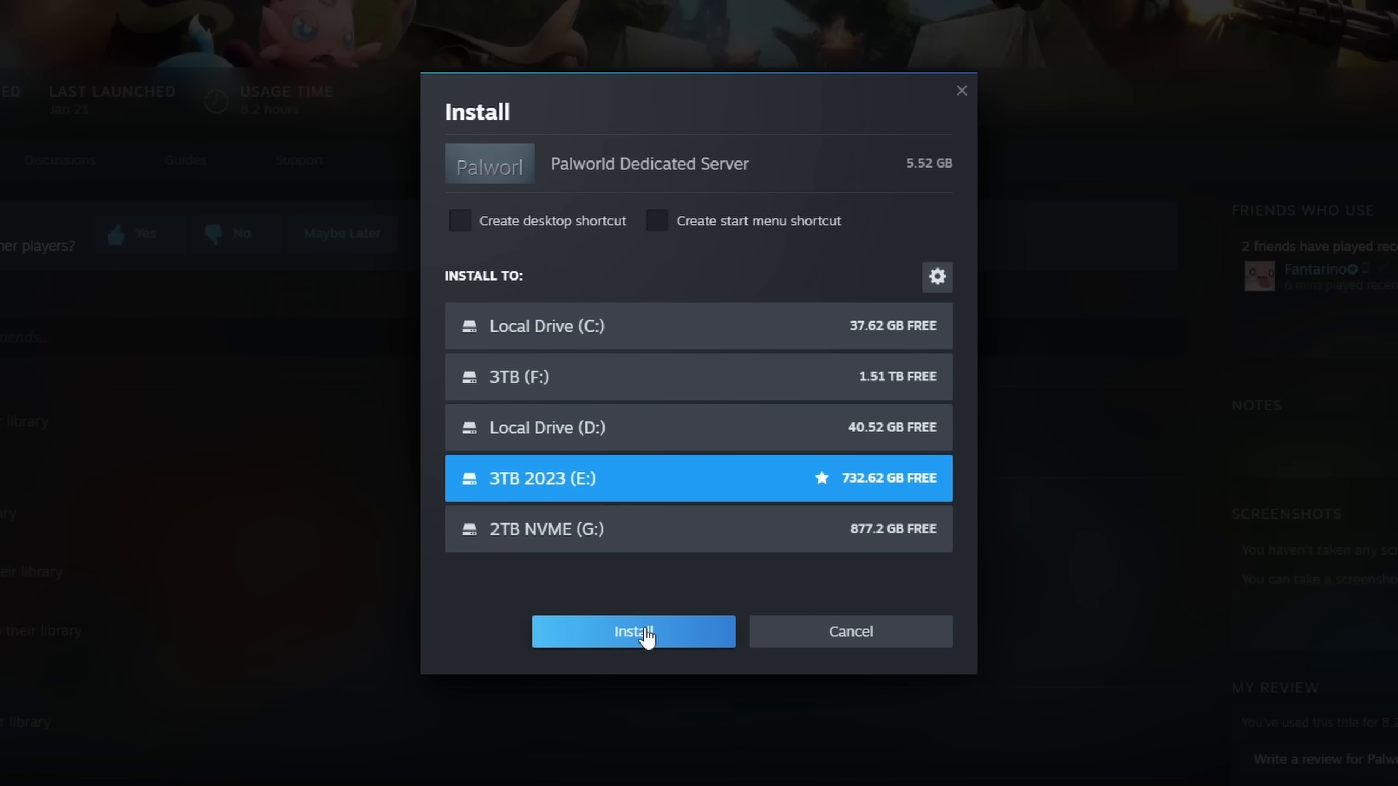
left_click(633, 632)
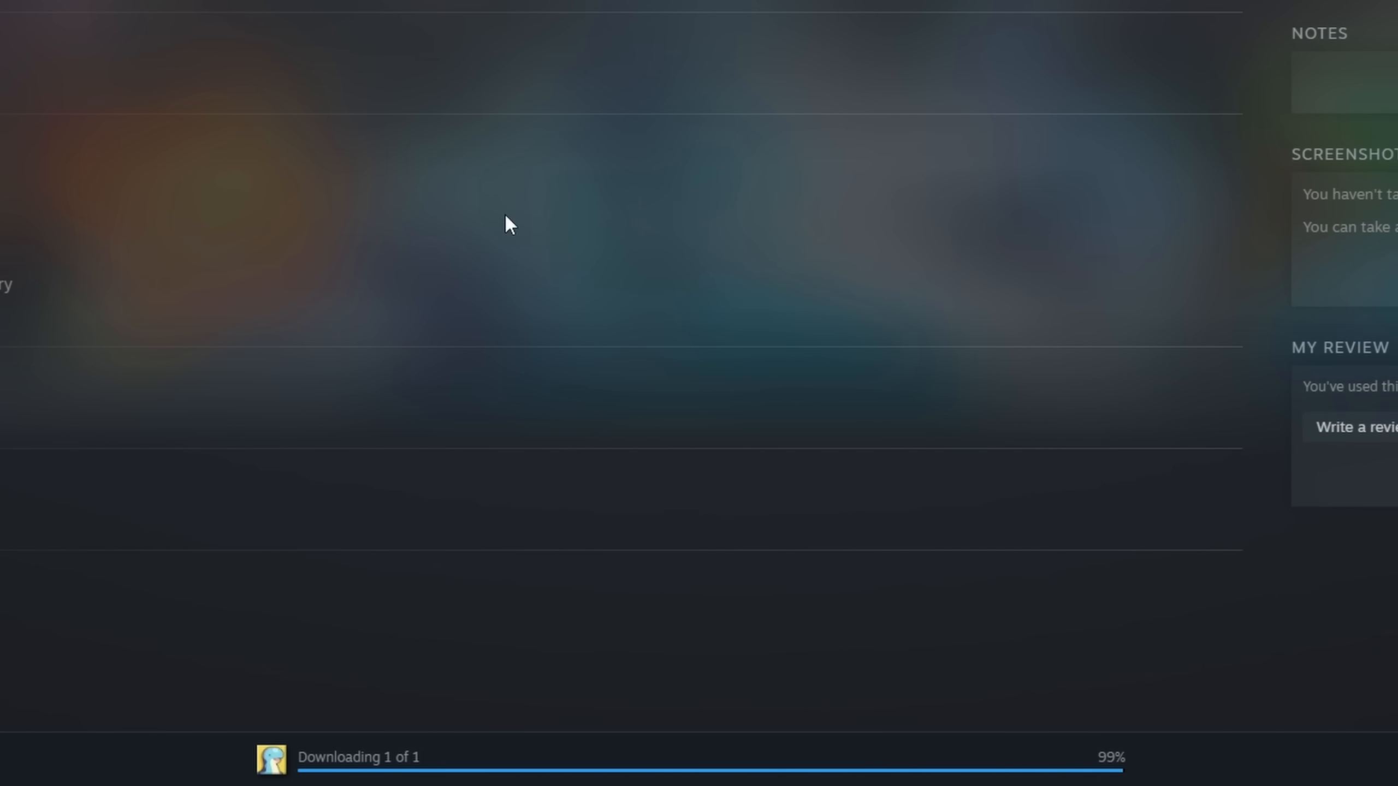
Launch the dedicated server once with the default option and close its console.
left_click(140, 279)
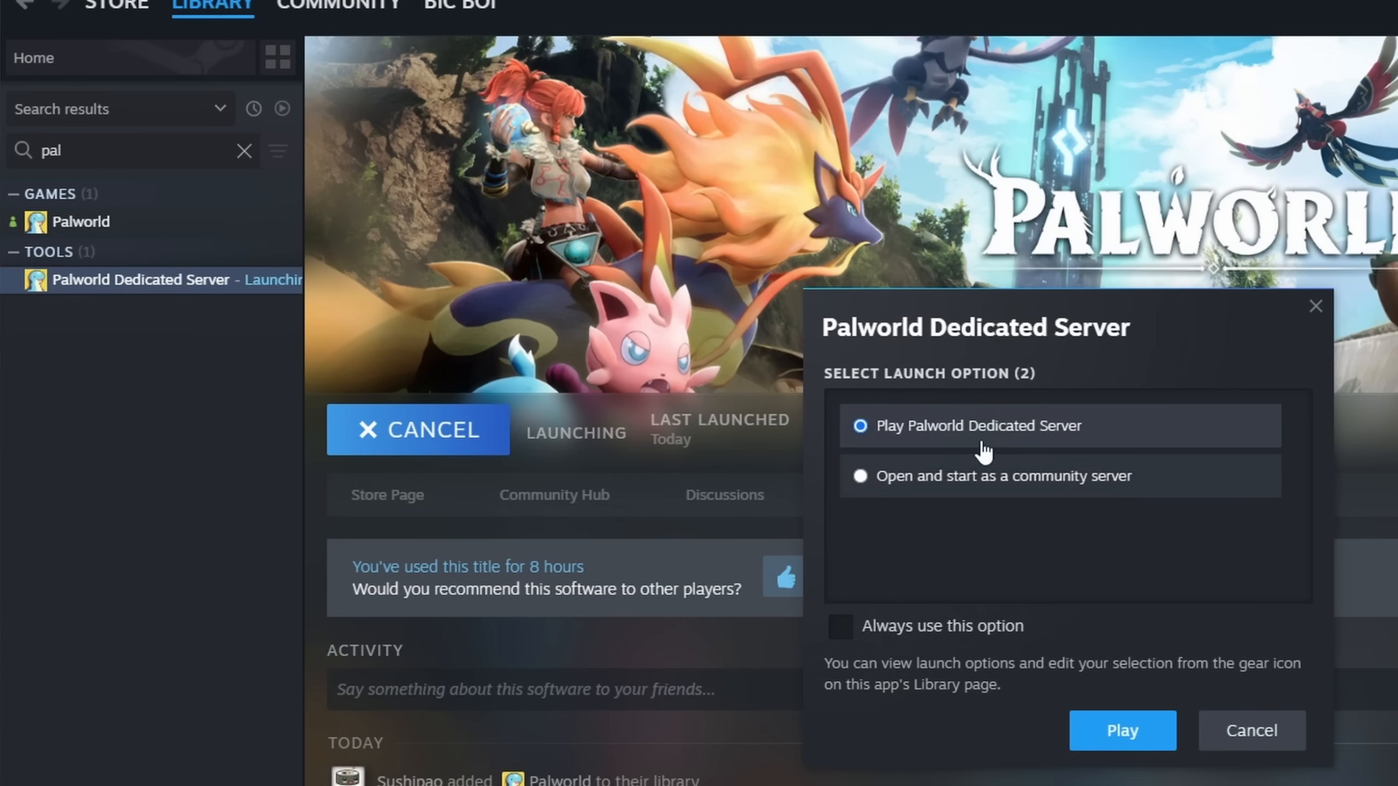
left_click(1121, 731)
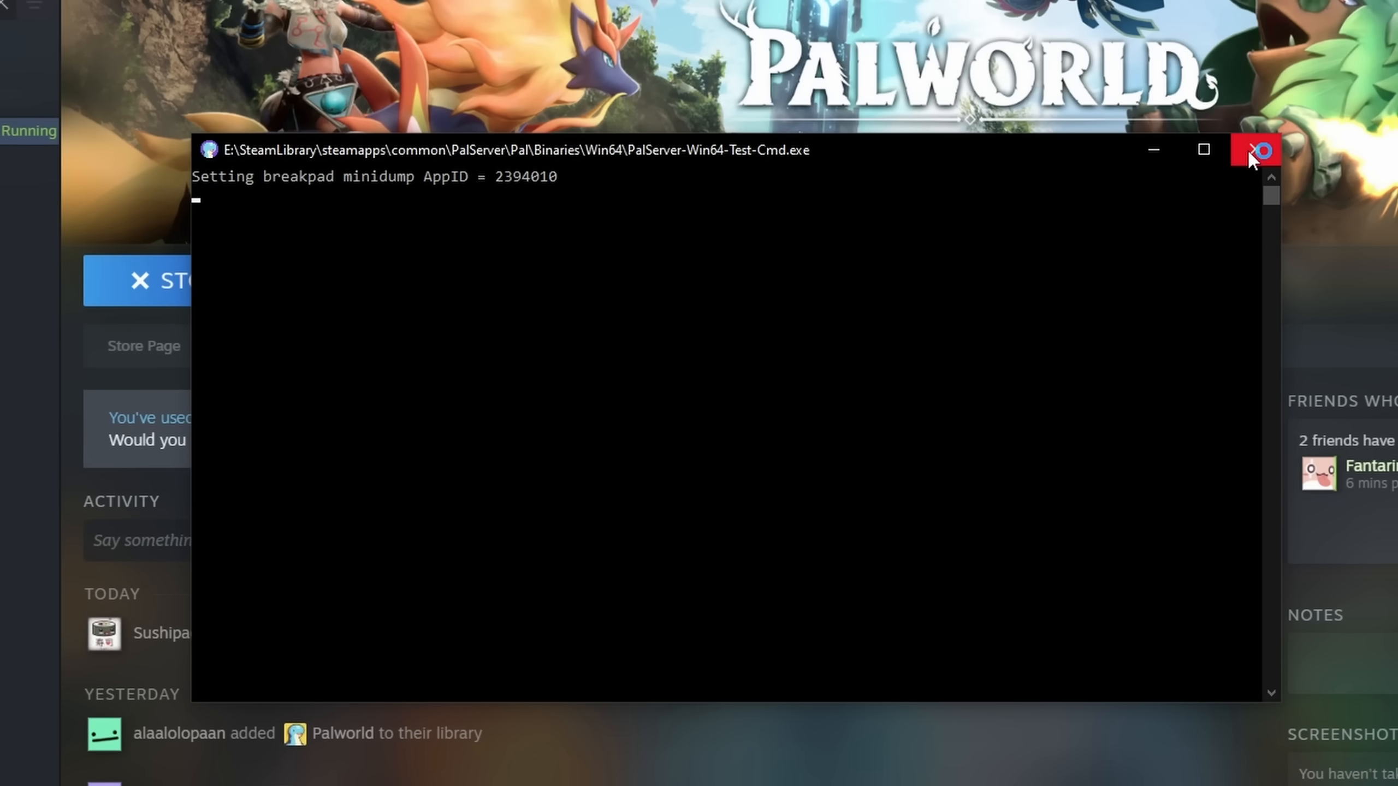
left_click(1256, 150)
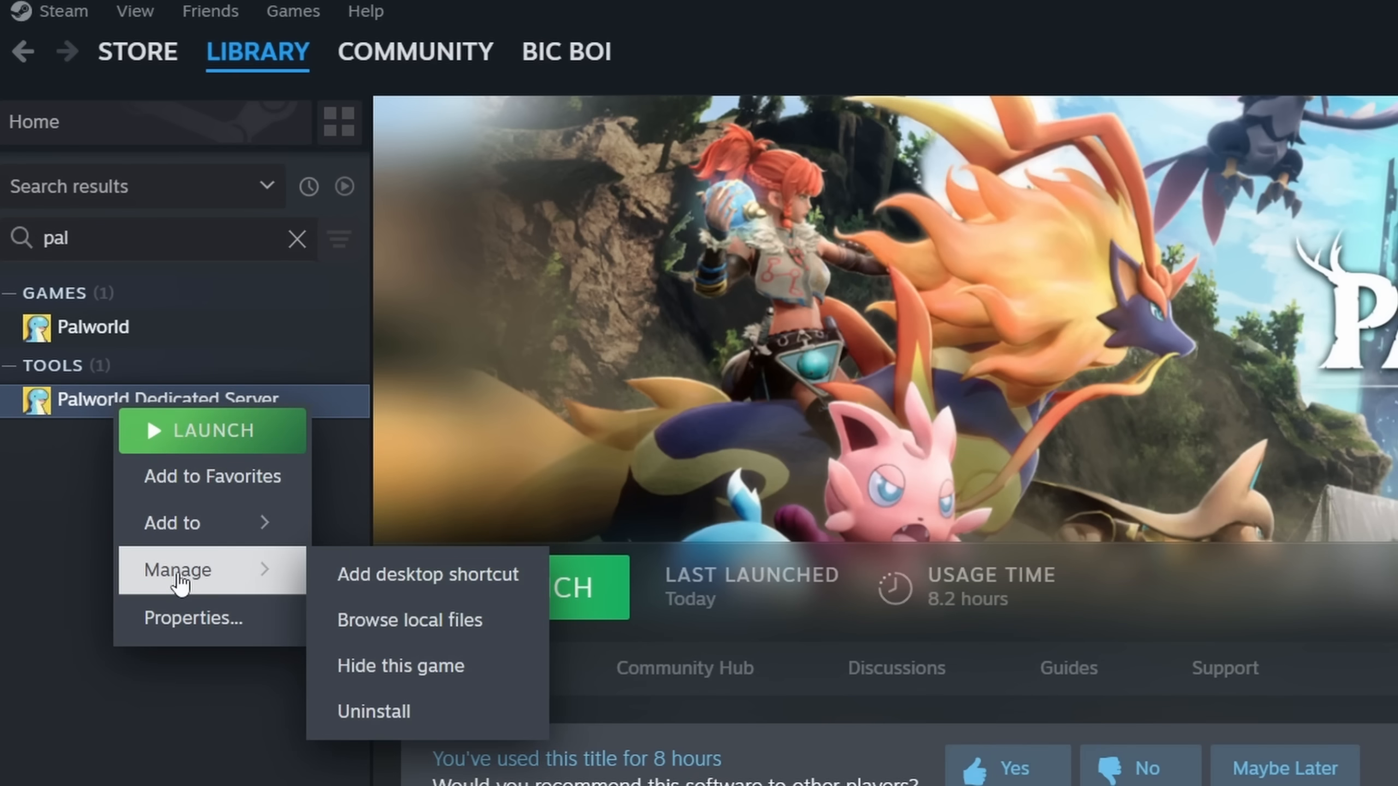
Browse the server's local files, preview DefaultPalWorldSettings.ini, and go into Pal and Config.
left_click(410, 619)
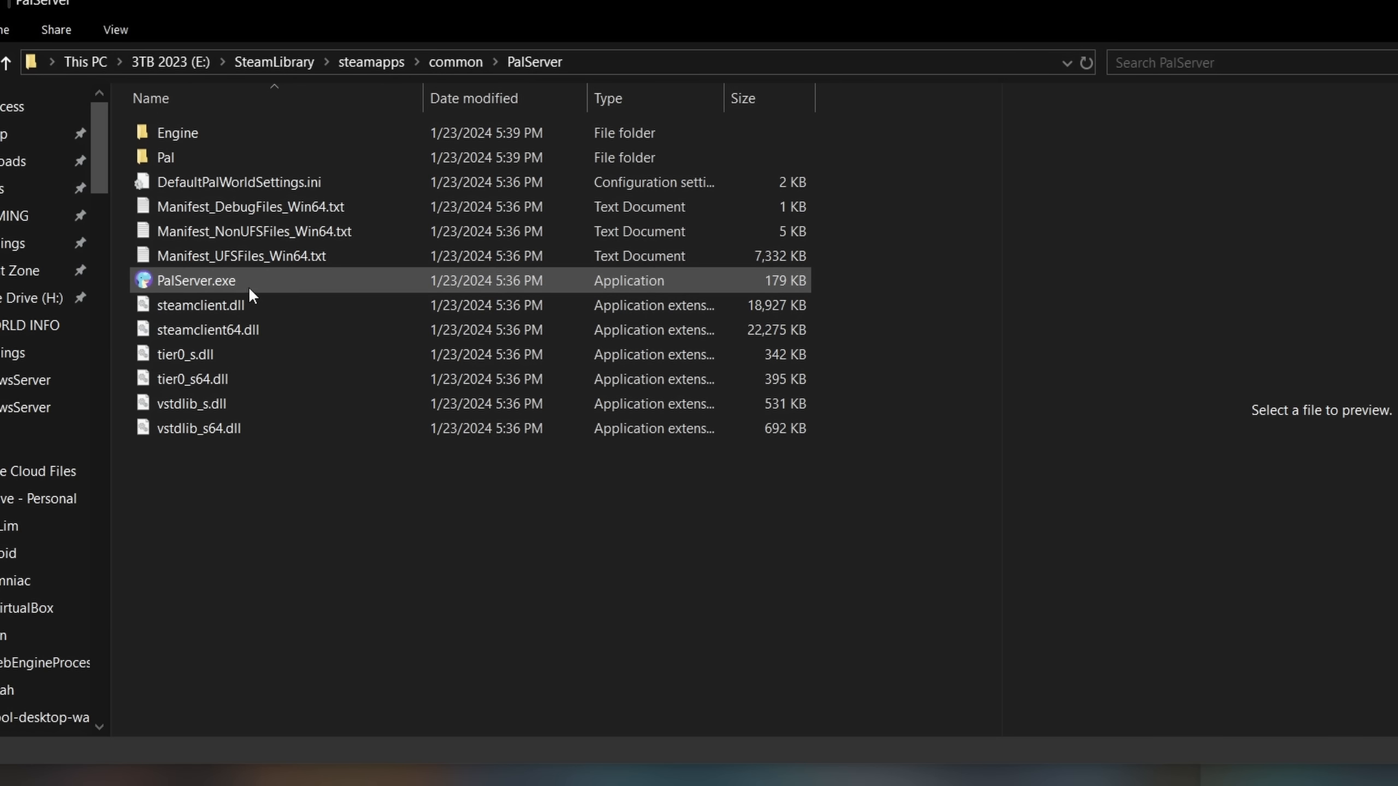
mouse_move(236, 183)
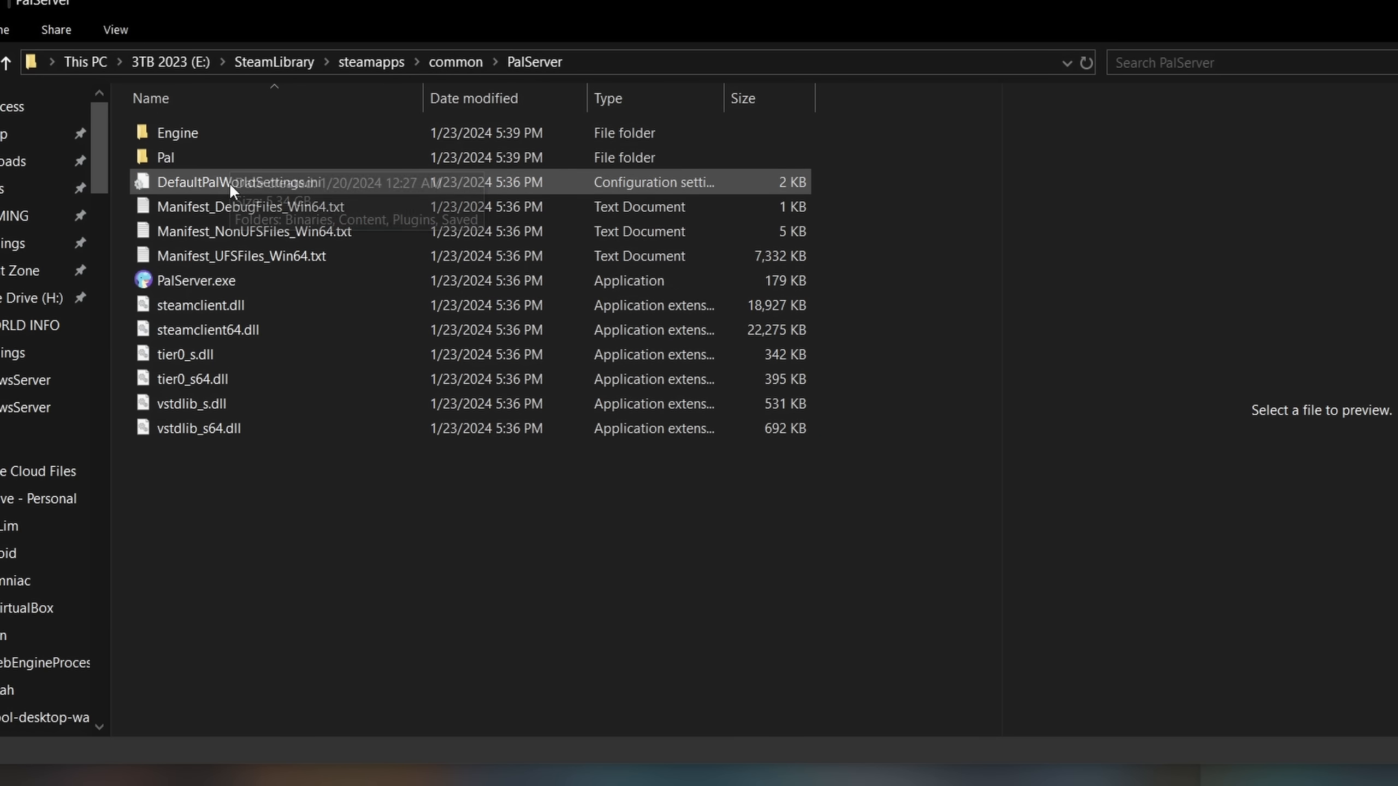
double_click(236, 182)
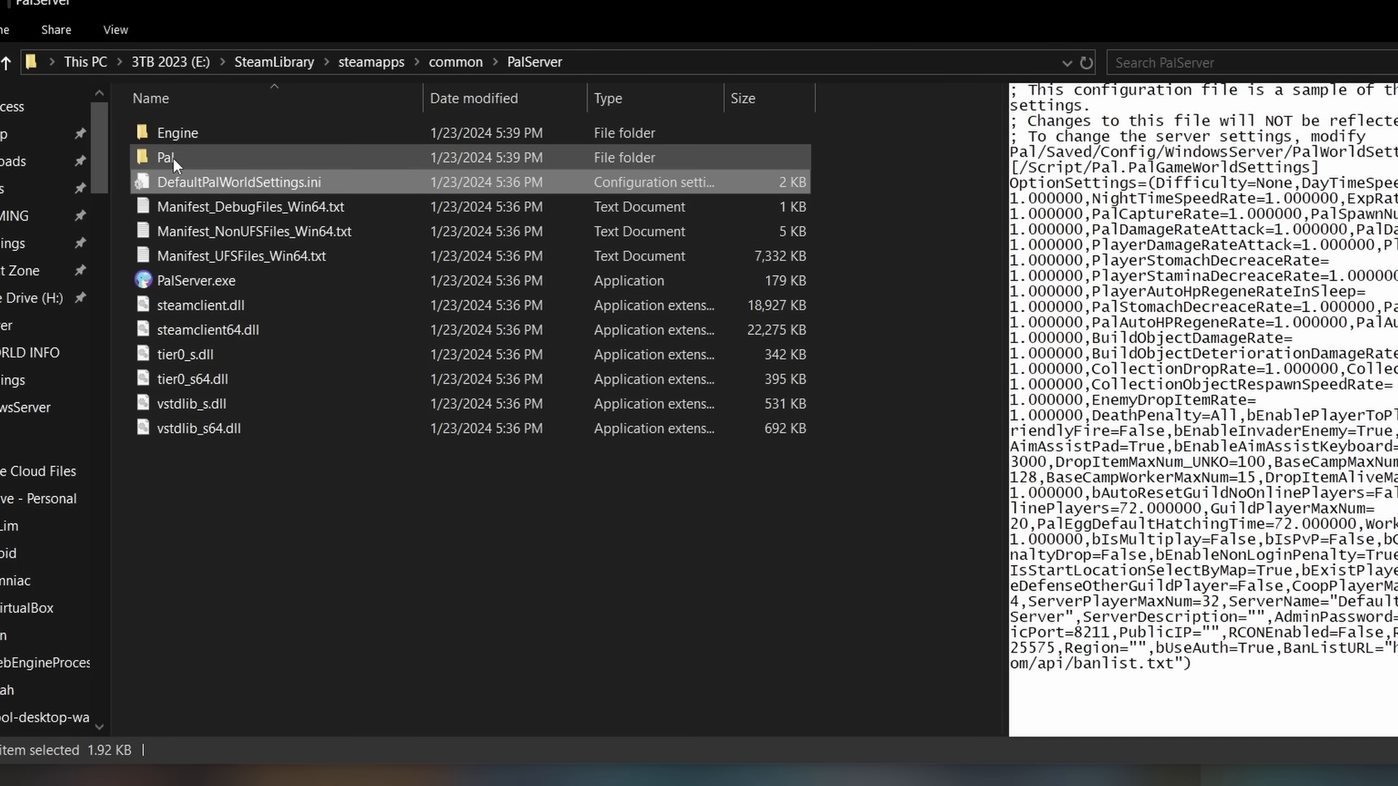
double_click(165, 158)
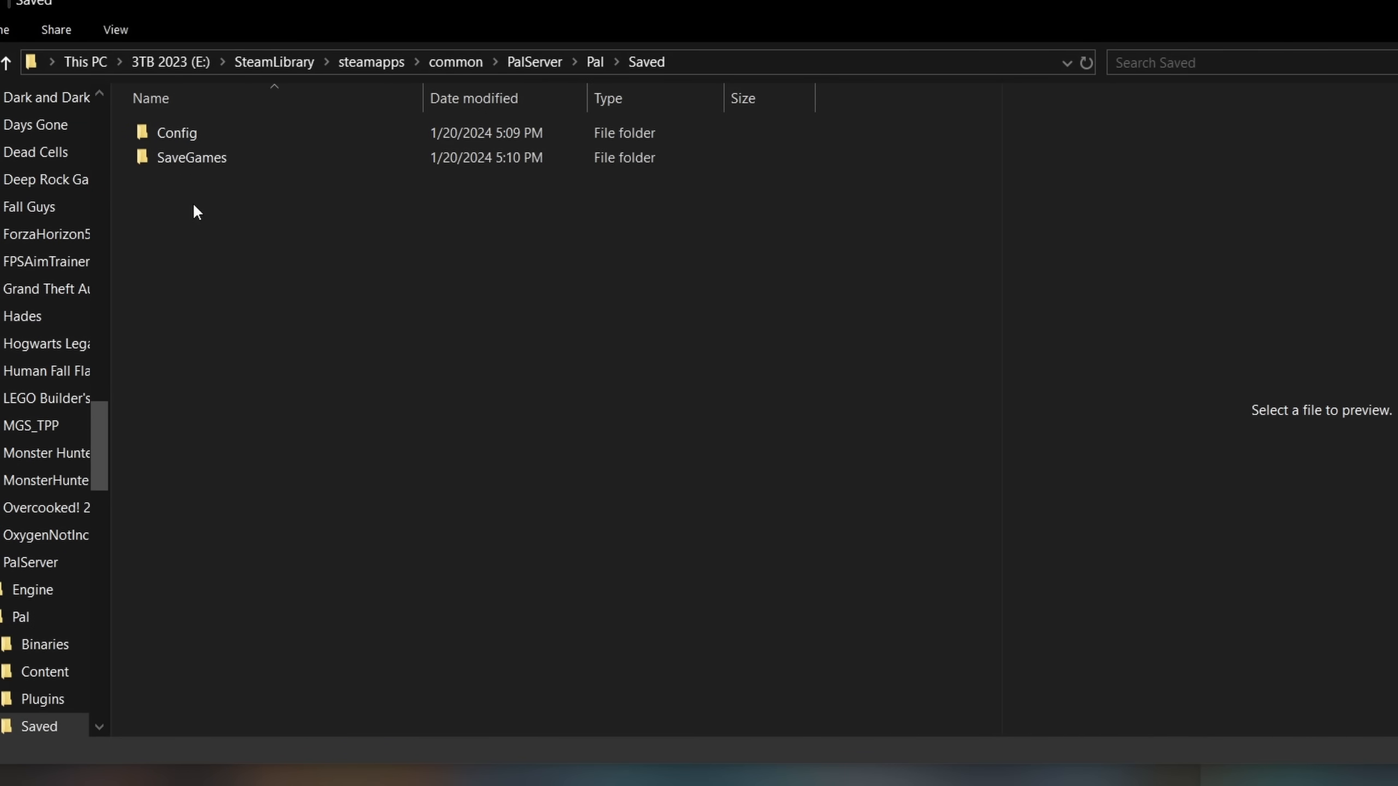
double_click(177, 132)
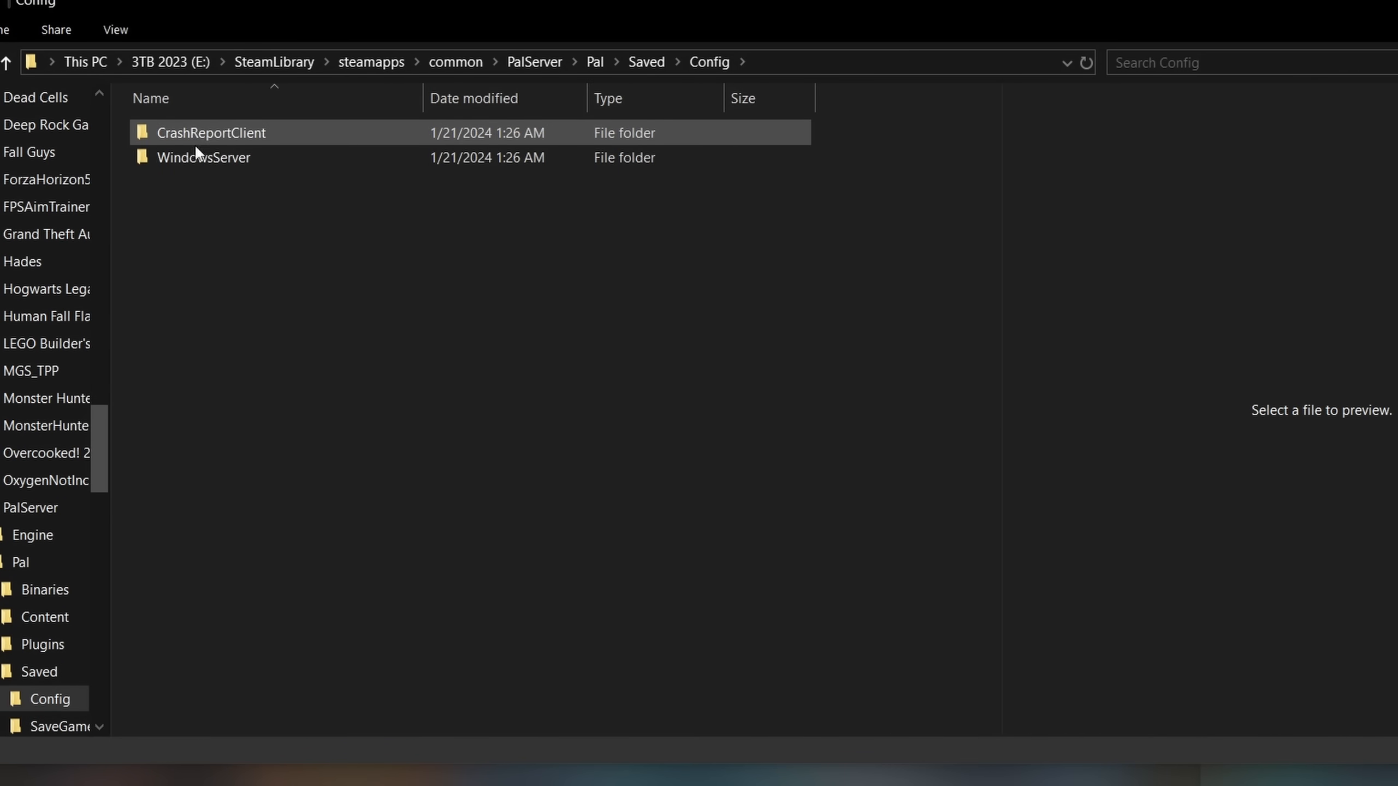
Open PalWorldSettings.ini from the WindowsServer folder in Notepad.
double_click(202, 158)
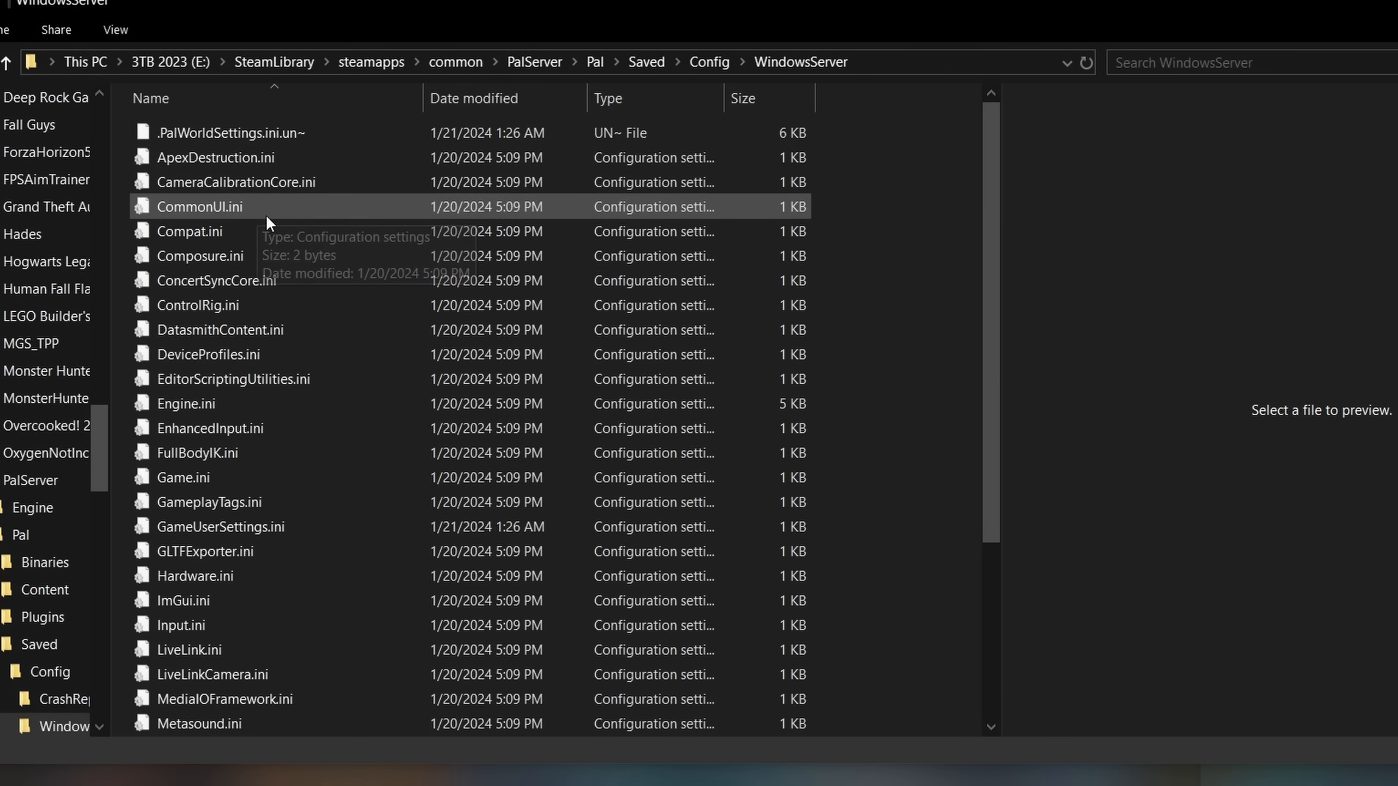
scroll("down", 3)
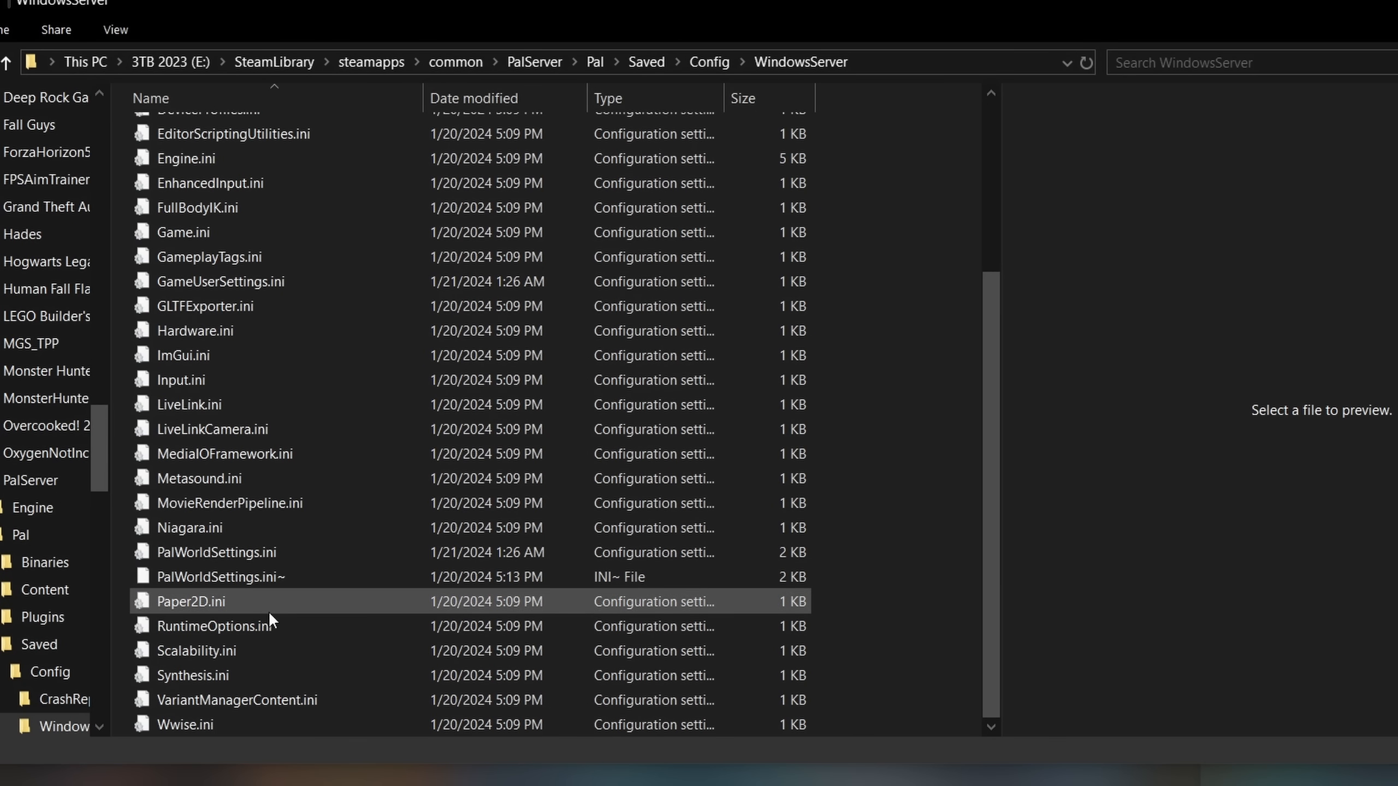
left_click(214, 552)
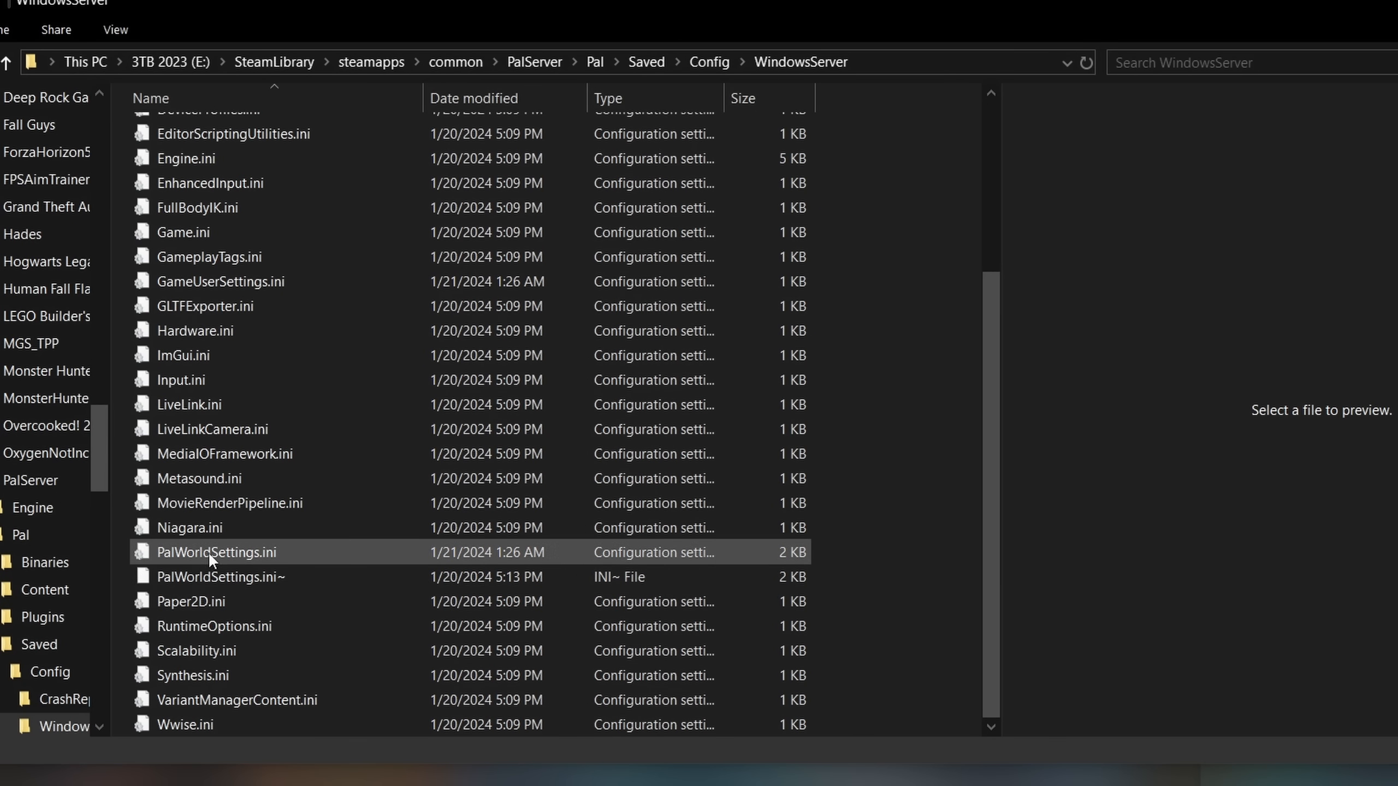
double_click(214, 551)
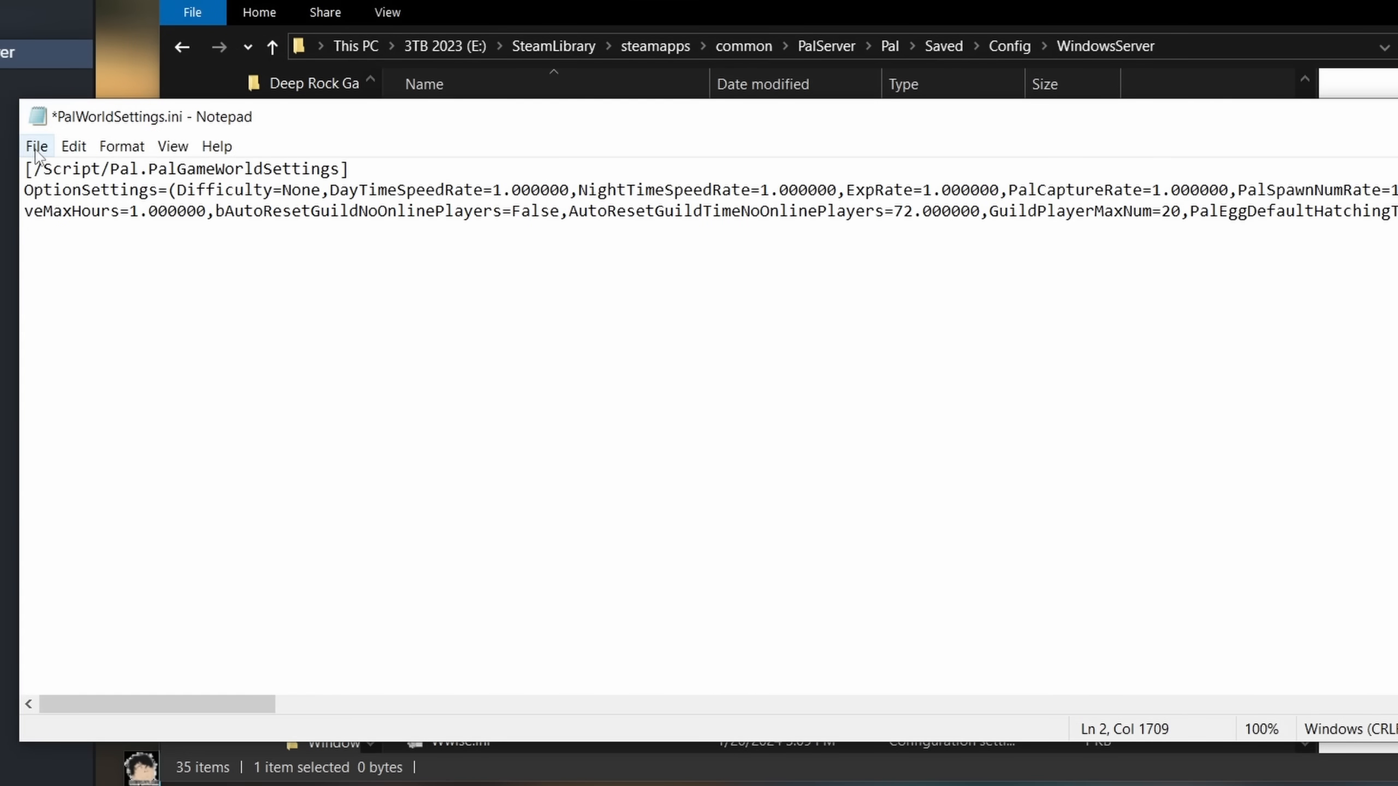
left_click(37, 147)
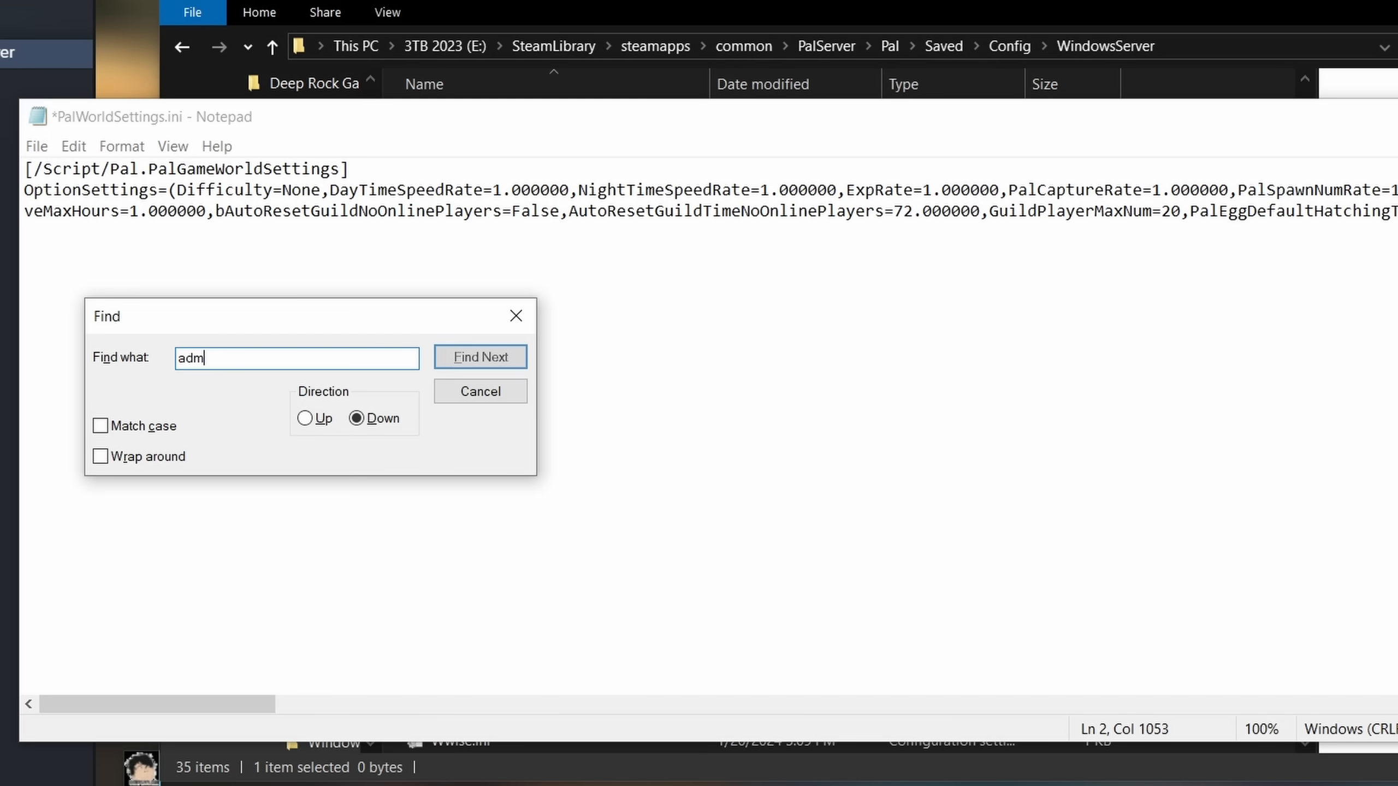
left_click(479, 357)
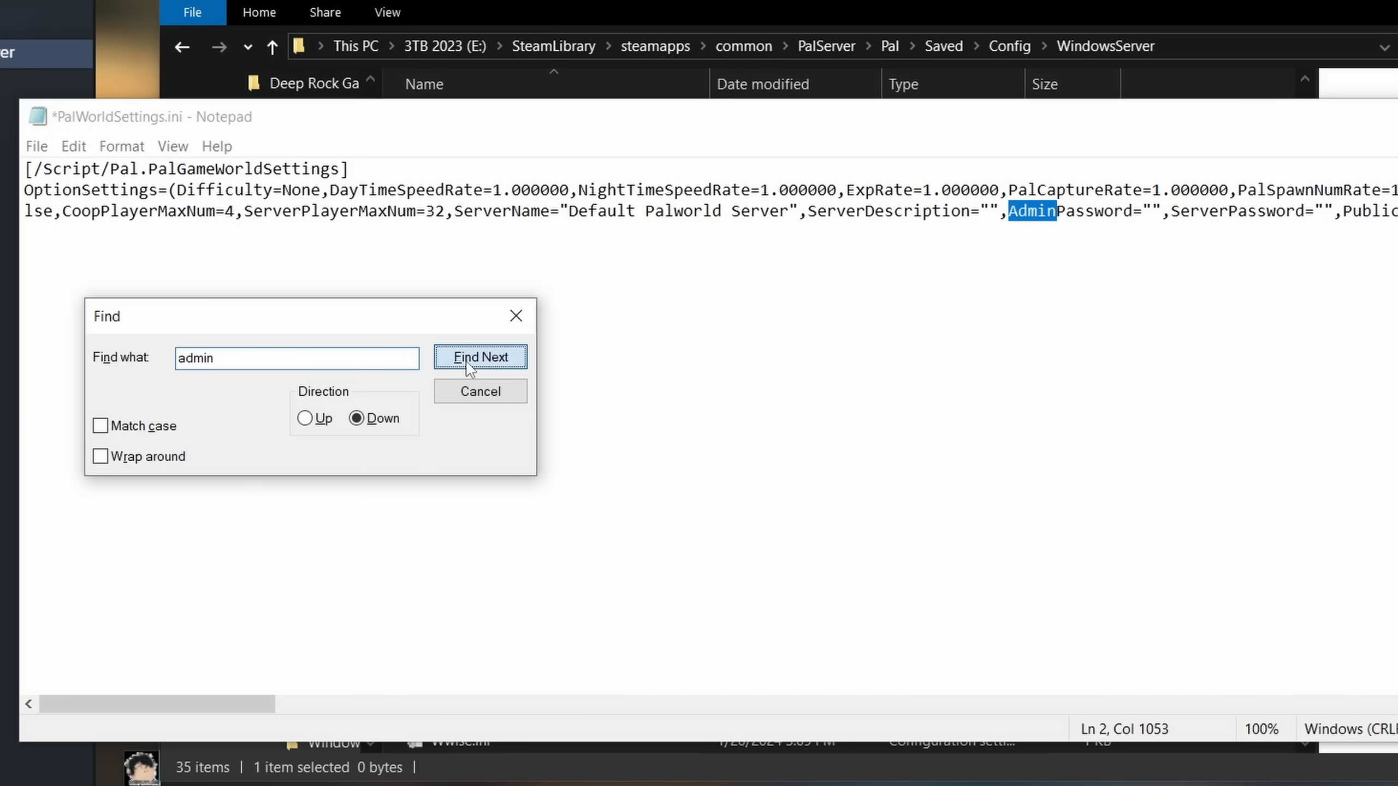
left_click(479, 358)
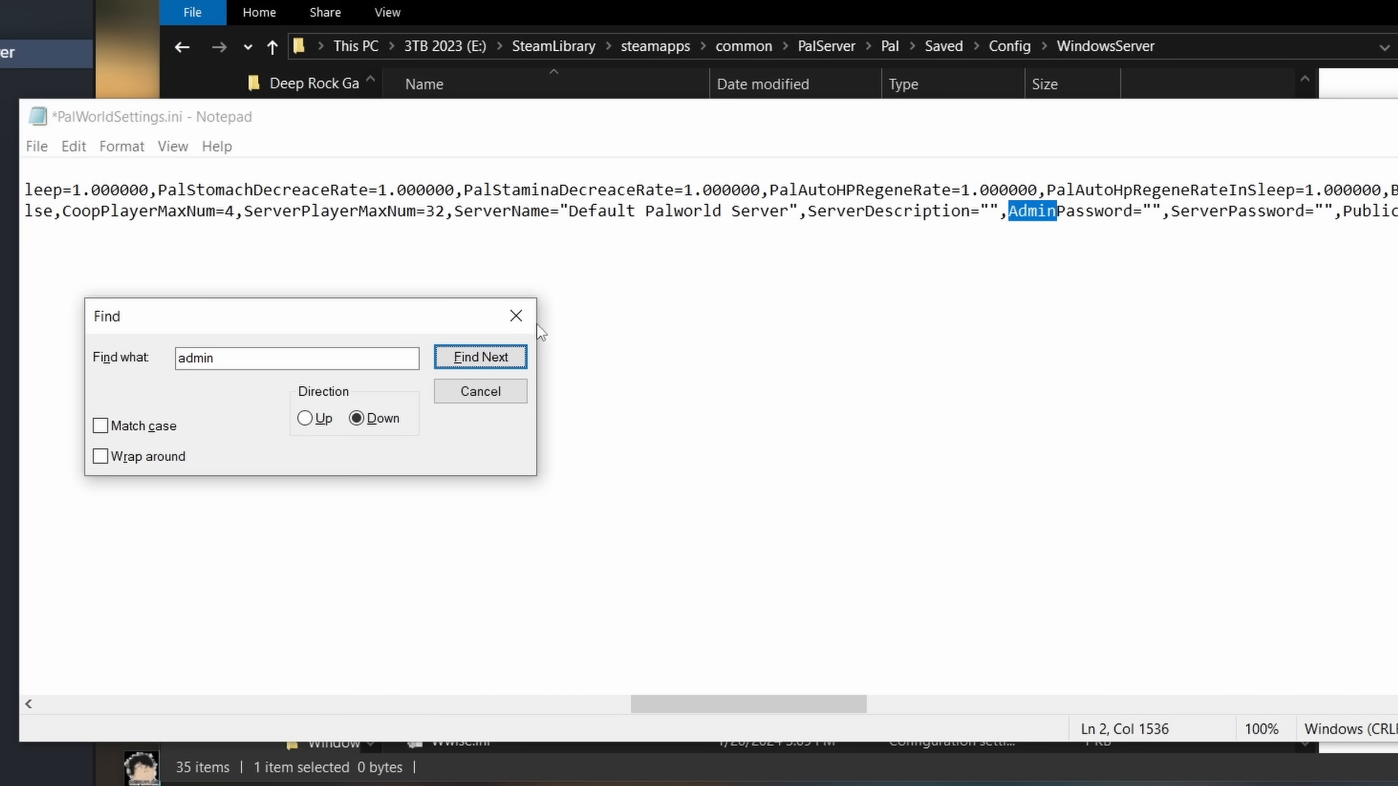
left_click(515, 316)
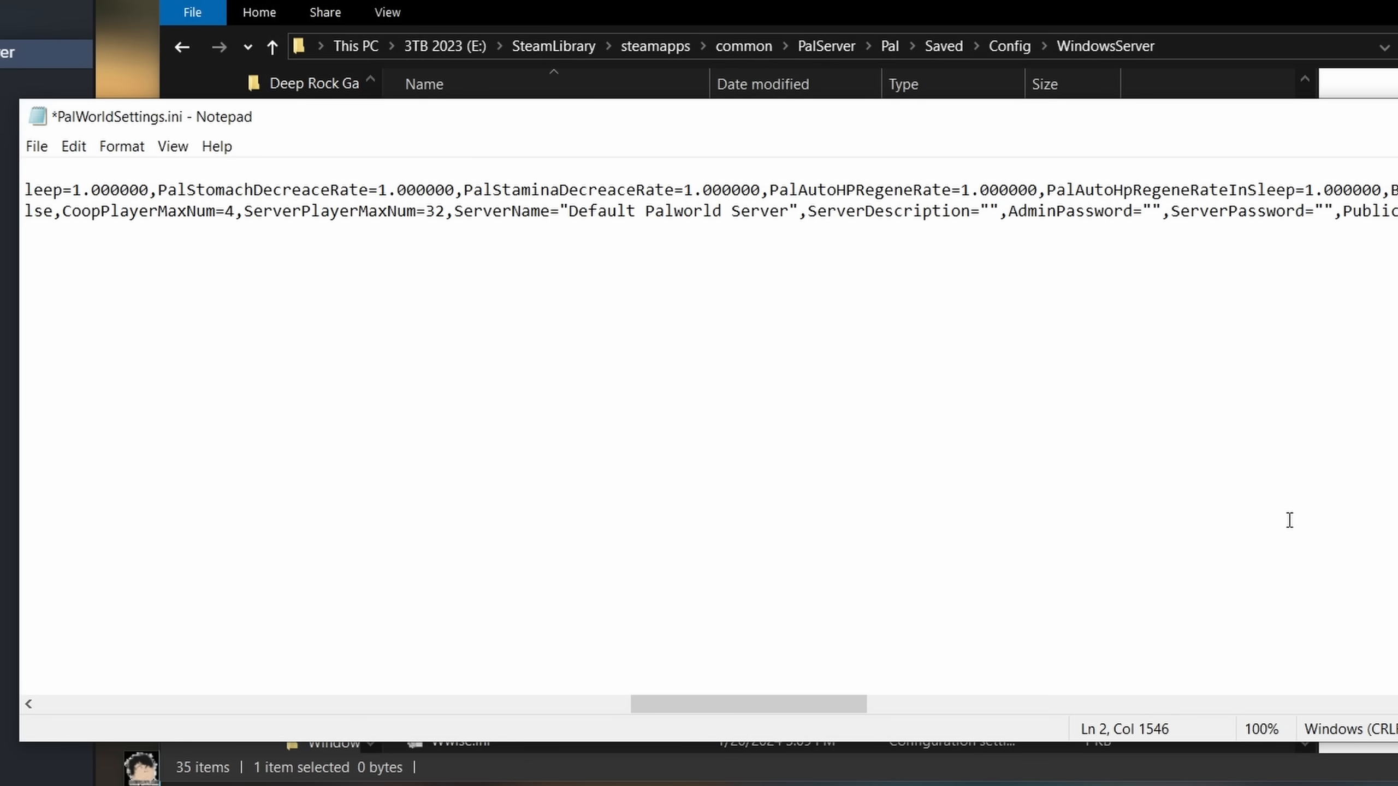
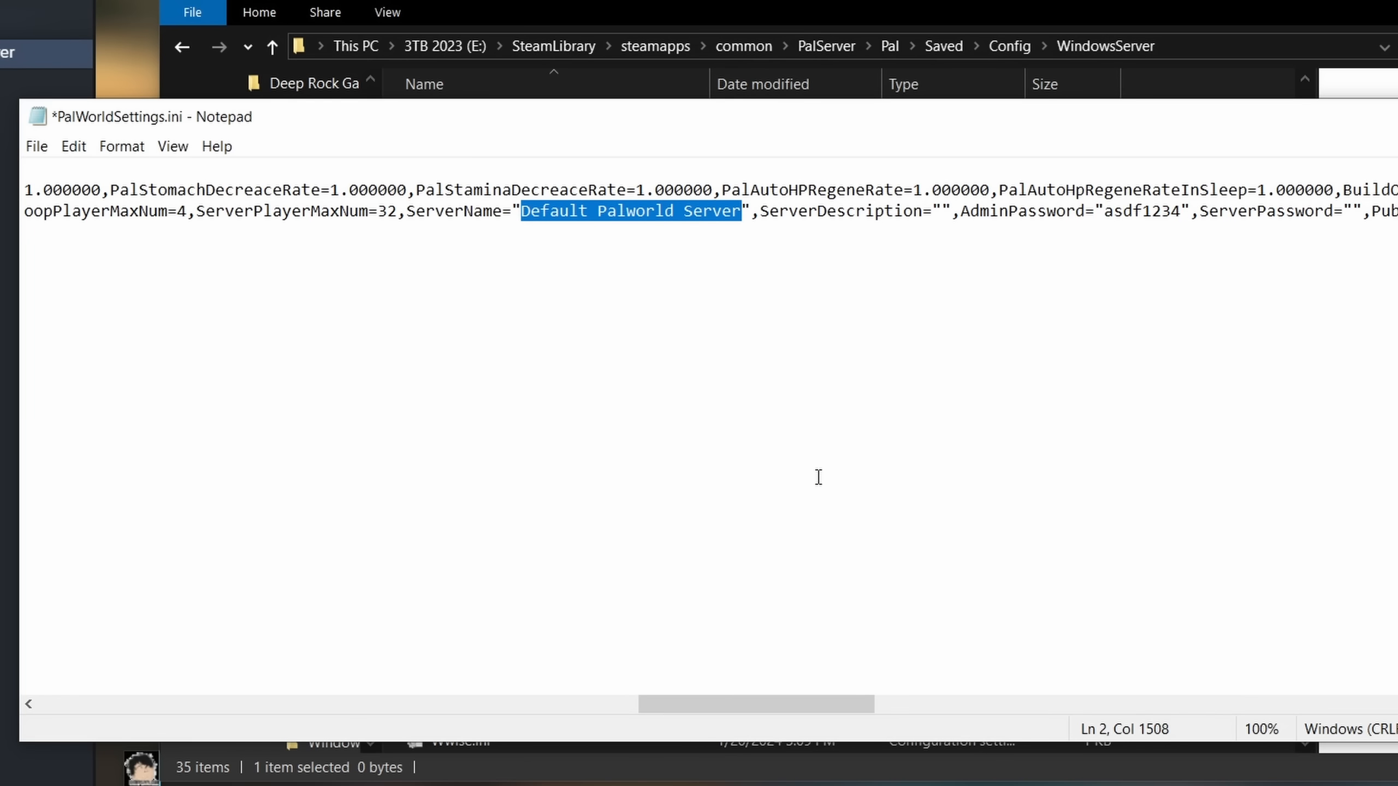
Change ServerName to MYPAL WORLD and save the settings file.
type("MY")
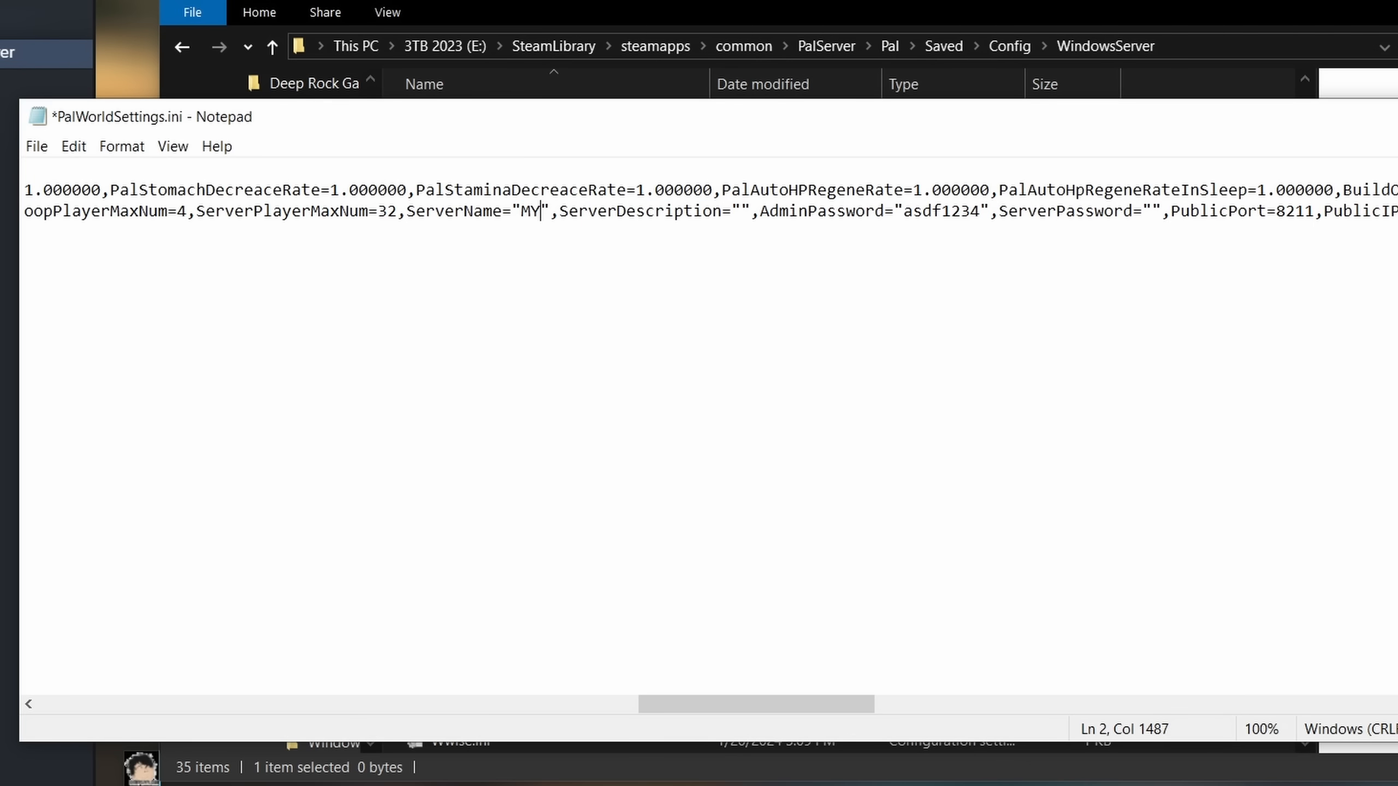
type("PAL WORLD")
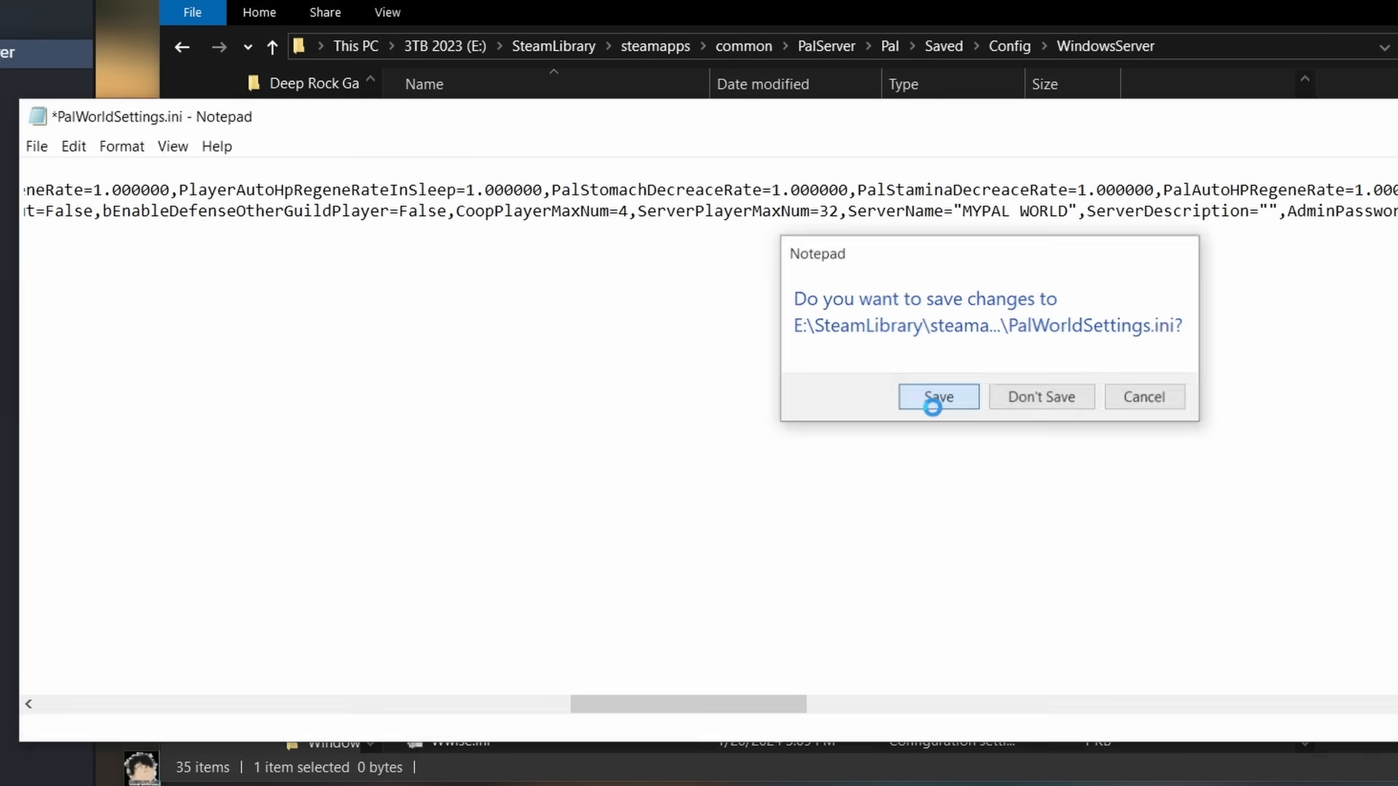
left_click(937, 396)
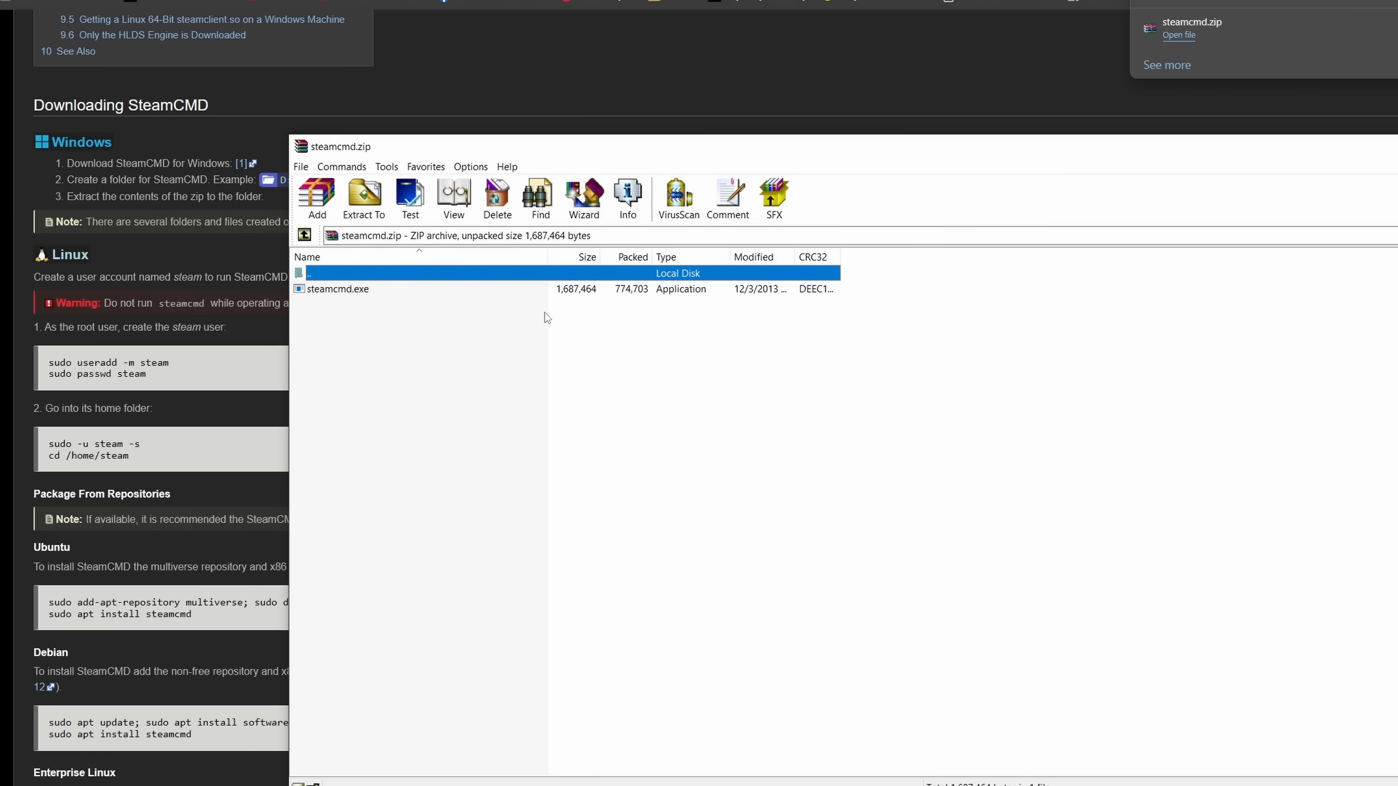
Extract steamcmd.zip into a new steamcmd folder on F:.
left_click(363, 195)
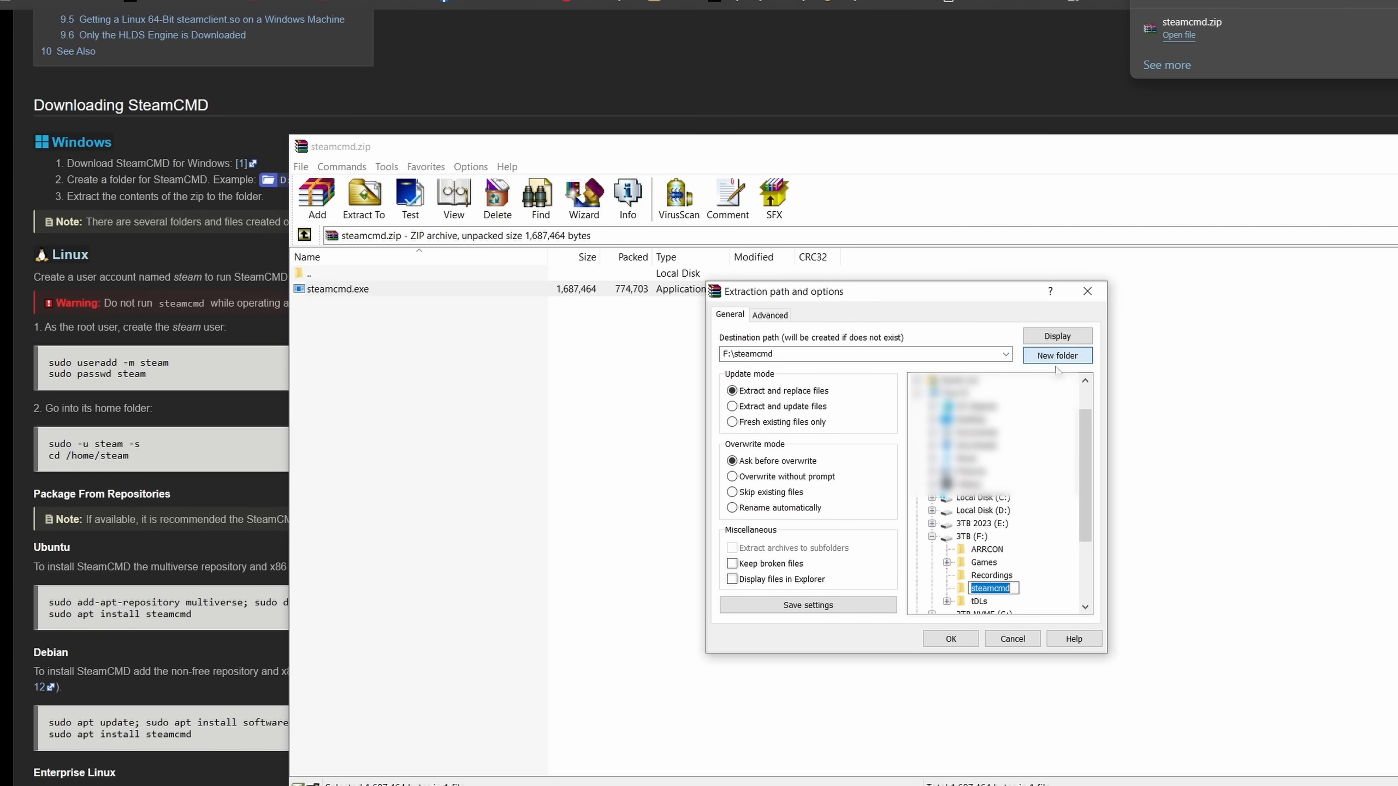
left_click(949, 638)
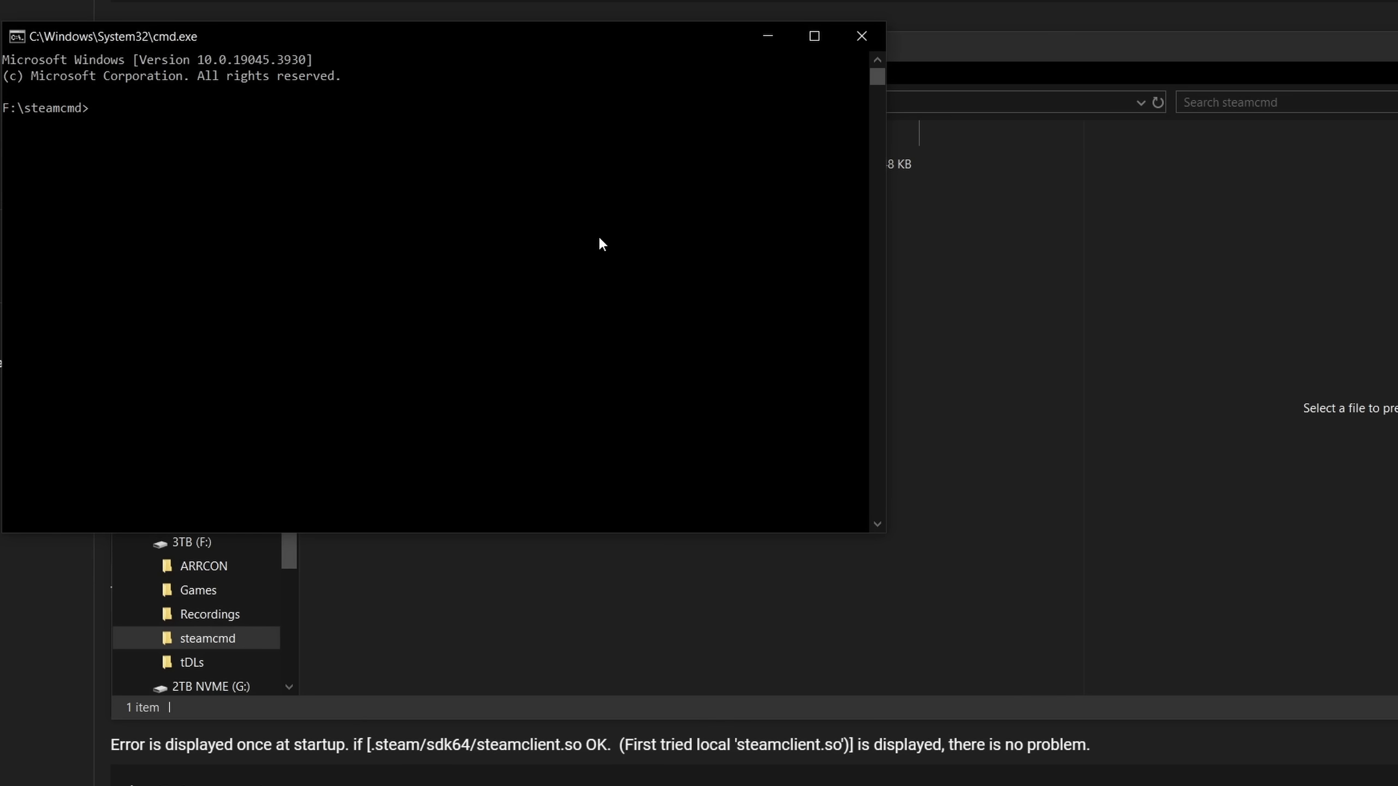
Run steamcmd +login anonymous +app_update 2394010 validate +quit to download the server files.
type("steamcmd +login anonymous +app_update 2394010 validate +quit")
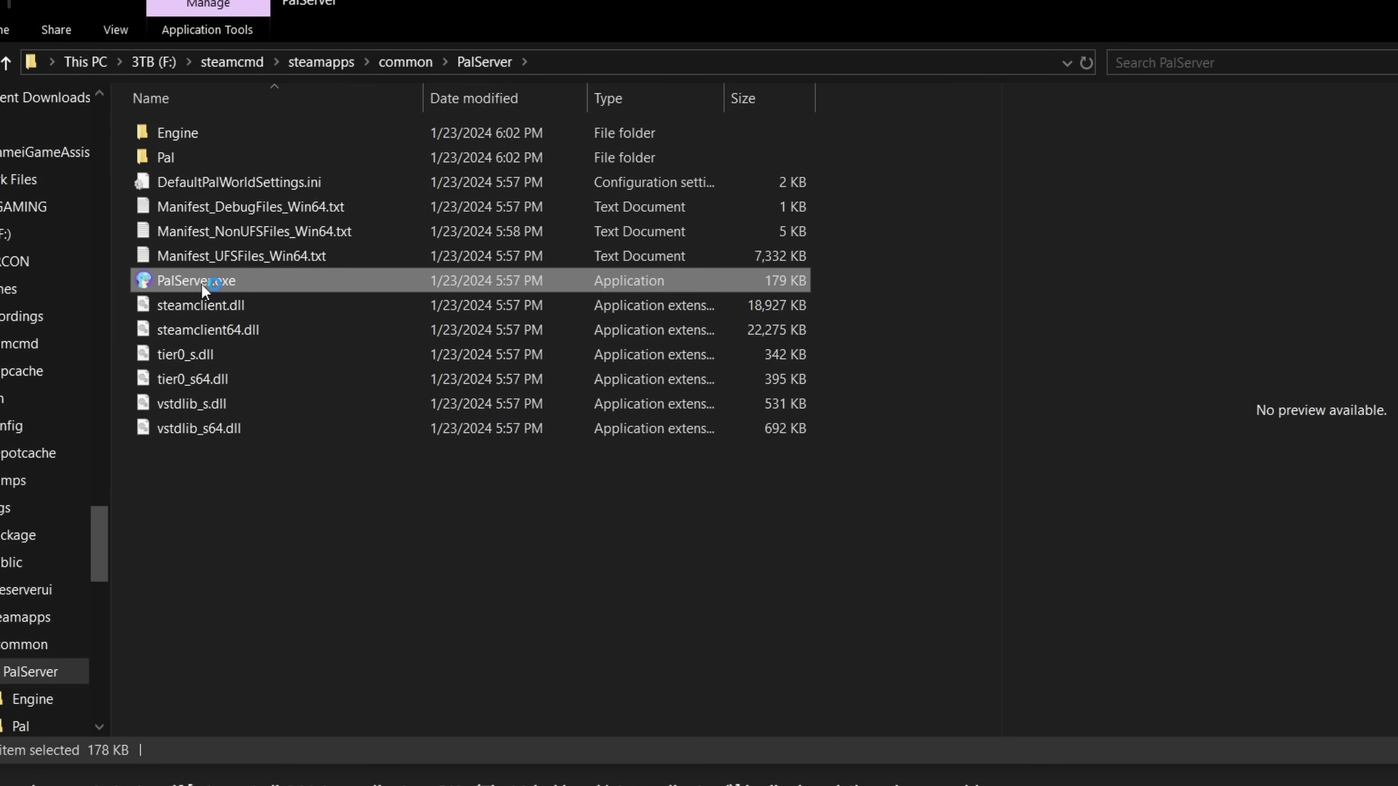
Run PalServer.exe once and open DefaultPalWorldSettings.ini for editing.
double_click(195, 280)
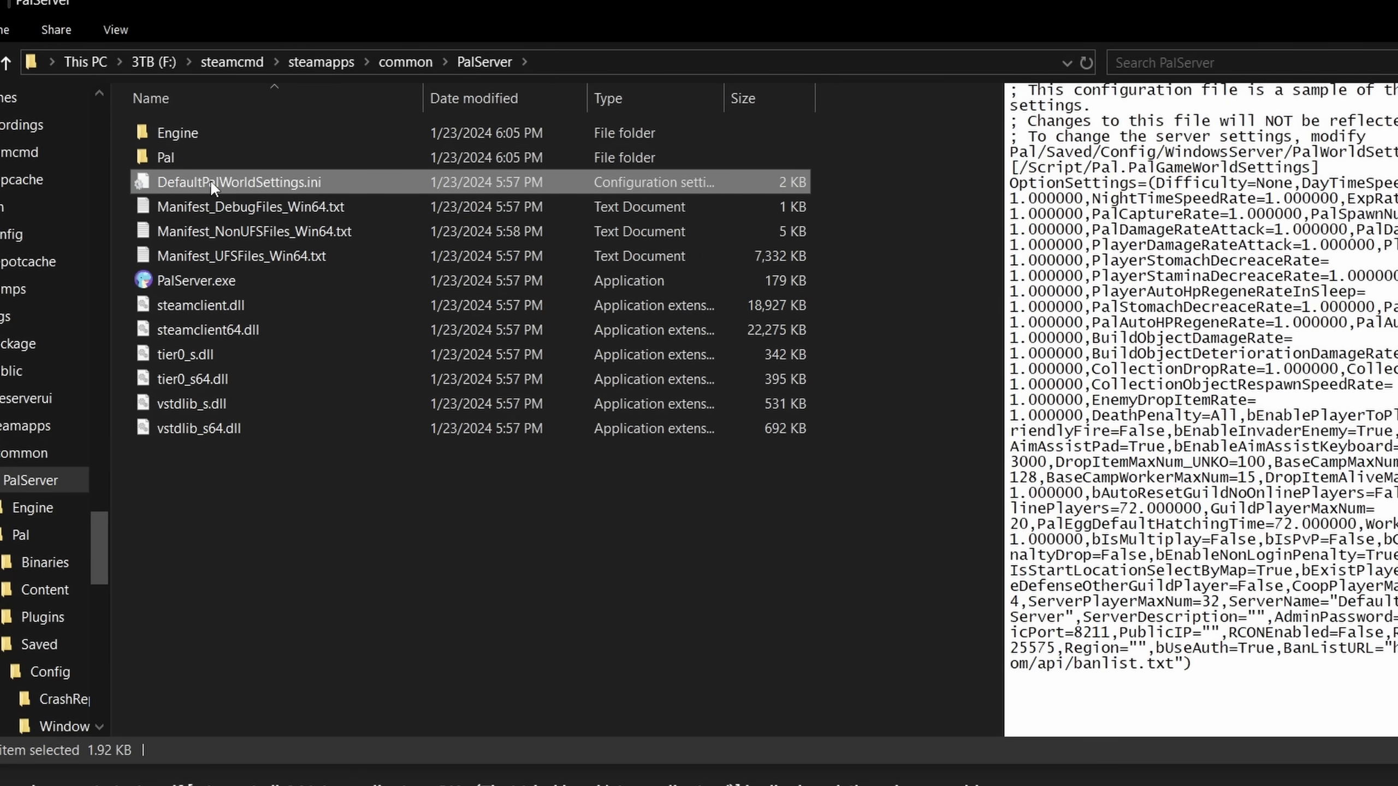
right_click(238, 183)
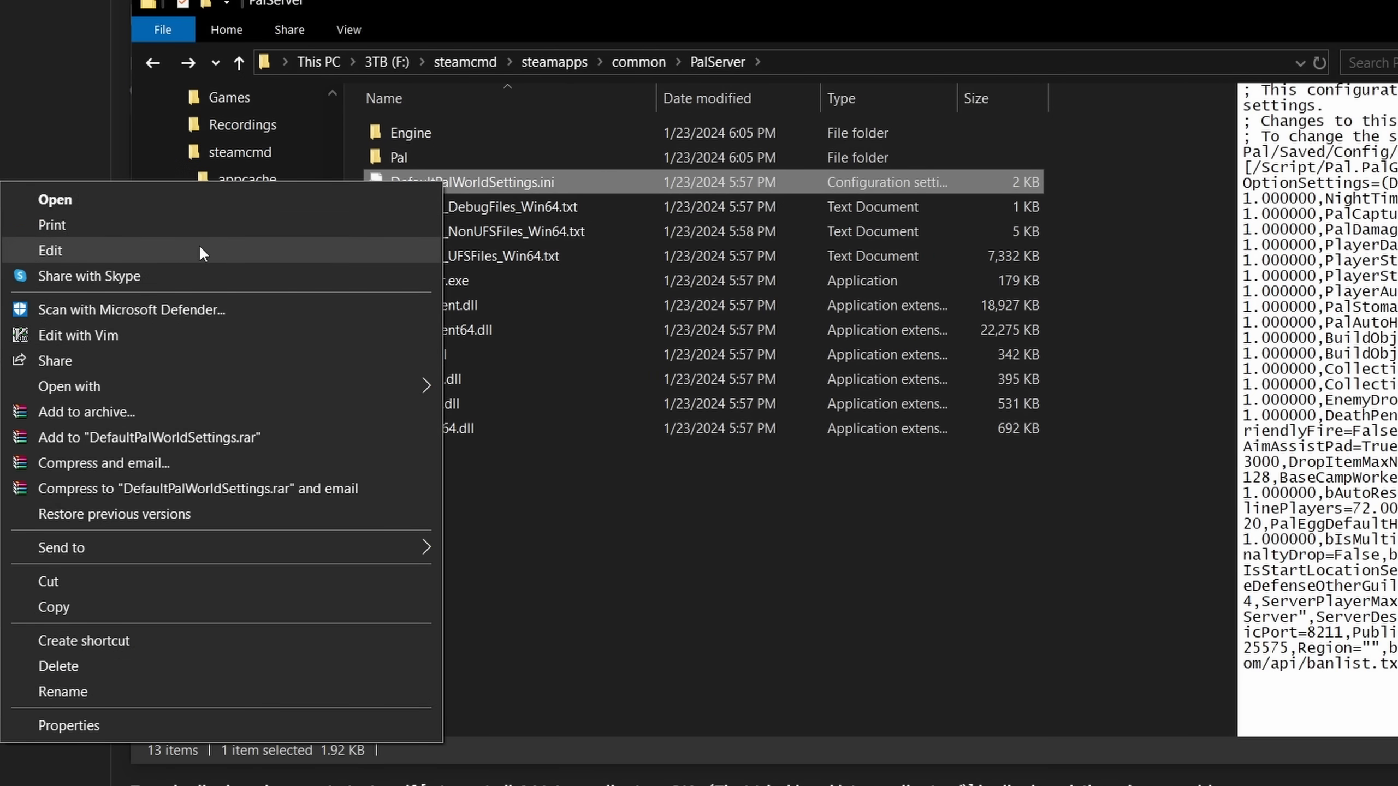
left_click(50, 250)
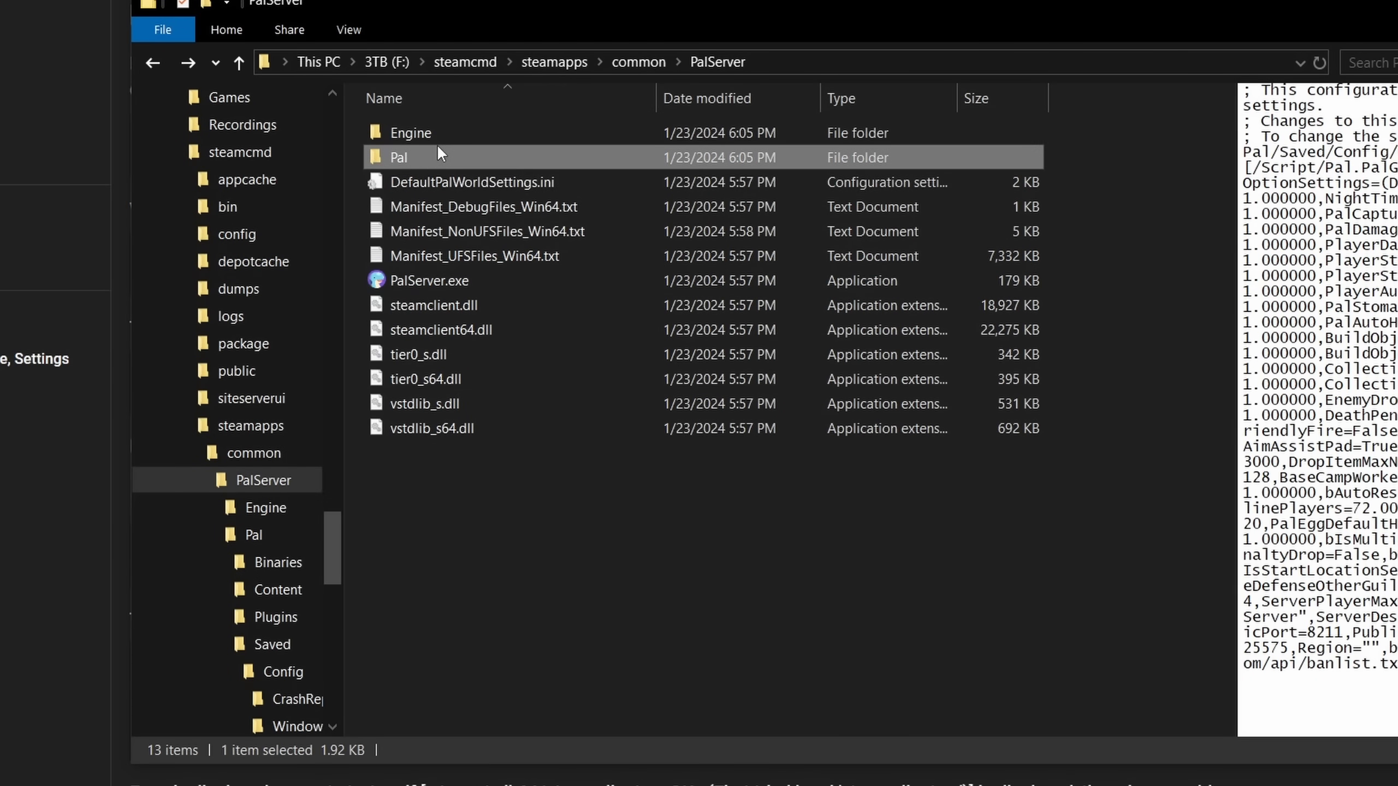
Open PalWorldSettings.ini in Pal\Saved\Config\WindowsServer for editing.
double_click(400, 157)
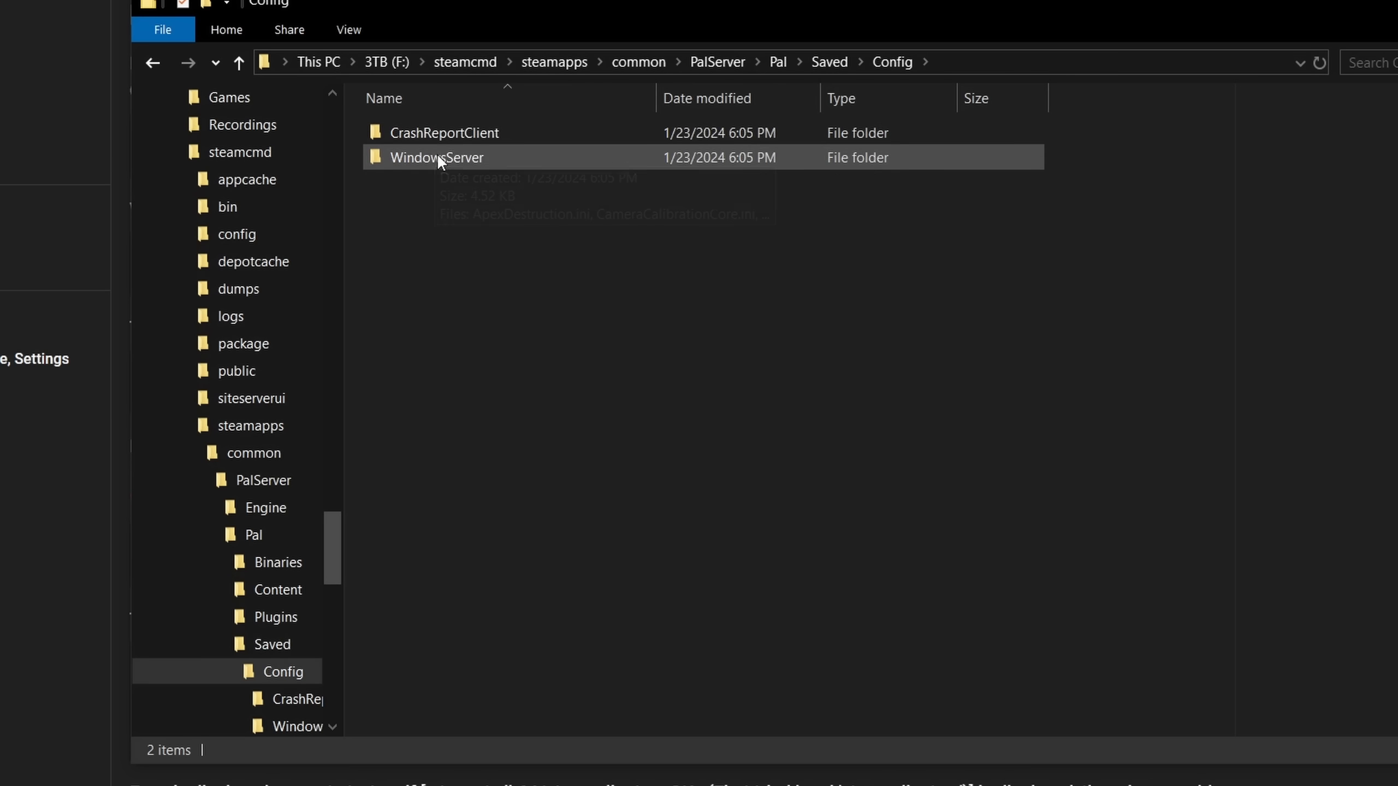
double_click(436, 157)
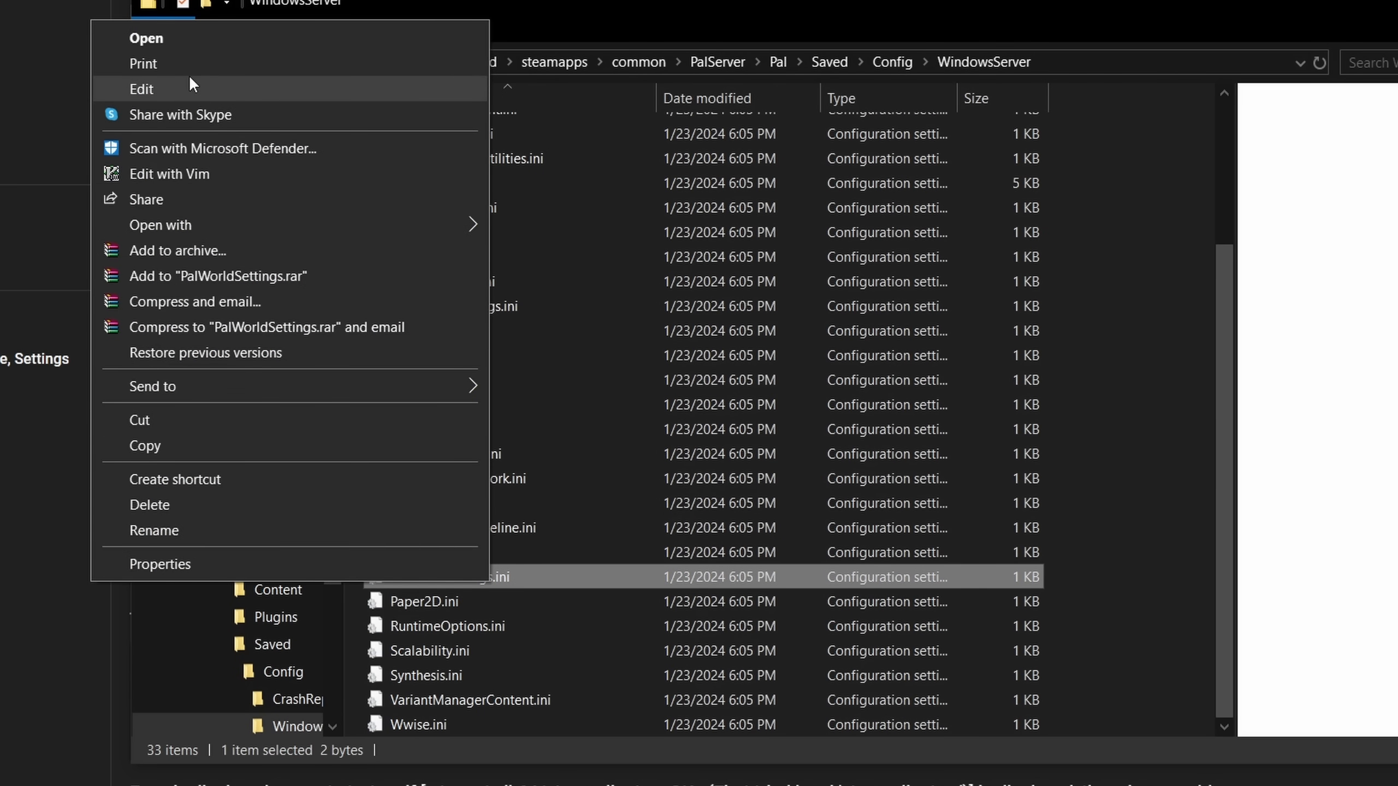
left_click(141, 90)
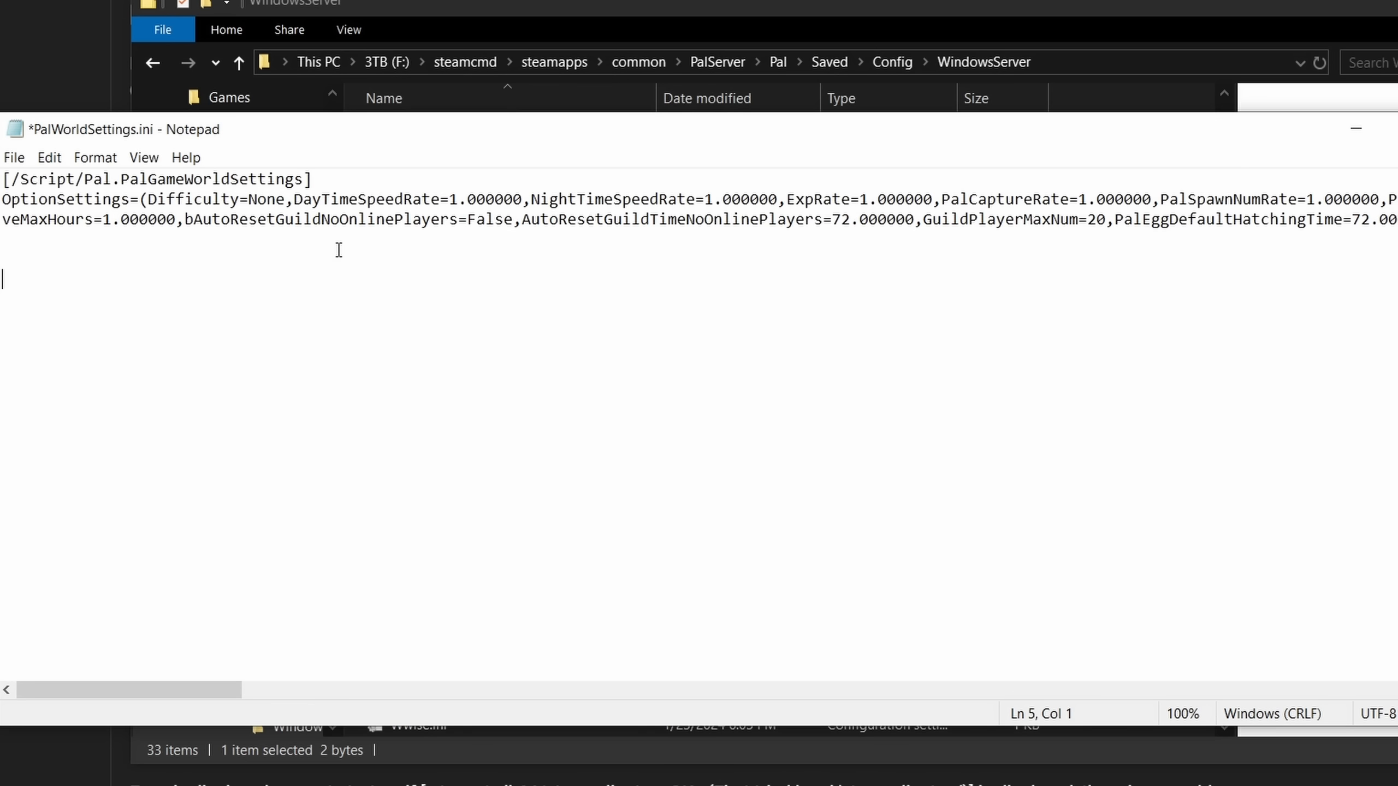
left_click(95, 158)
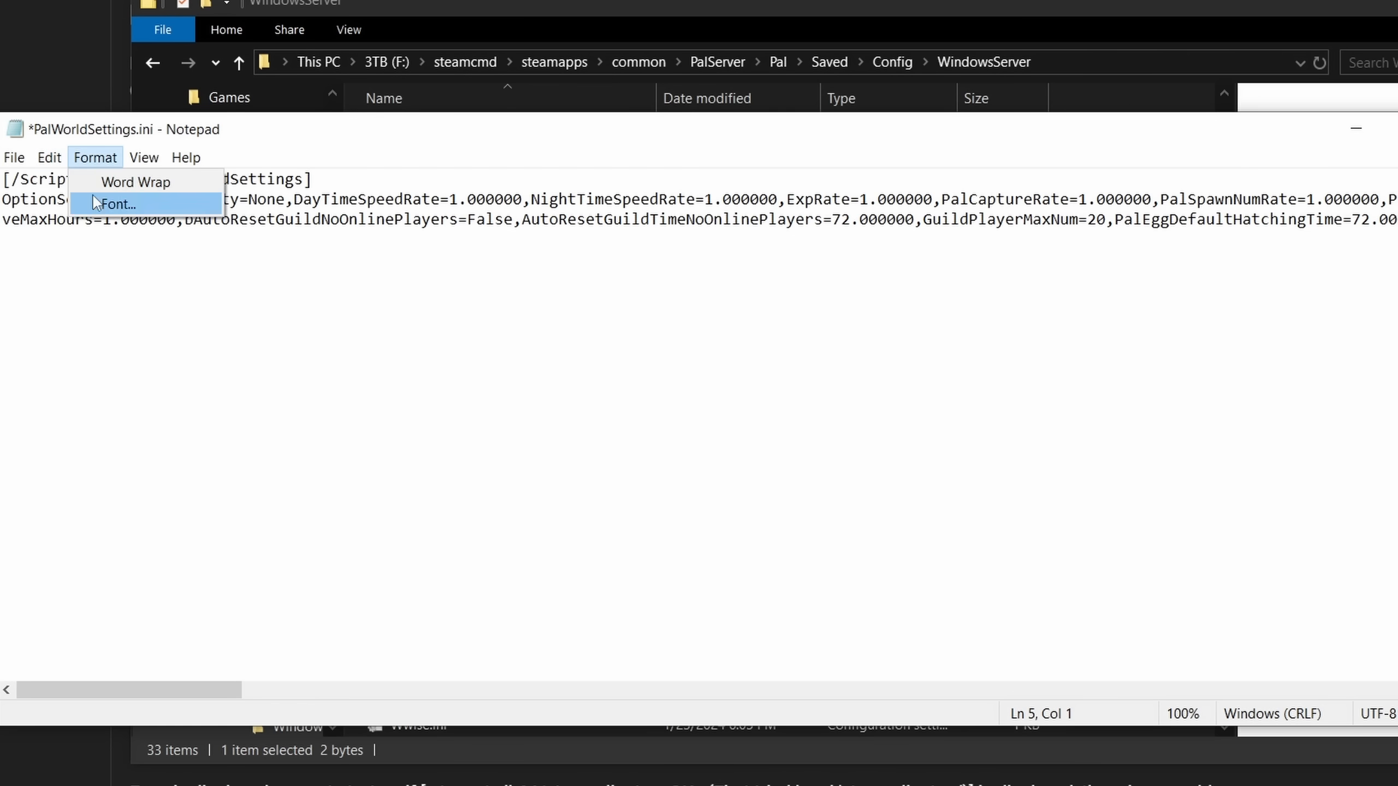
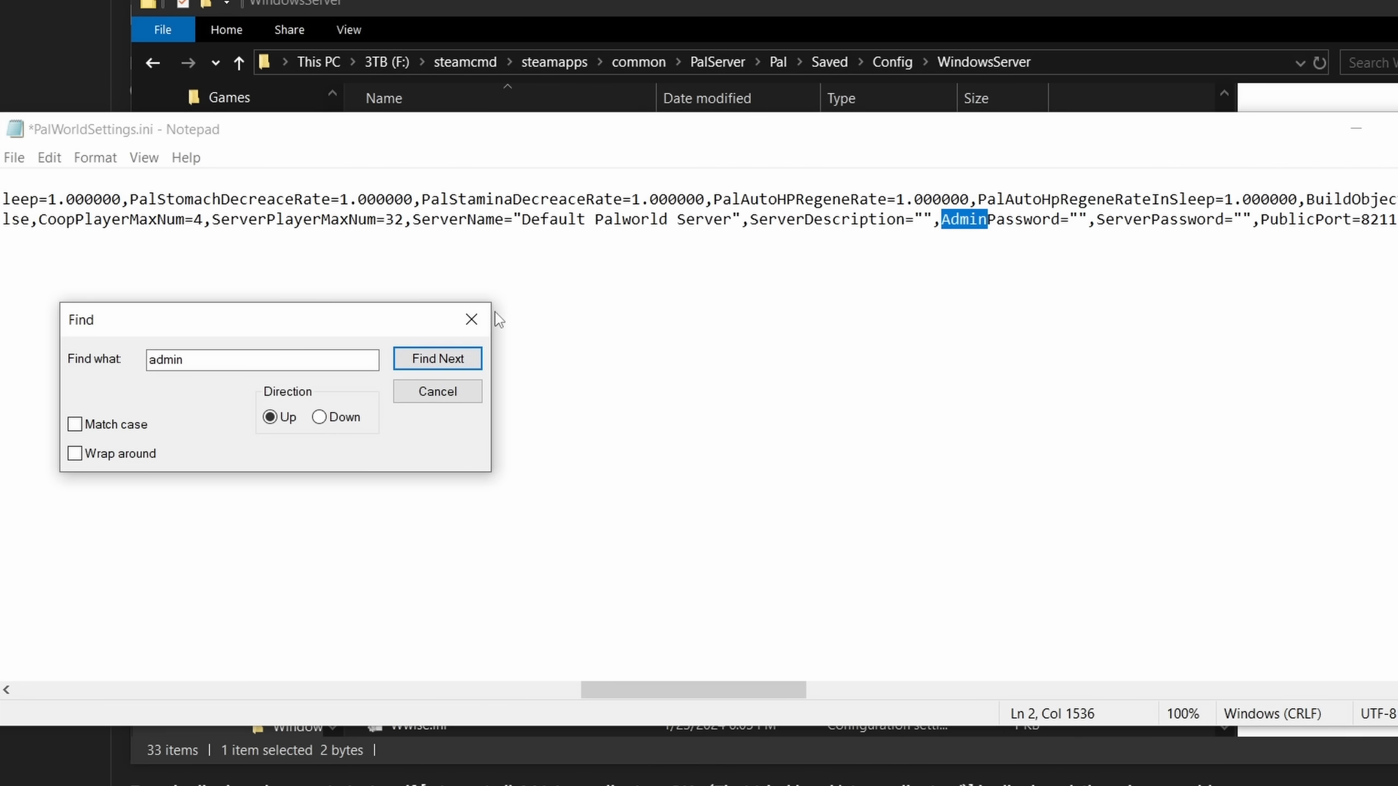
left_click(437, 391)
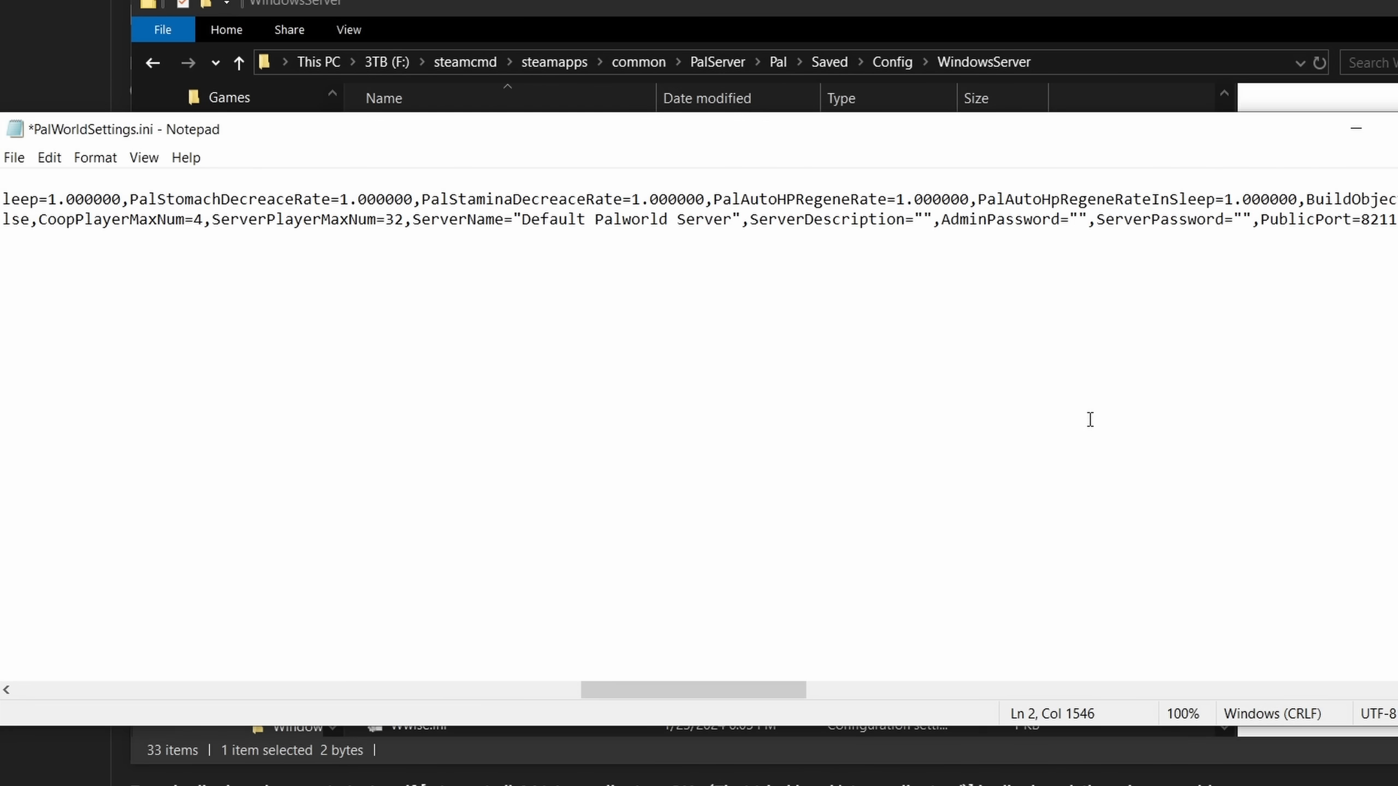
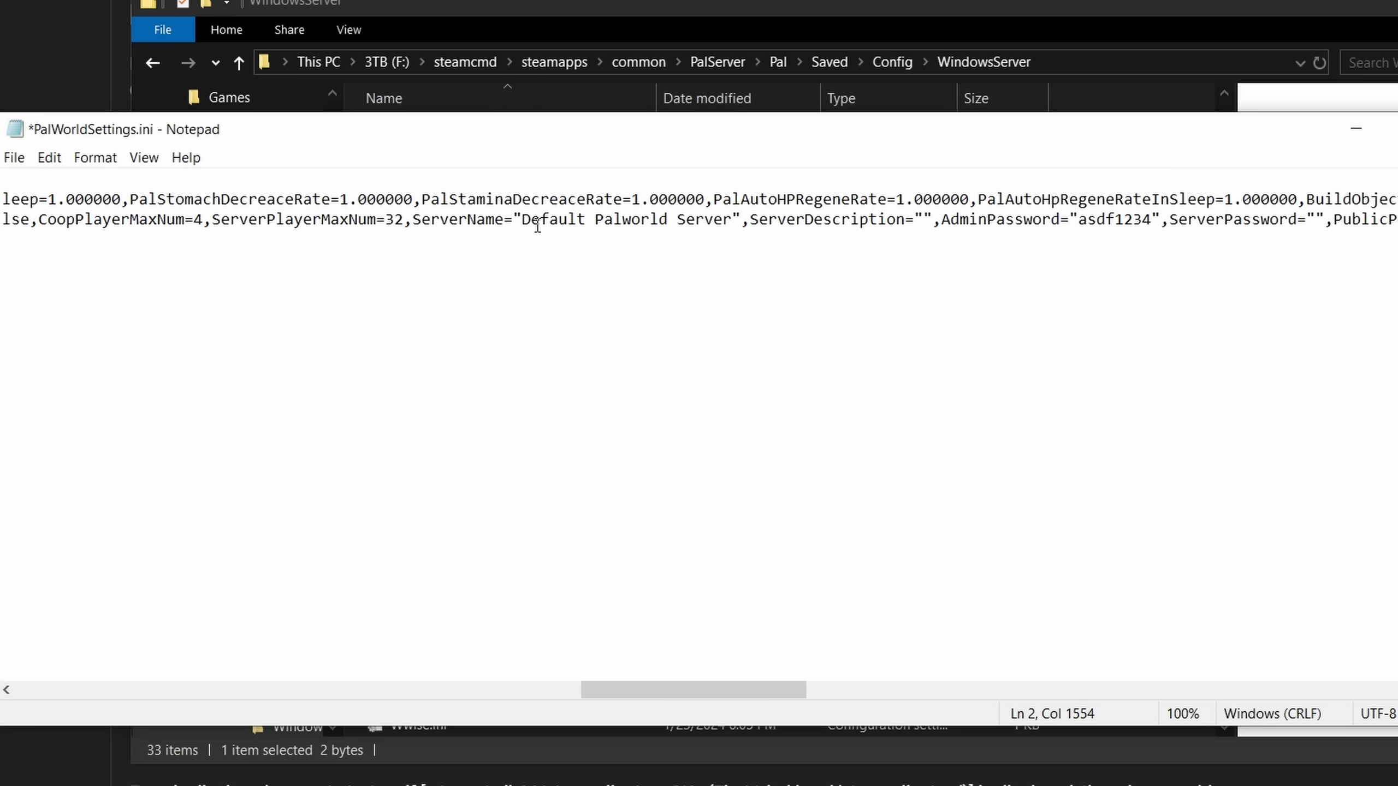
Replace the default ServerName with MYPALWORLD.
double_click(625, 219)
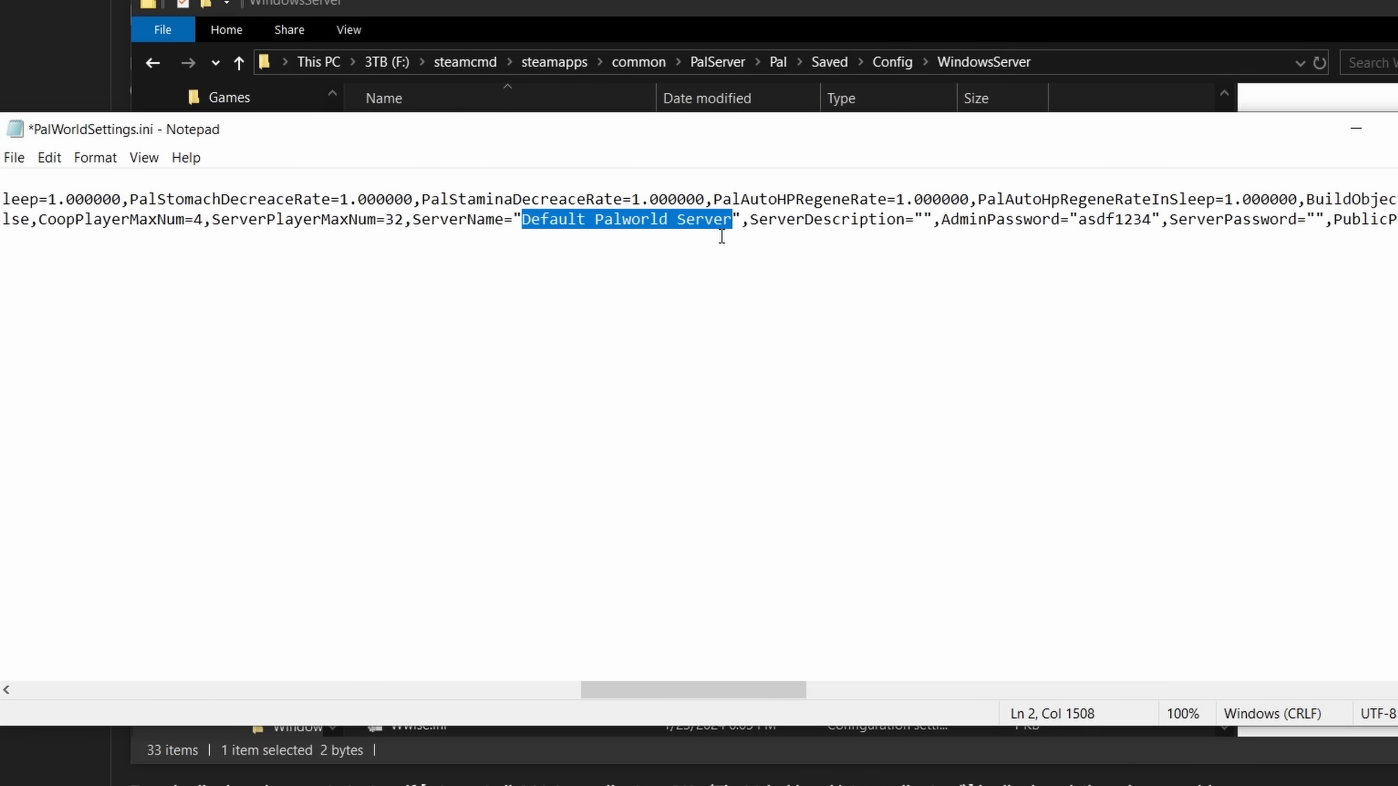
type("MYPALWORLD")
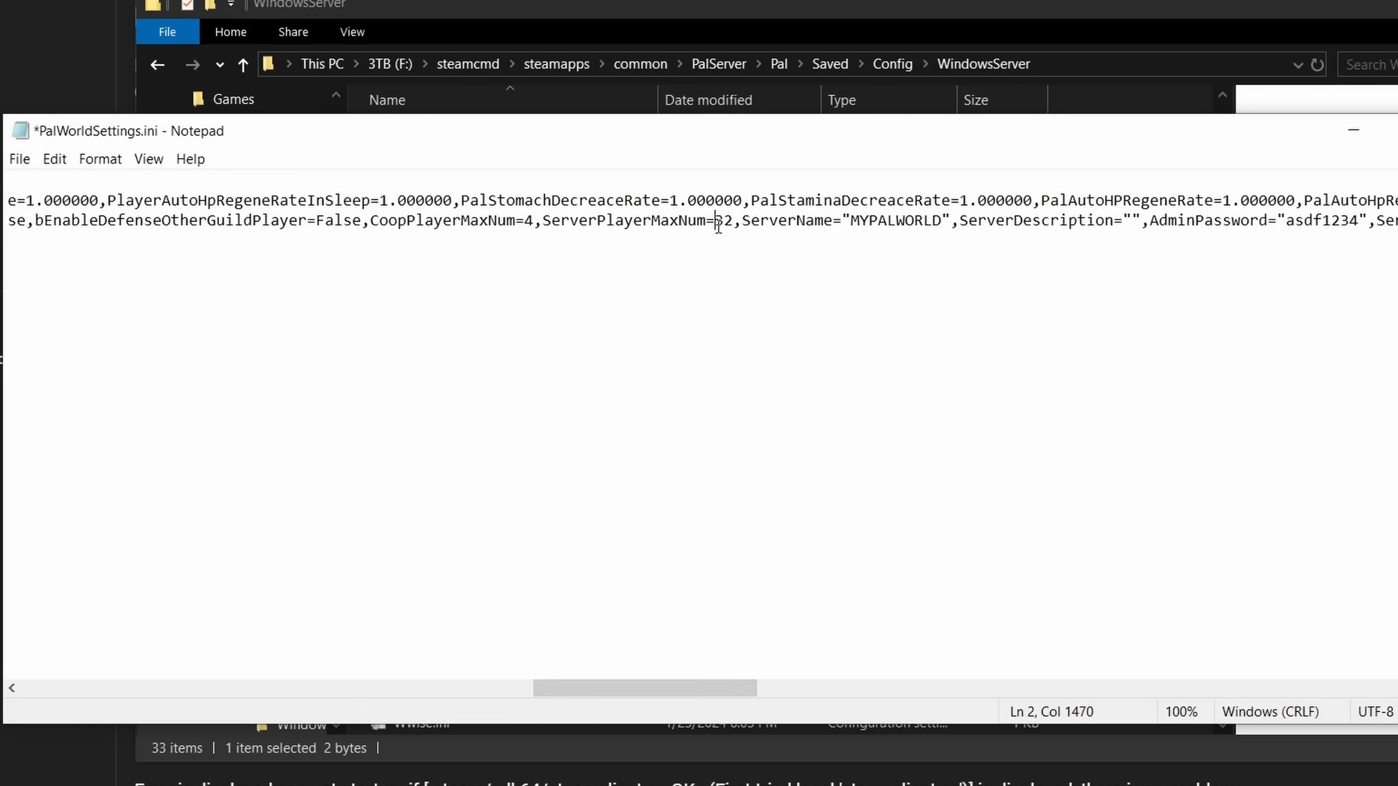
double_click(722, 221)
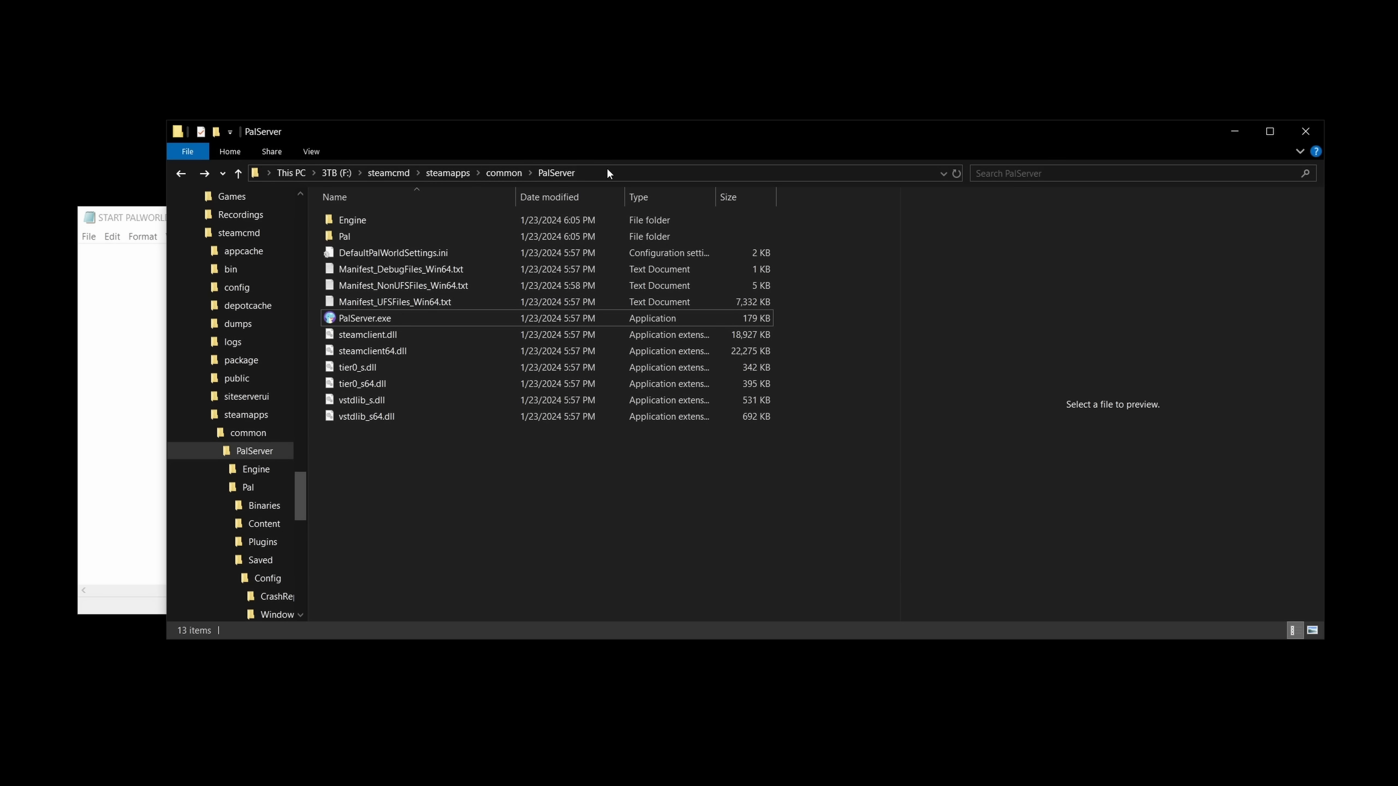
Write the launcher's start path F:\steamcmd\steamapps\common\PalServer\palserver.exe.
left_click(607, 172)
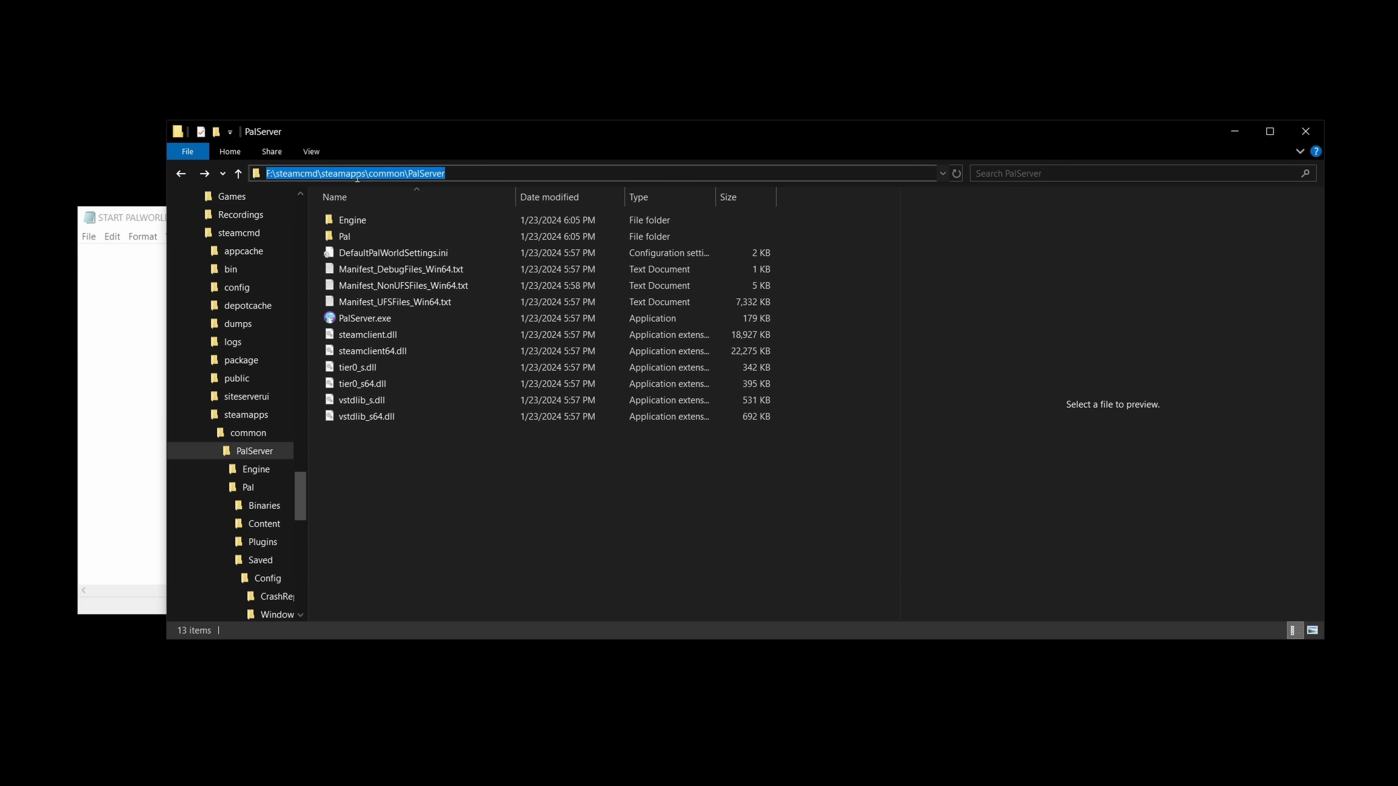
left_click(239, 233)
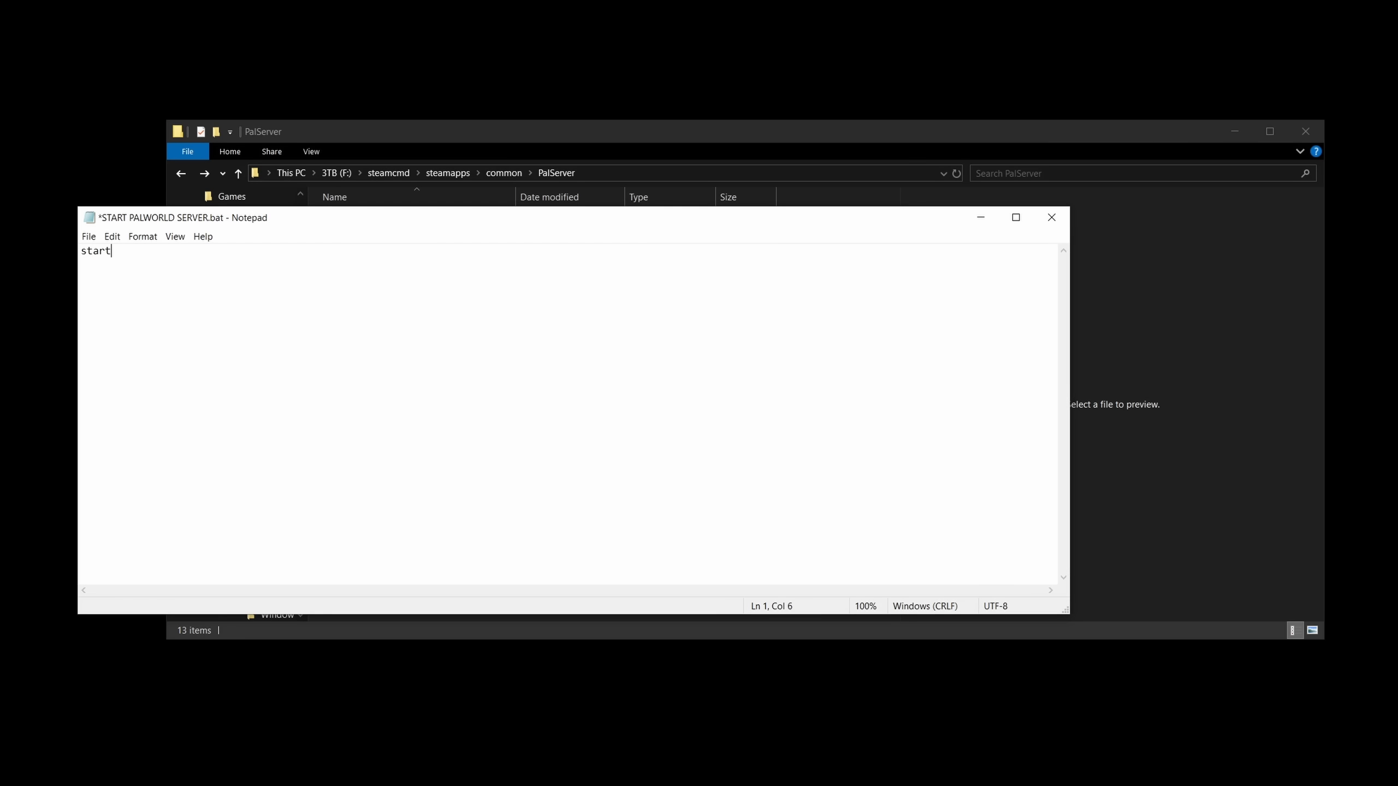
type("F:\\steamcmd\\steamapps\\common\\PalServer\\")
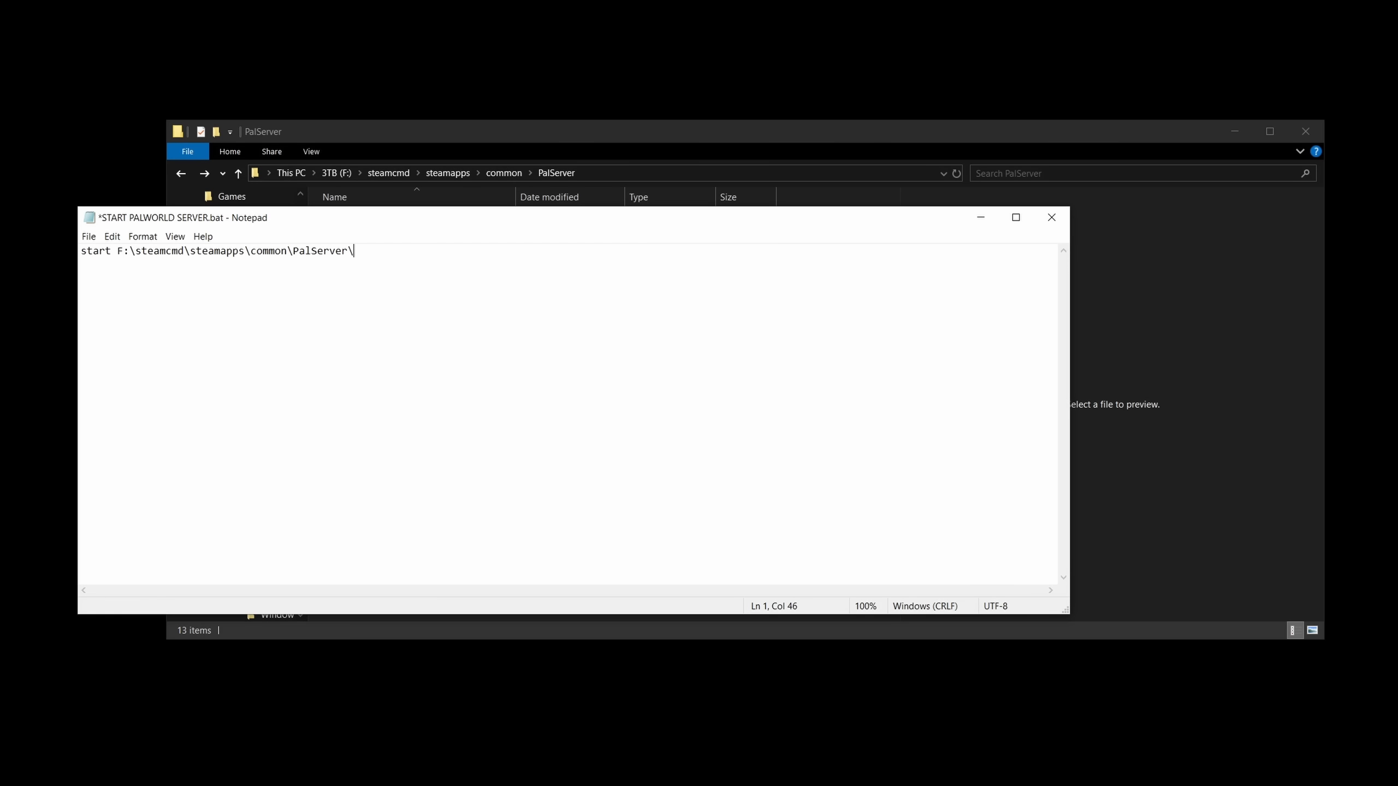
type("palserver.e")
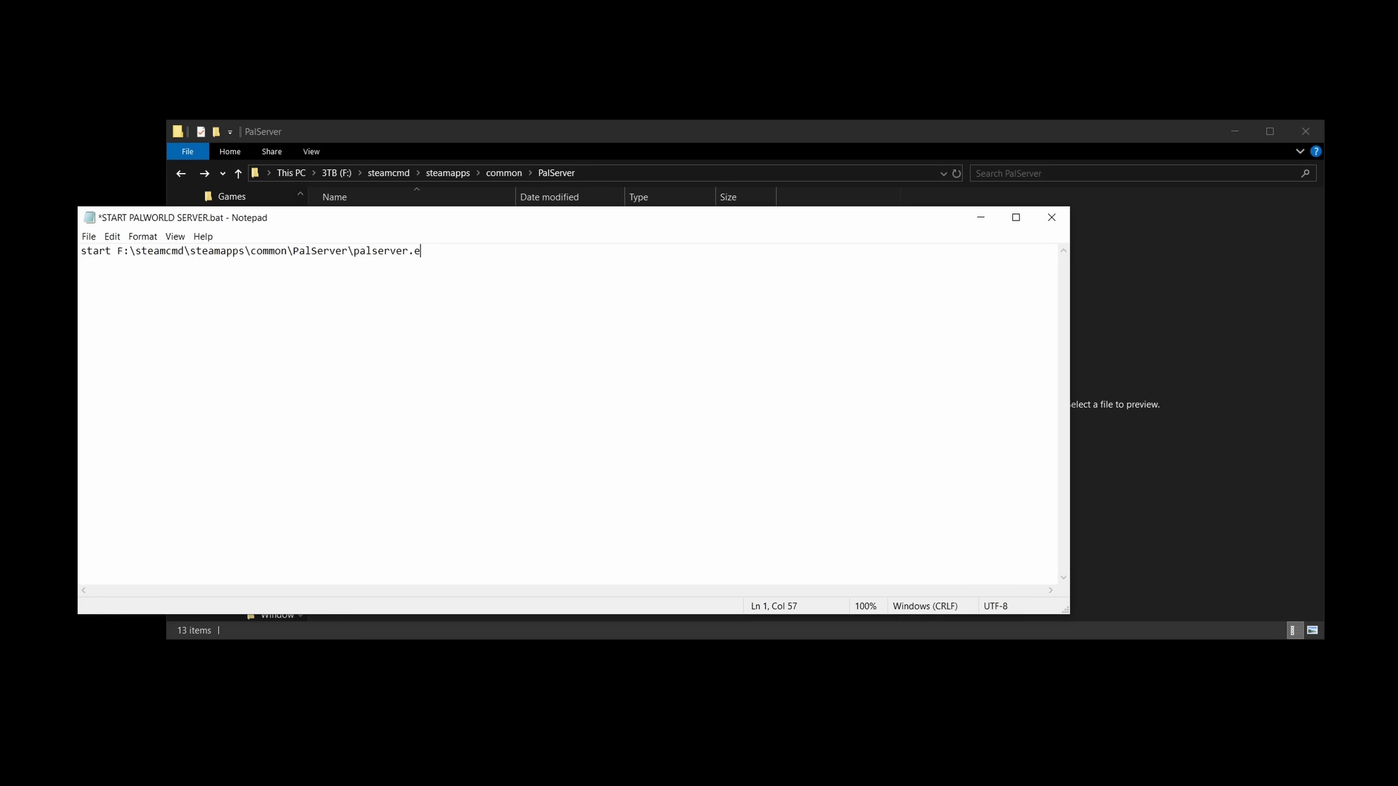
type("xe")
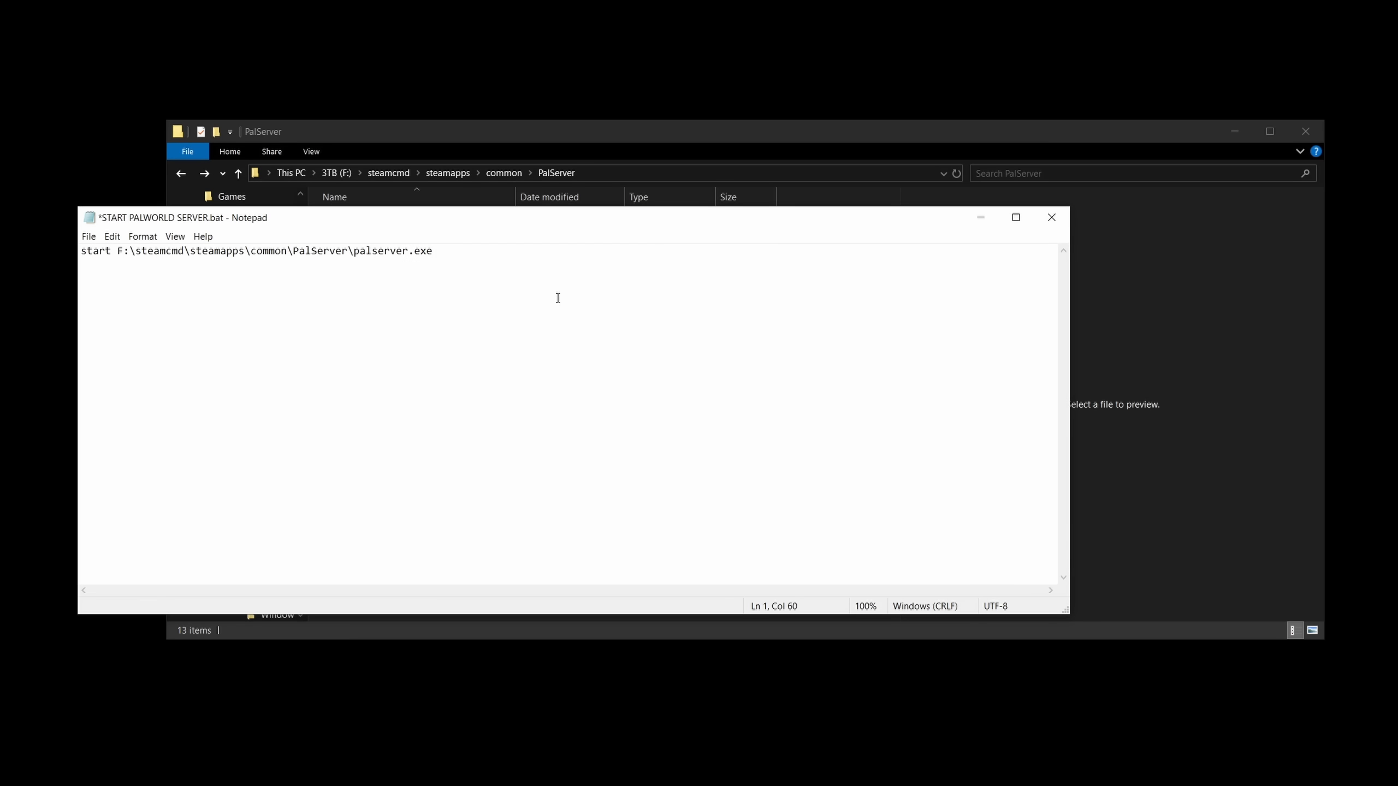
Add -EpicApp=Palserver -publicport=8211 -useperfthreads and multithreading arguments, then save the .bat.
type("-EpicApp=Palserver -publicport=8211 -useperfthreads -NoAsyncLoadingThread -UseMultithreadForDS")
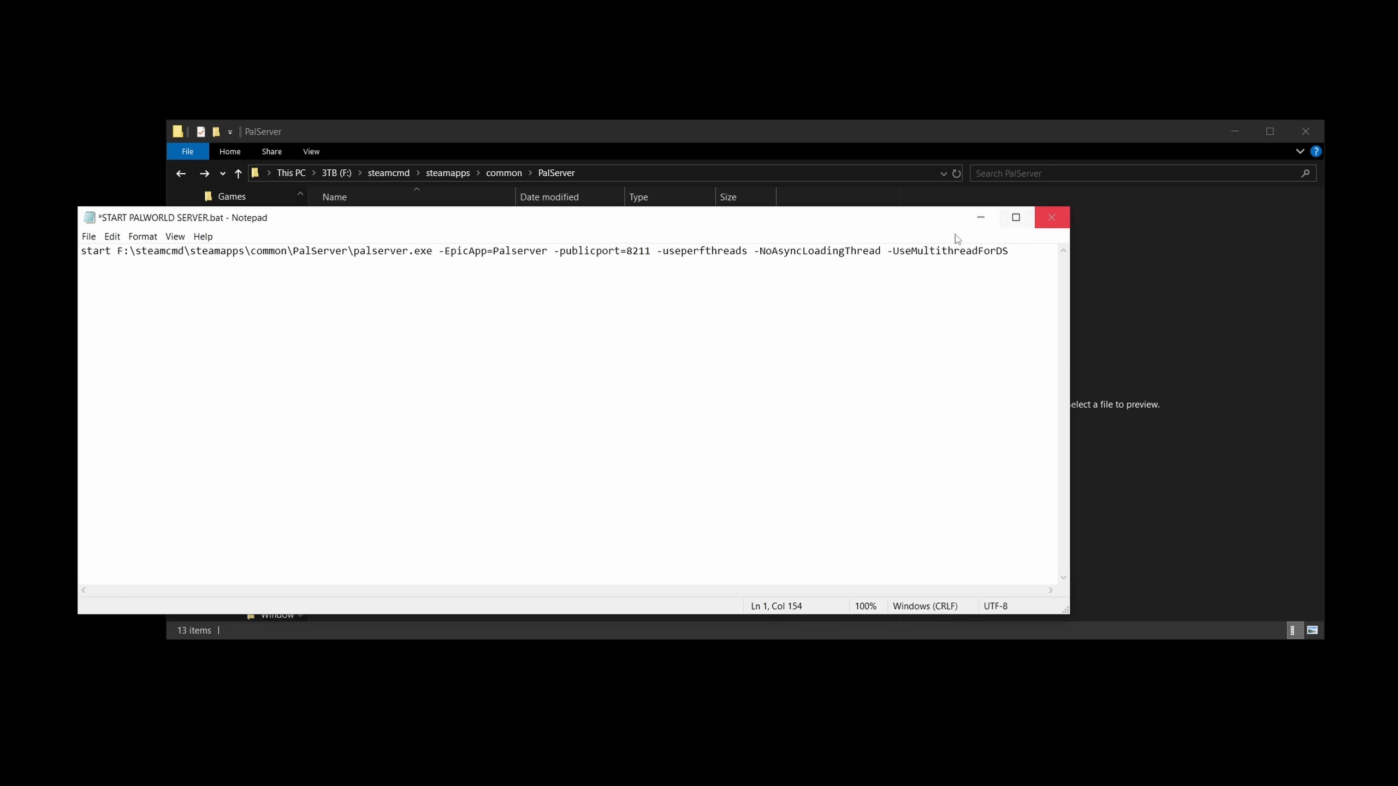
key("ctrl+s")
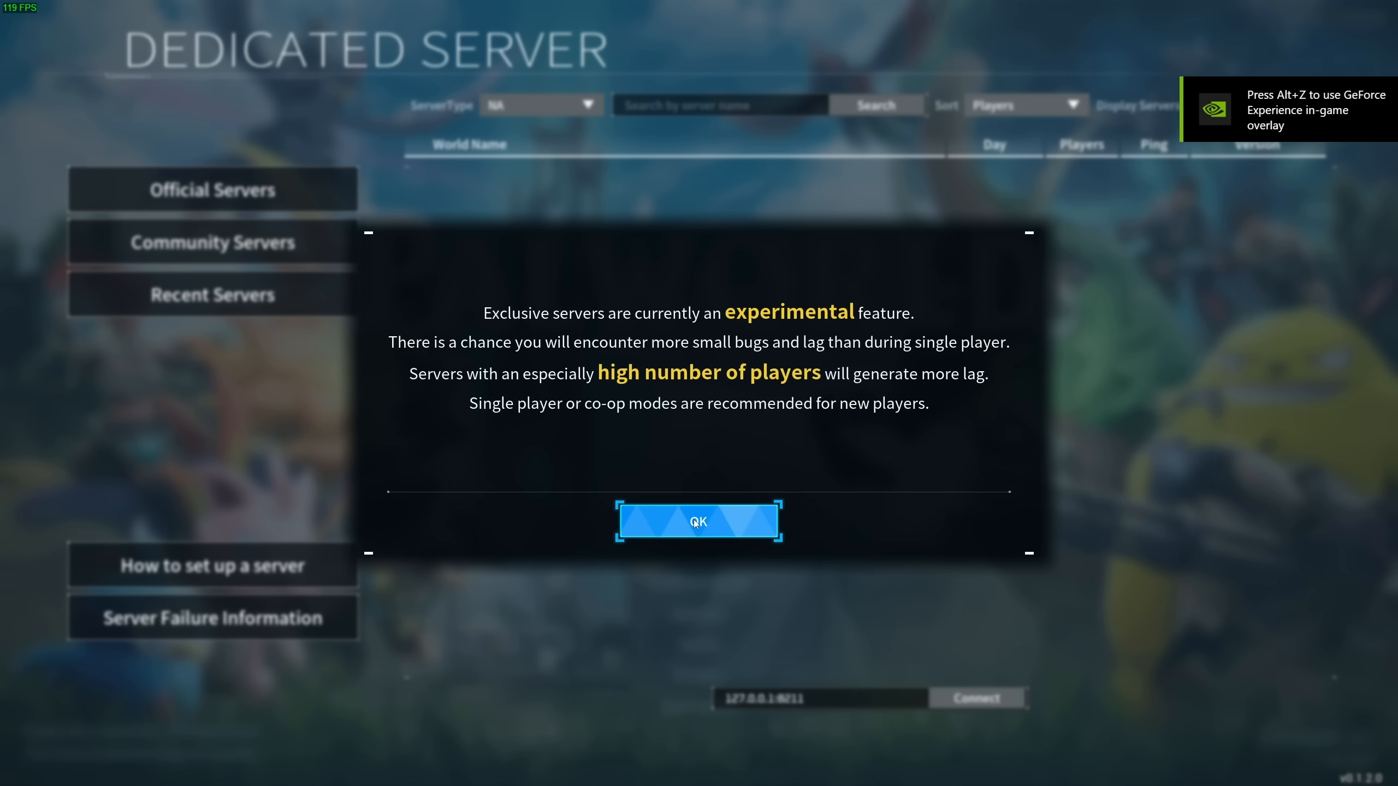
Dismiss the warning, get the IPv4 via ipconfig, and connect to 192.168.88.87:8211.
left_click(698, 522)
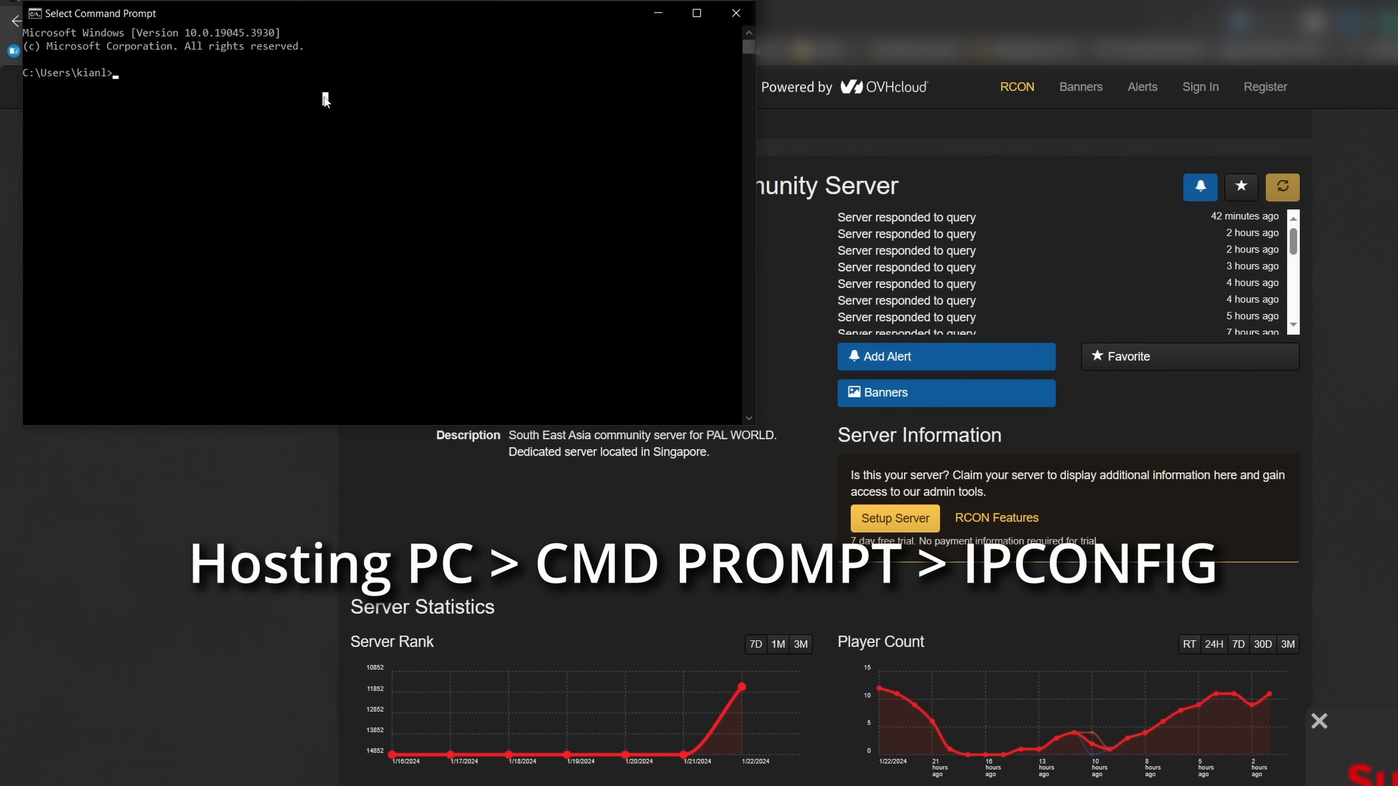
type("ipconfig")
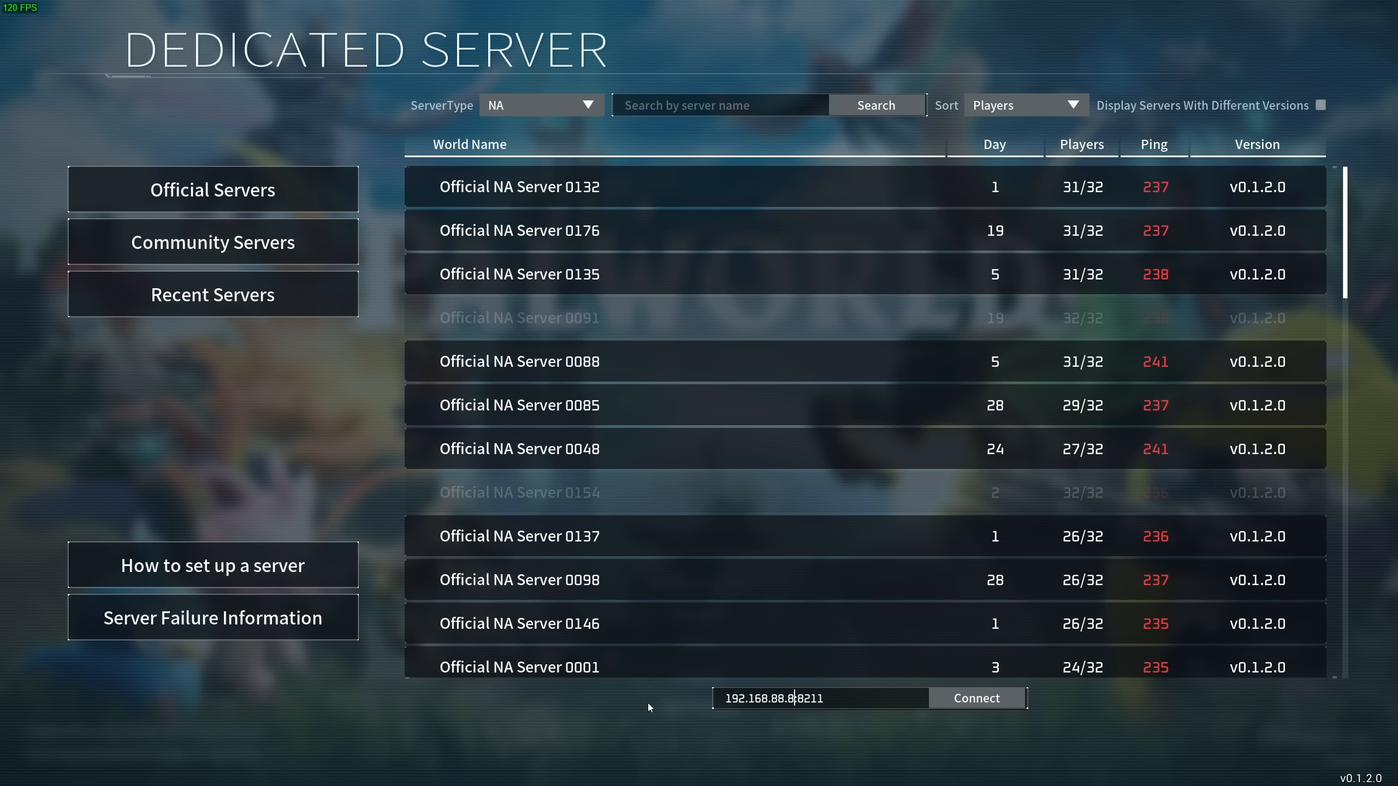
left_click(976, 698)
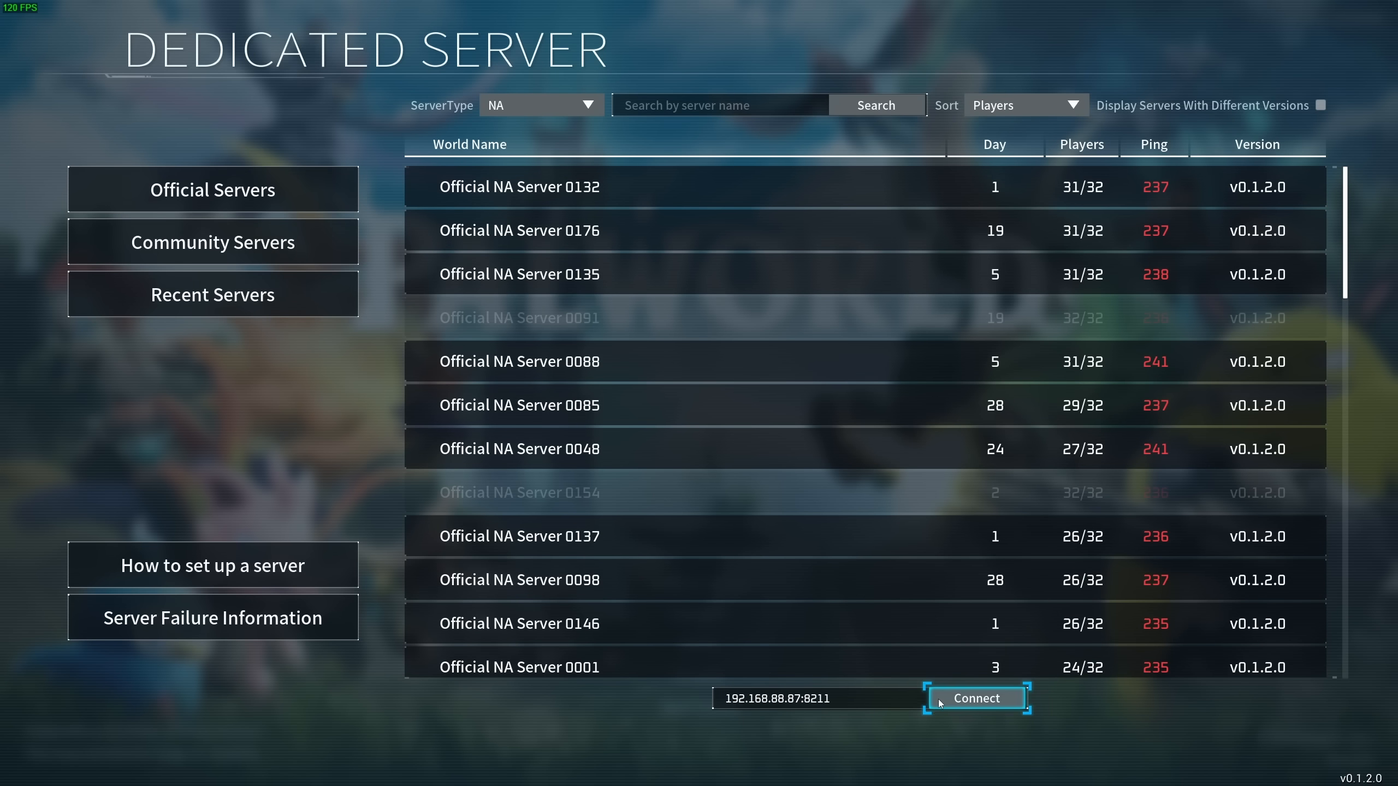
left_click(976, 698)
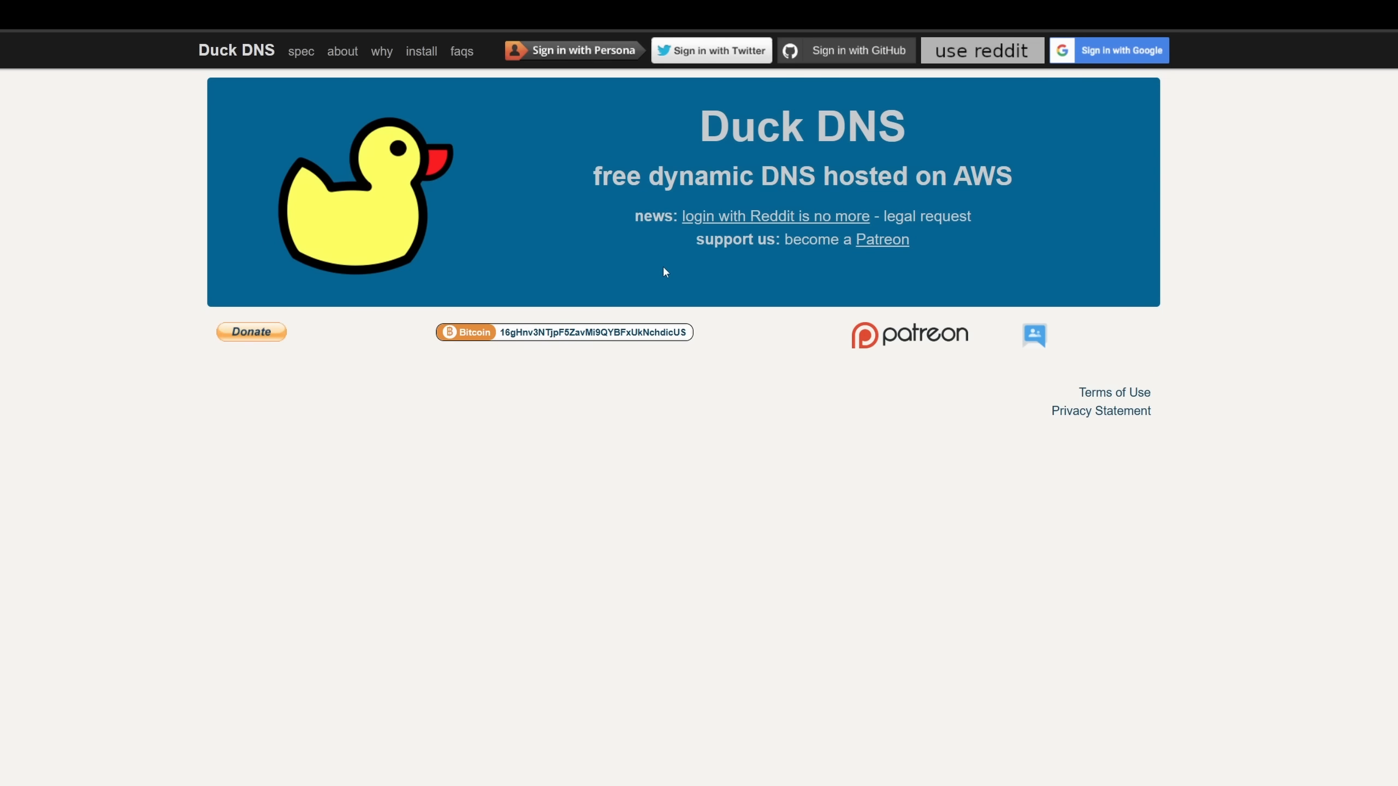
mouse_move(1091, 62)
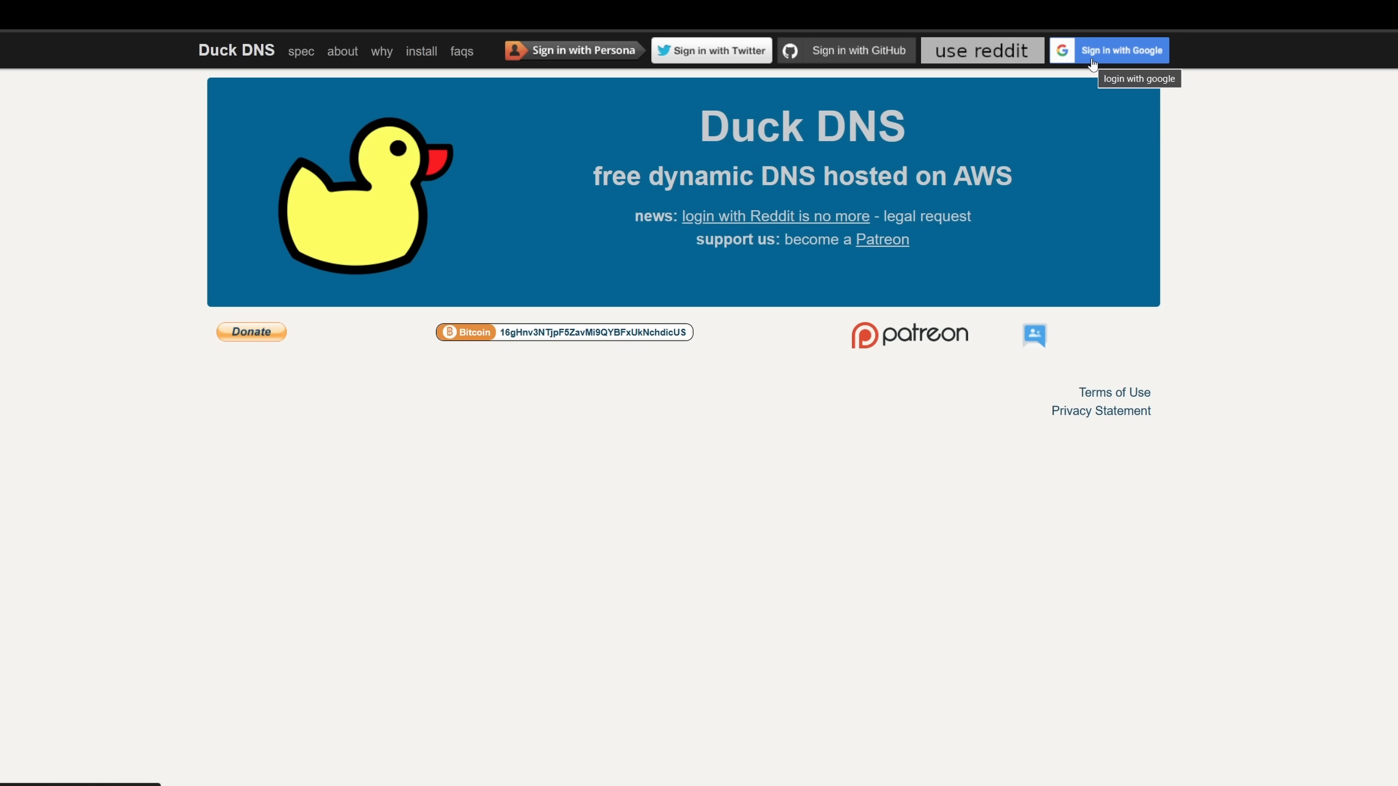
Sign in with Google and add the mypalworld subdomain.
left_click(1122, 50)
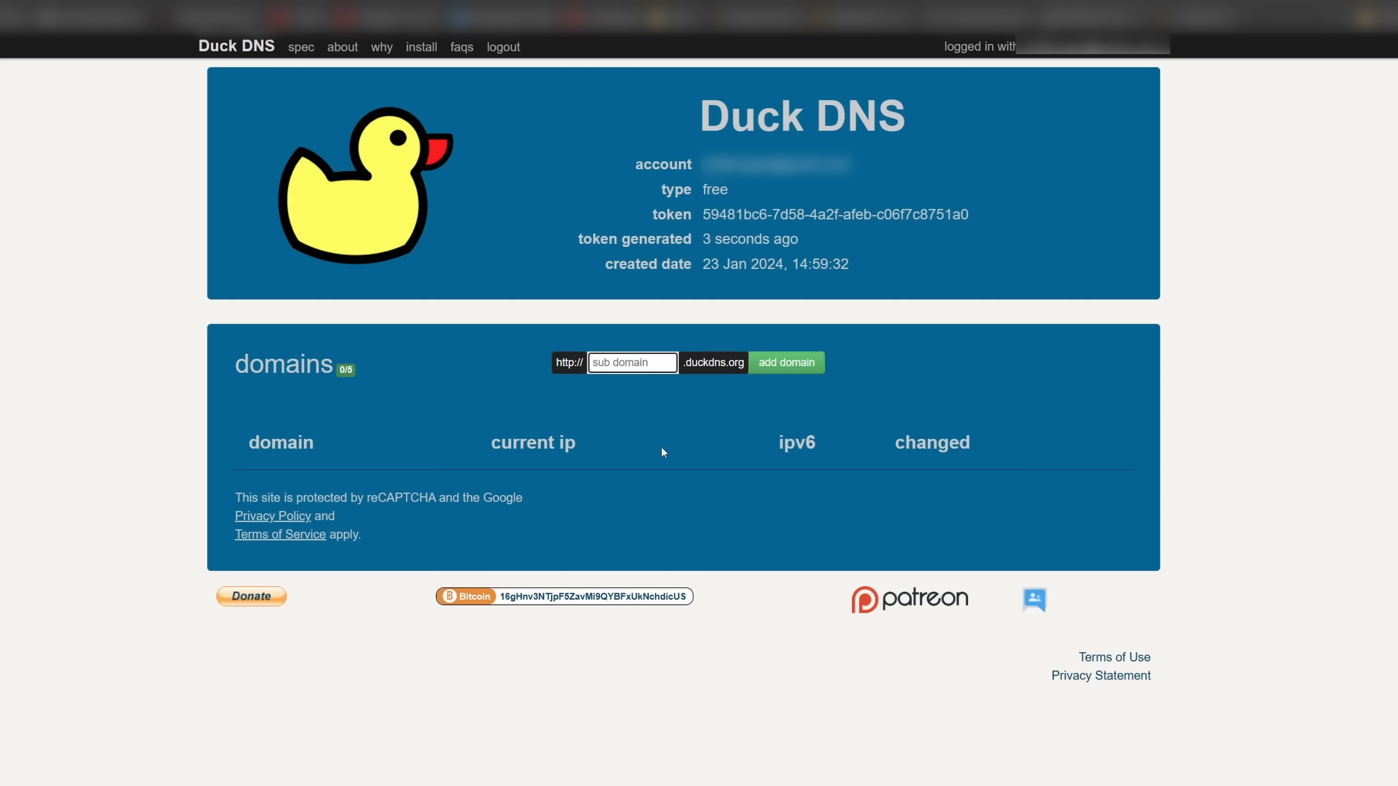
mouse_move(657, 448)
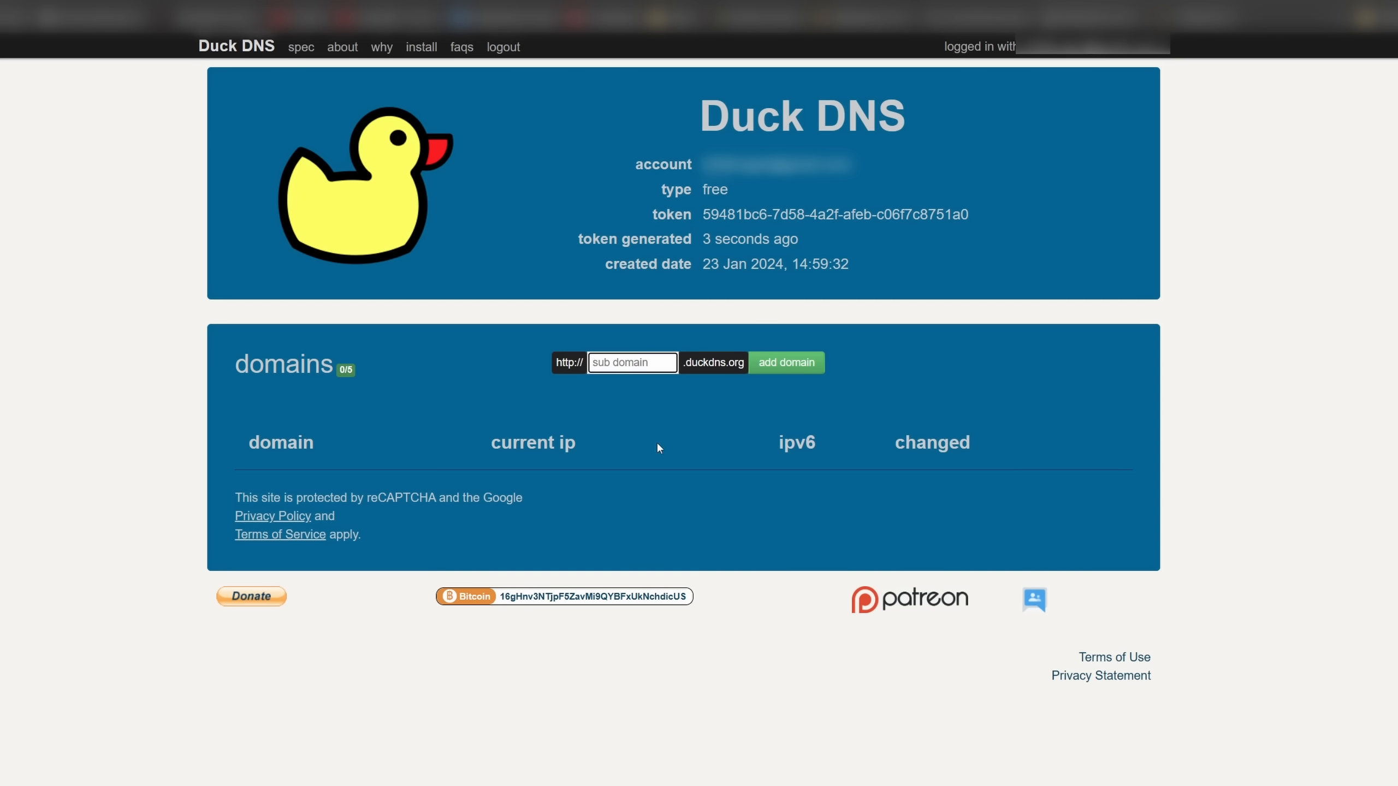
type("mypalworld")
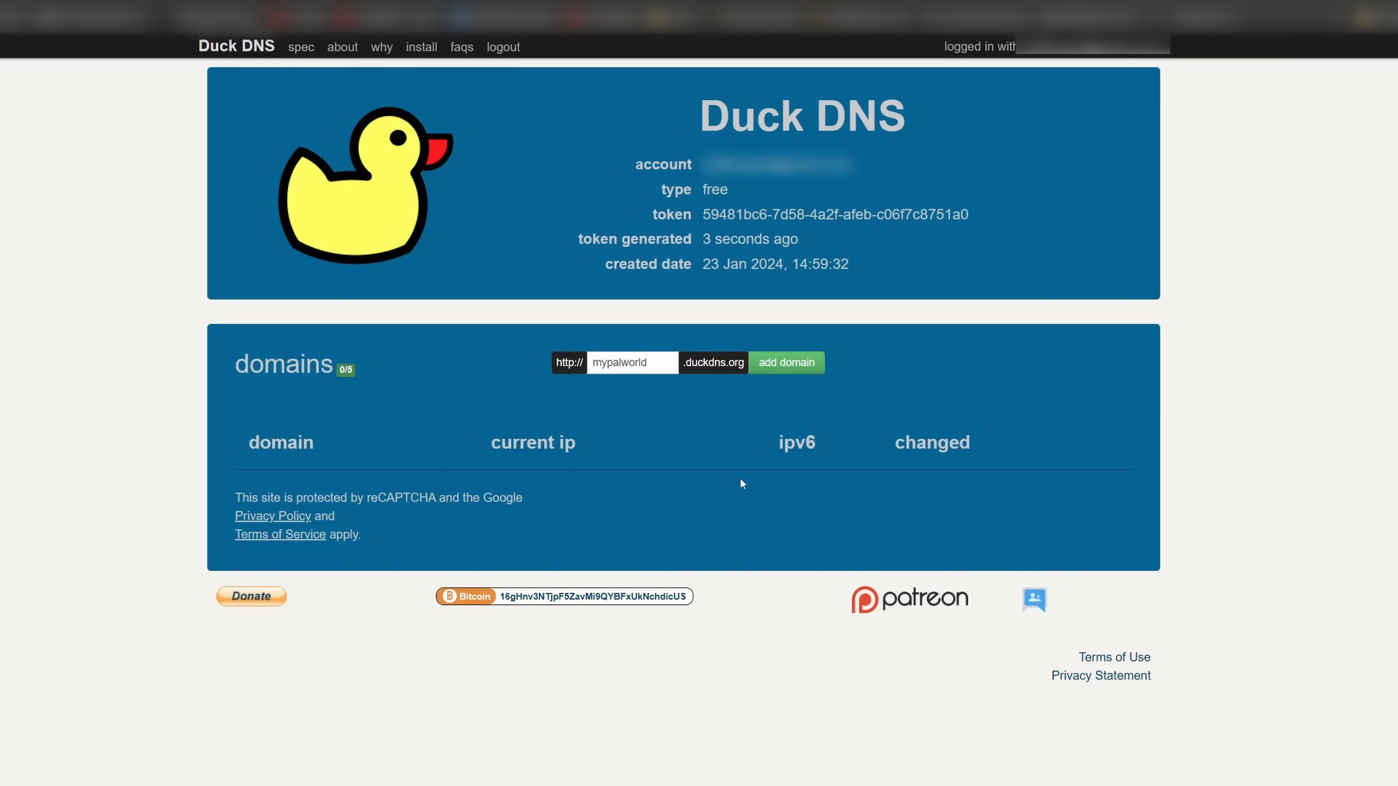
left_click(785, 362)
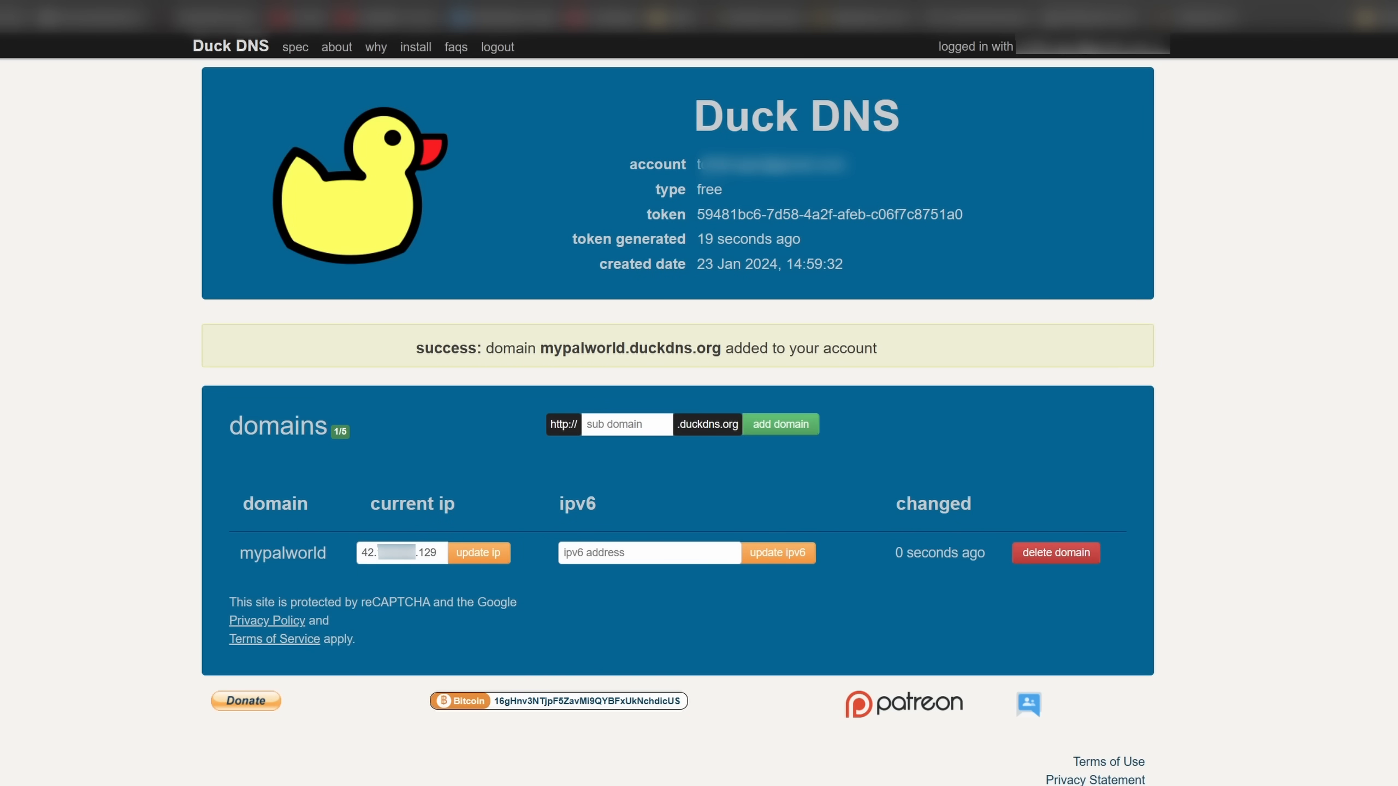
Bring up the install instructions for mypalworld and show the windows-gui updater.
left_click(415, 46)
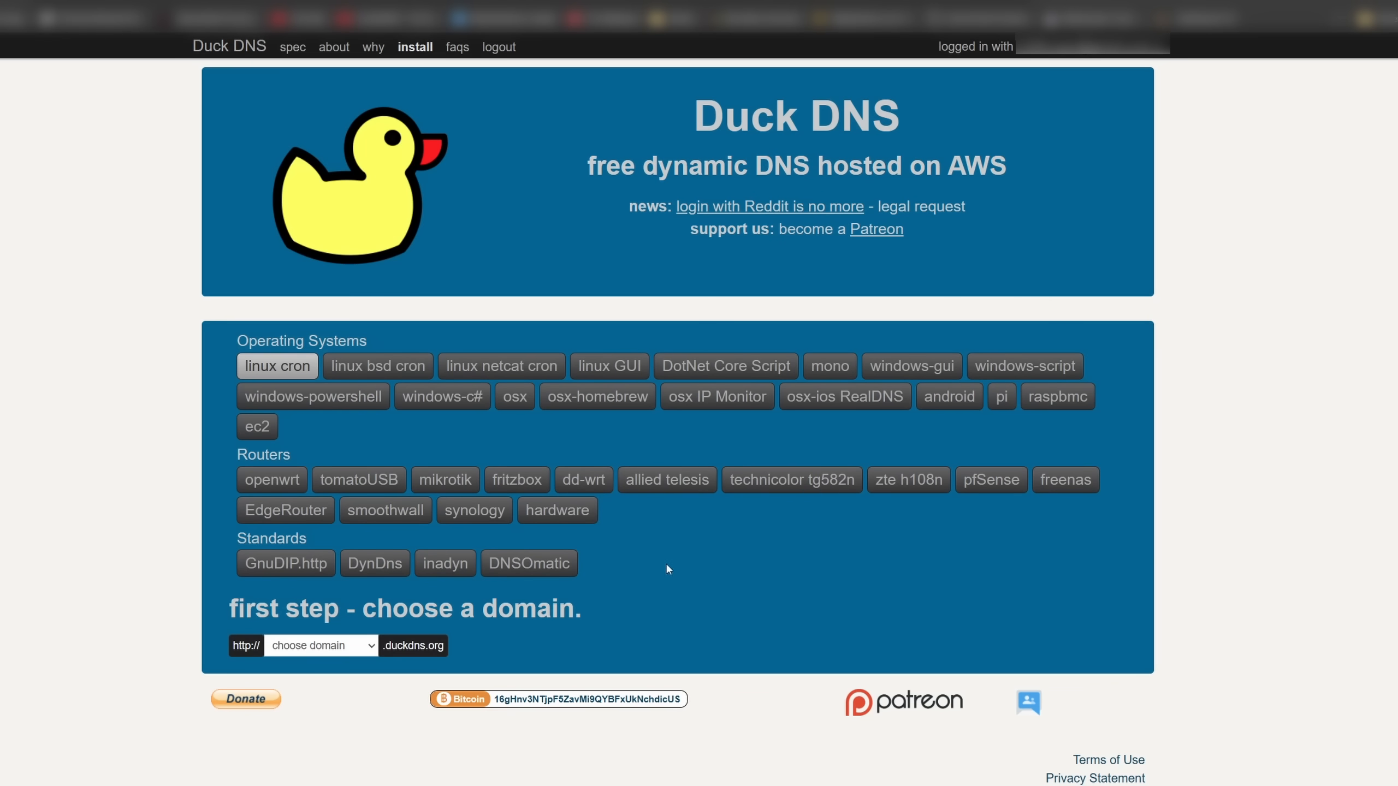
mouse_move(601, 468)
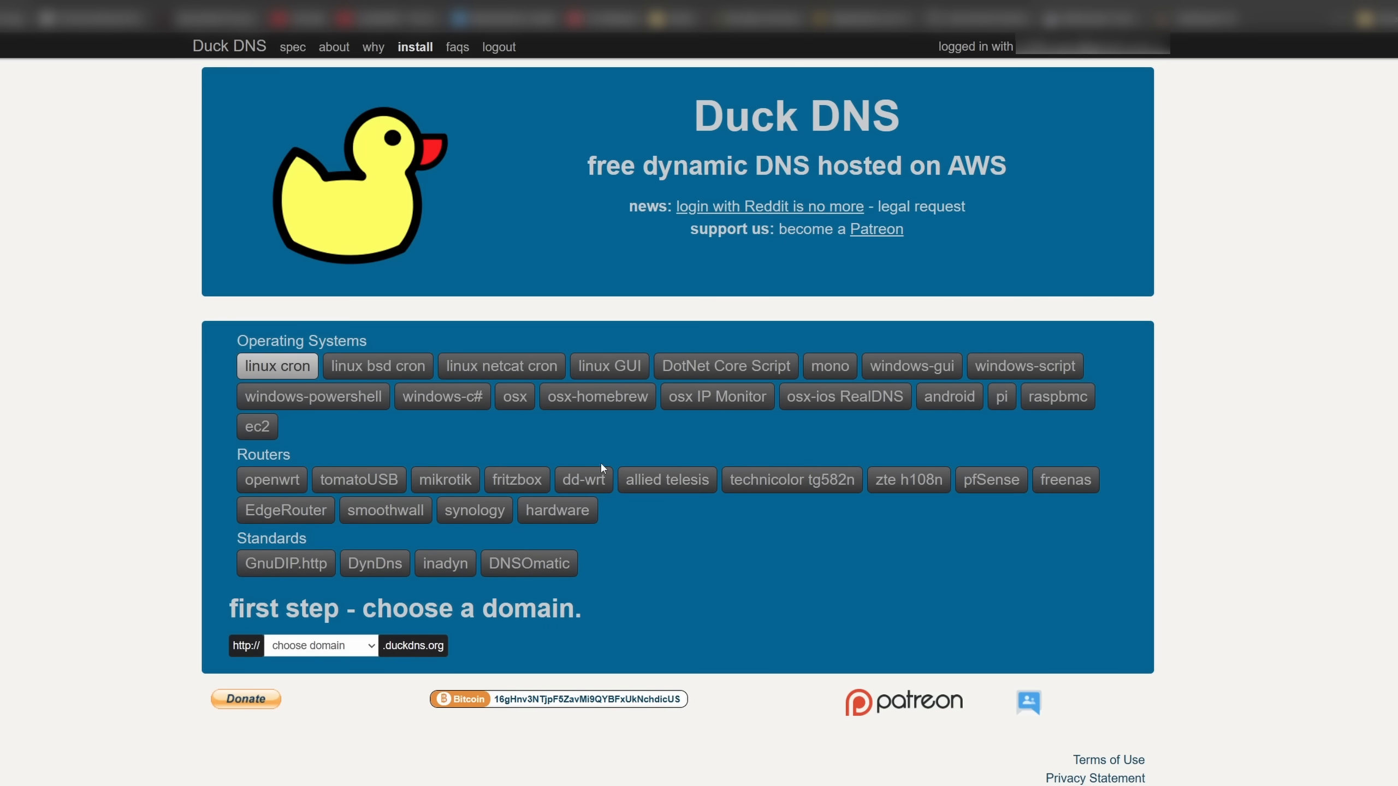
left_click(320, 645)
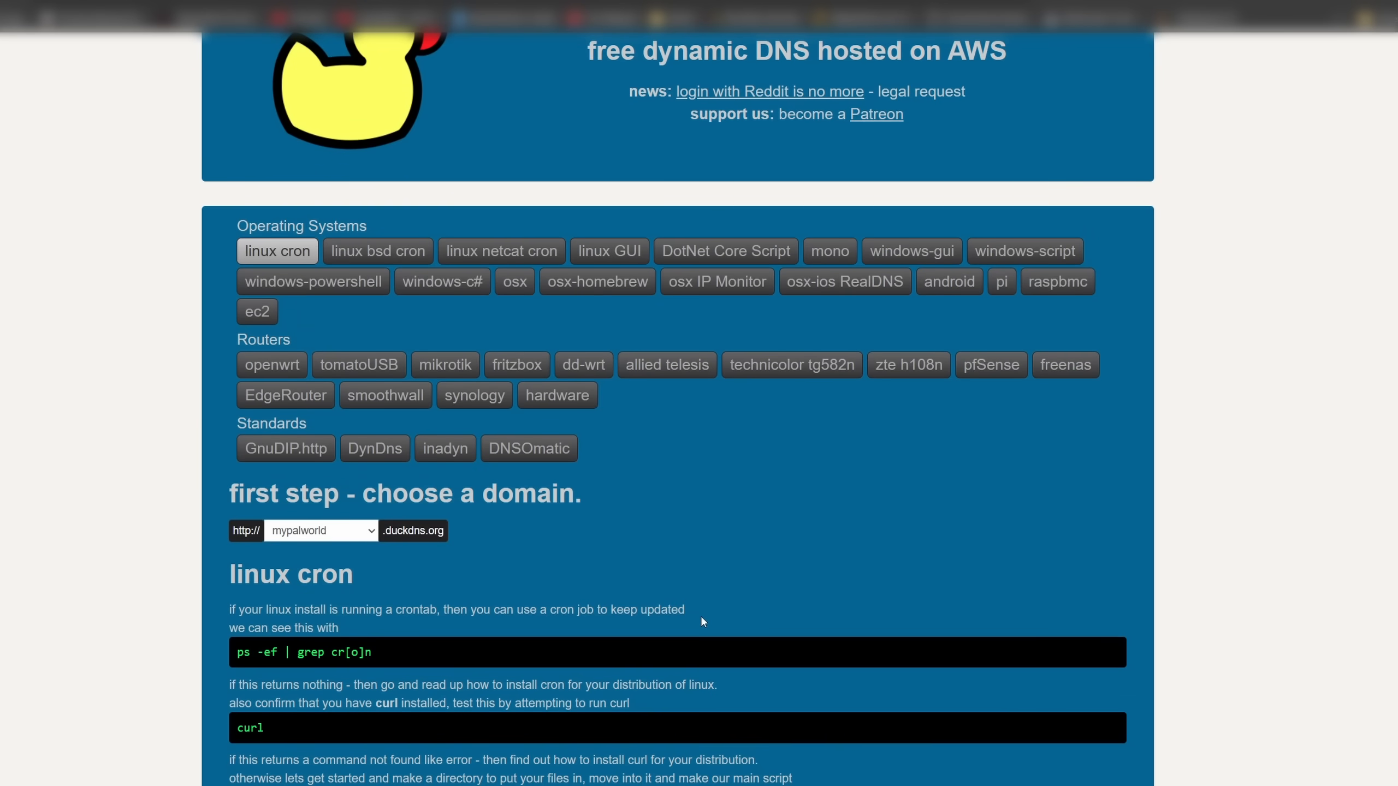
left_click(911, 251)
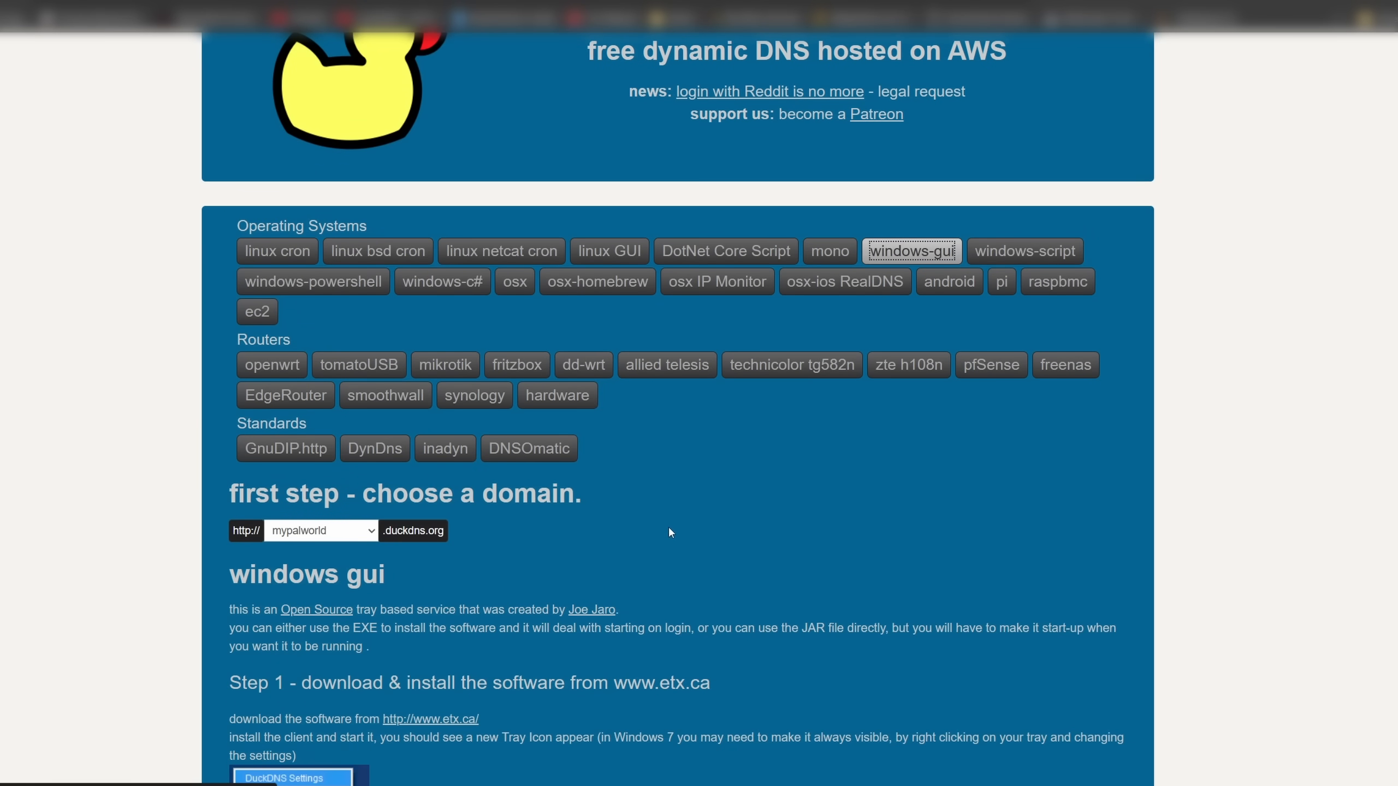
scroll("down", 3)
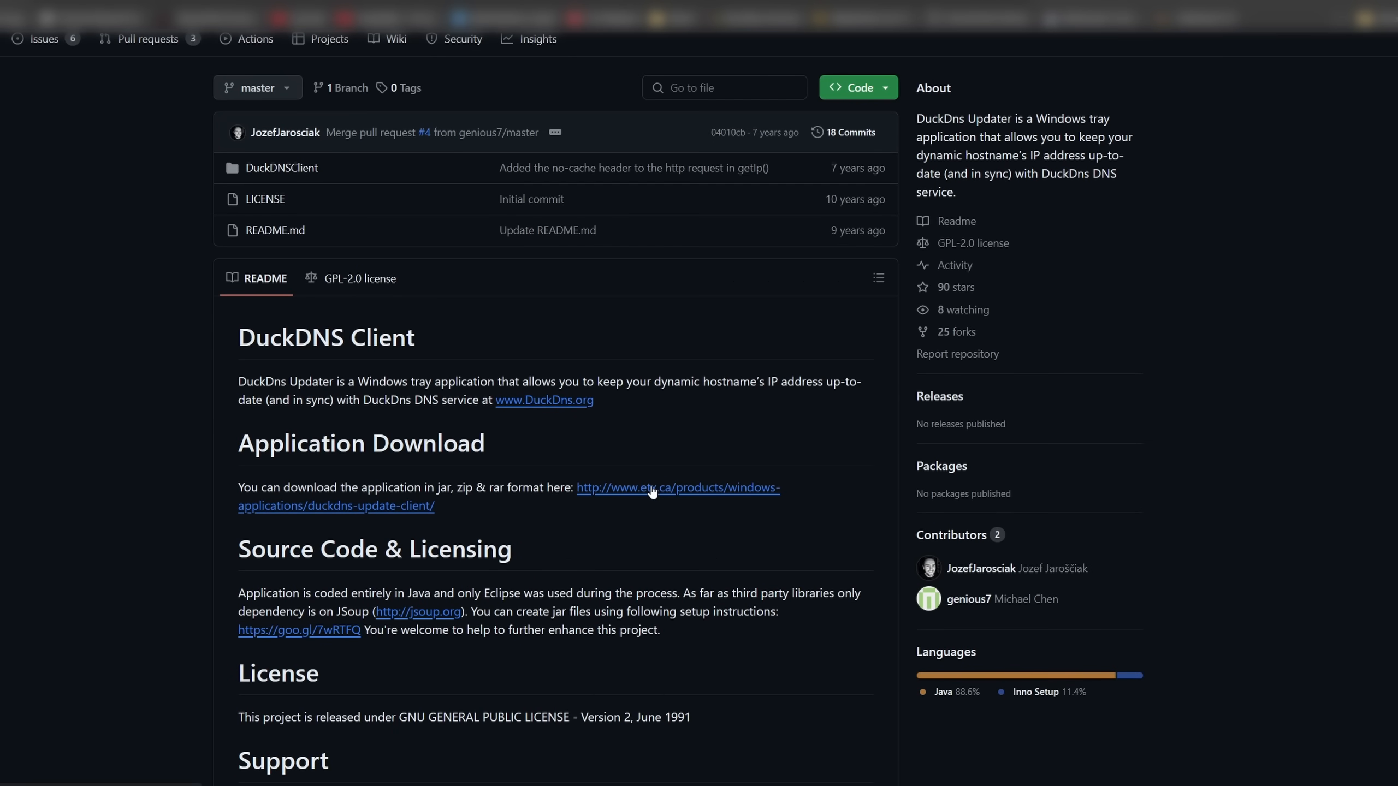
mouse_move(774, 36)
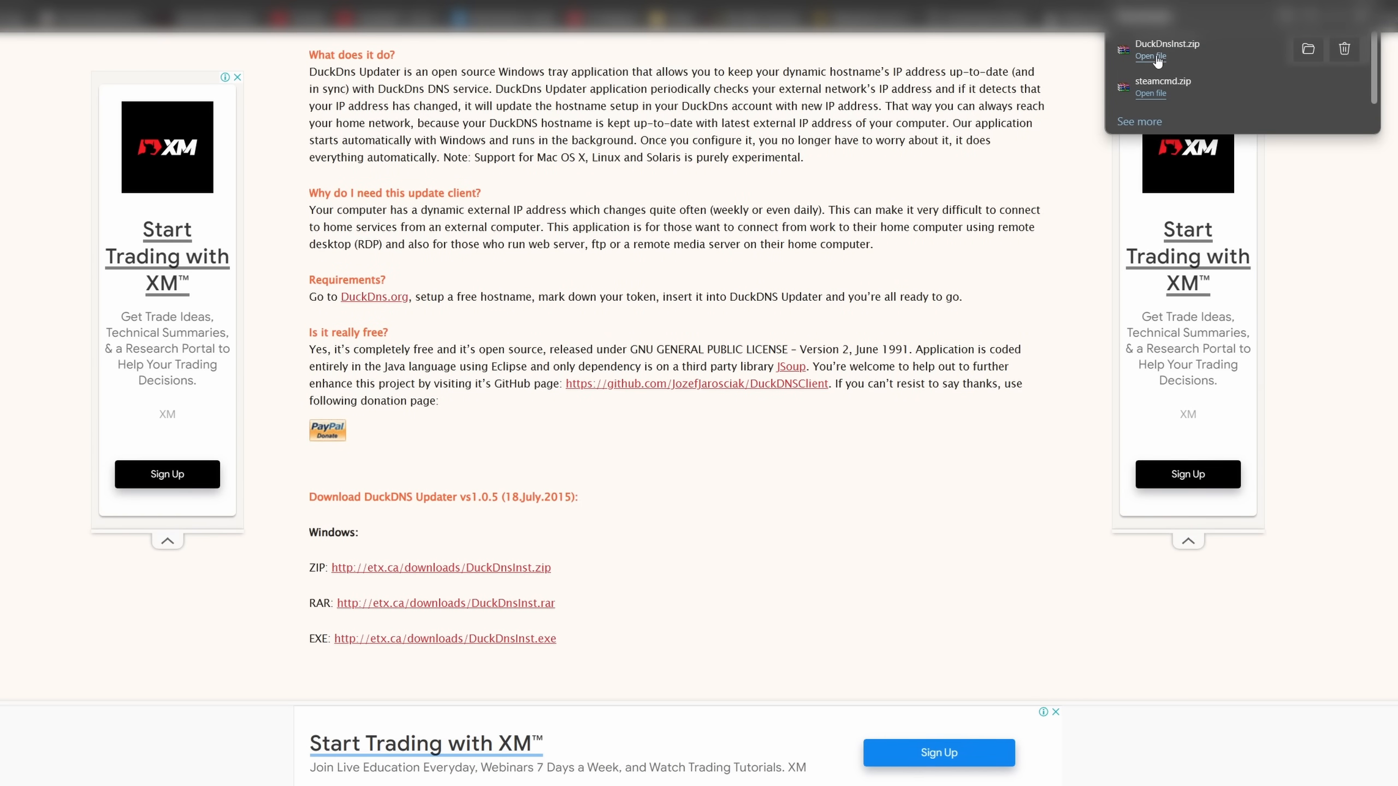
Open the downloaded DuckDnsInst.zip archive in WinRAR.
left_click(1150, 55)
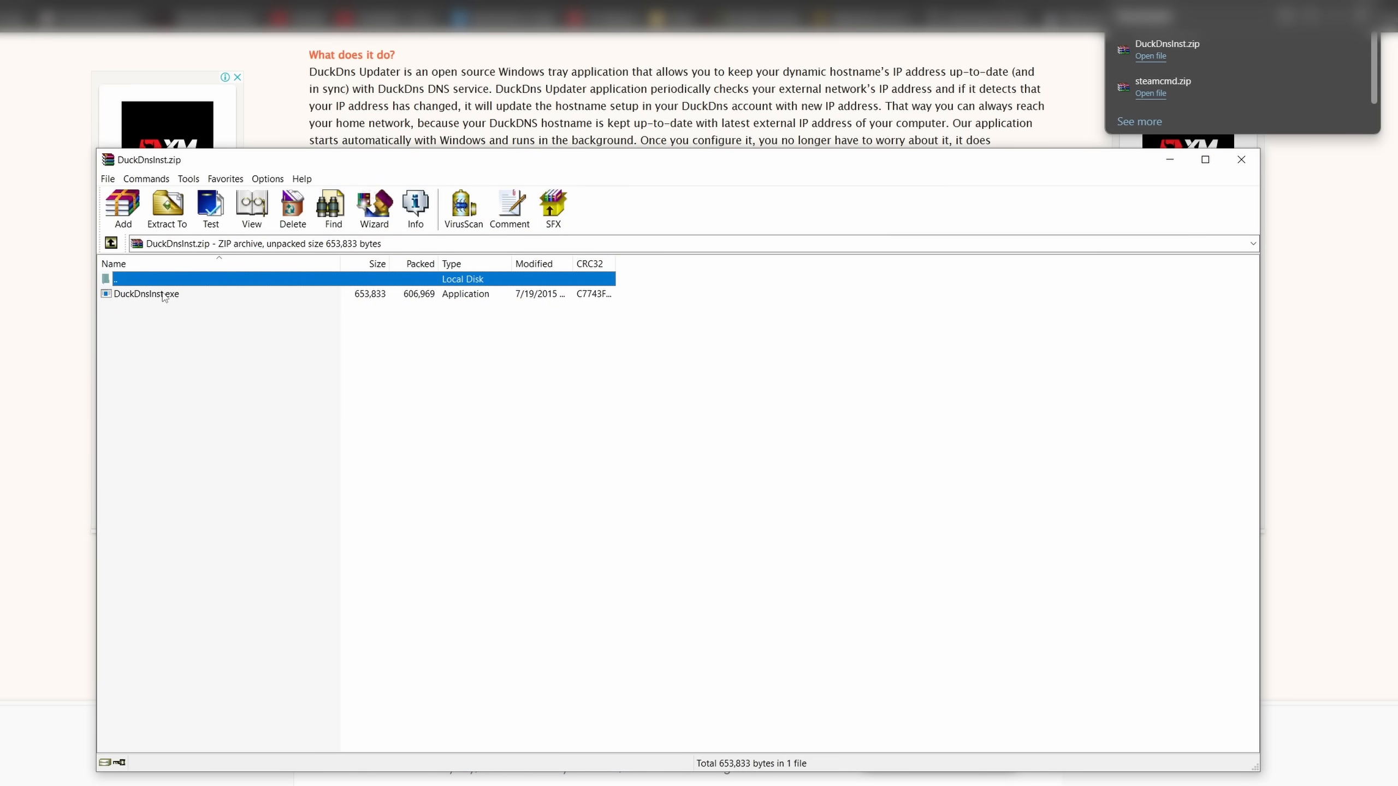
Extract DuckDnsInst.exe and install DuckDNS into the default Program Files (x86)\DuckDNS folder.
left_click(146, 294)
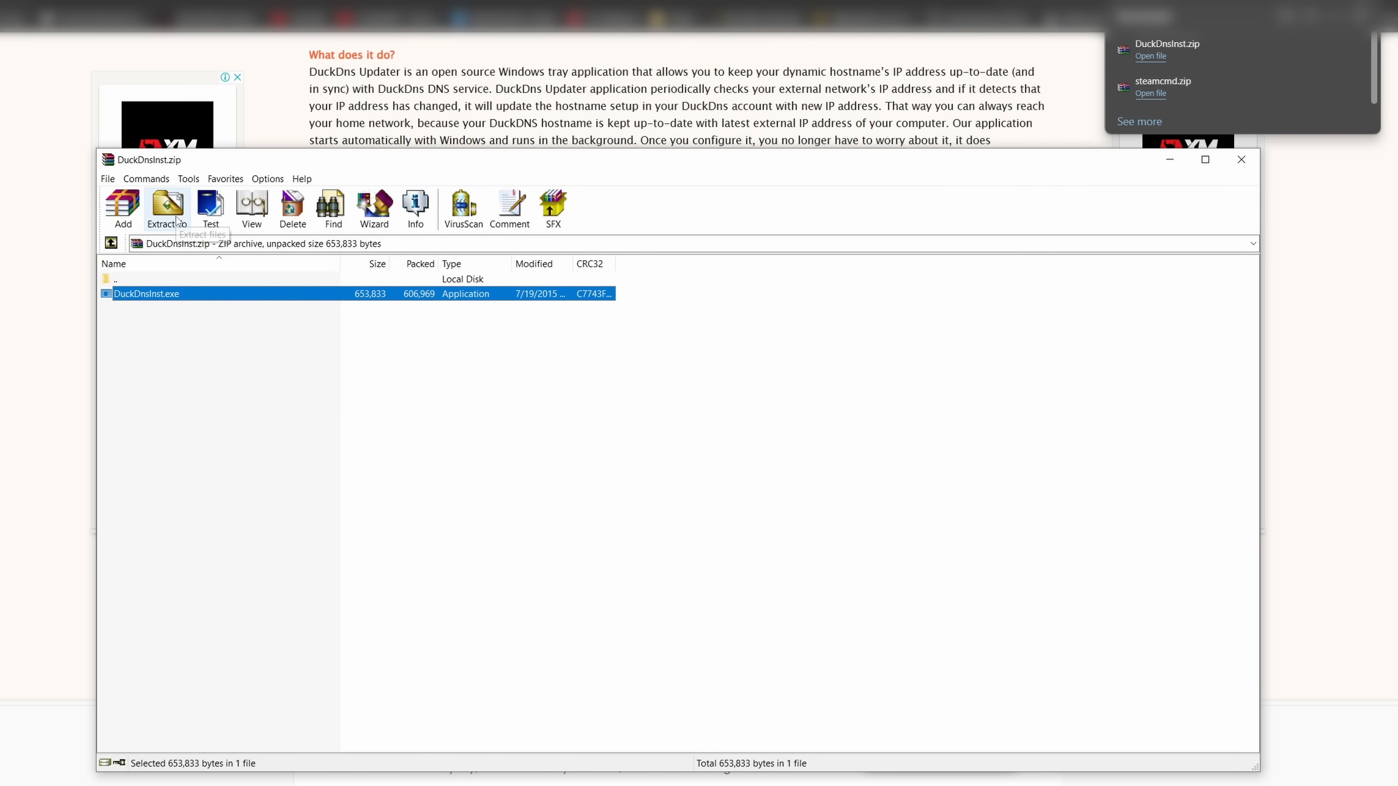
left_click(167, 210)
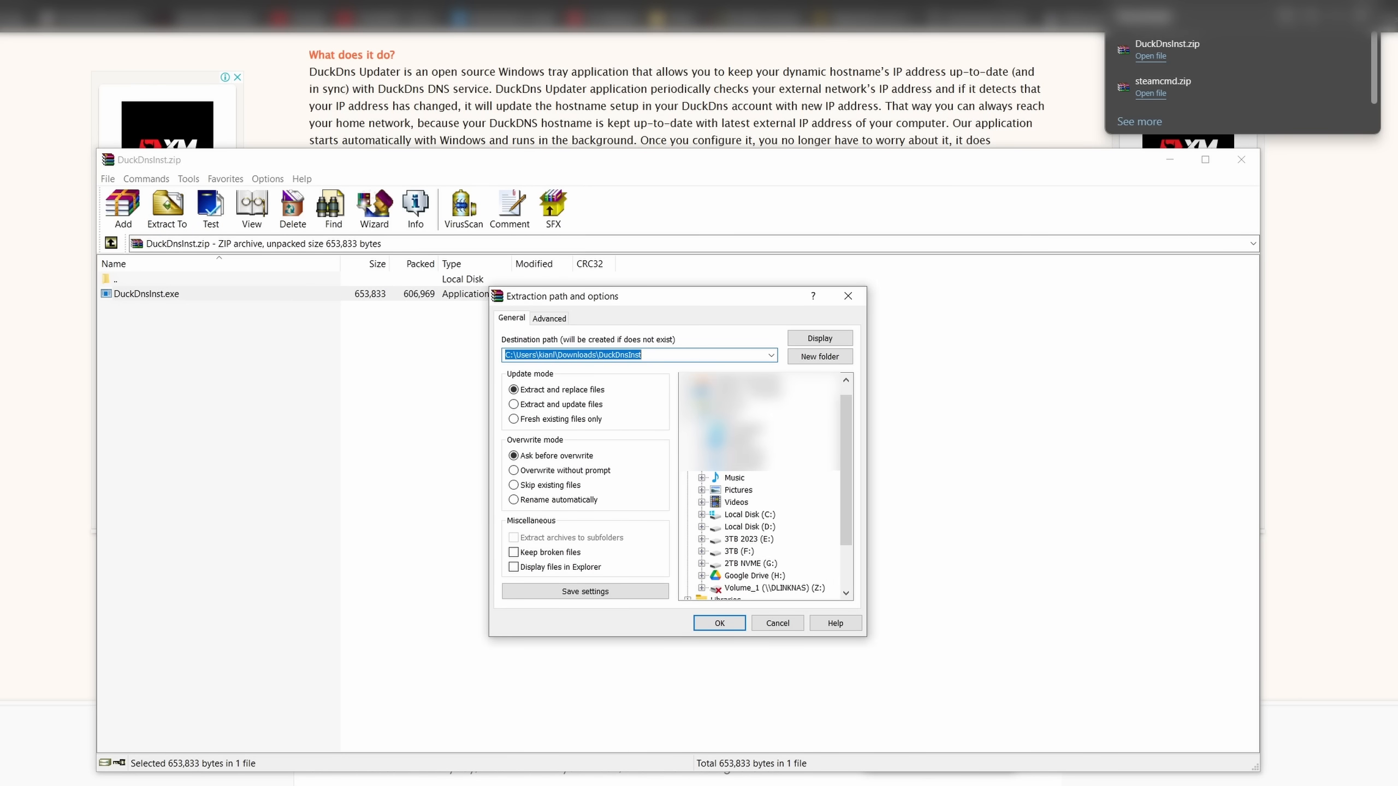
left_click(718, 622)
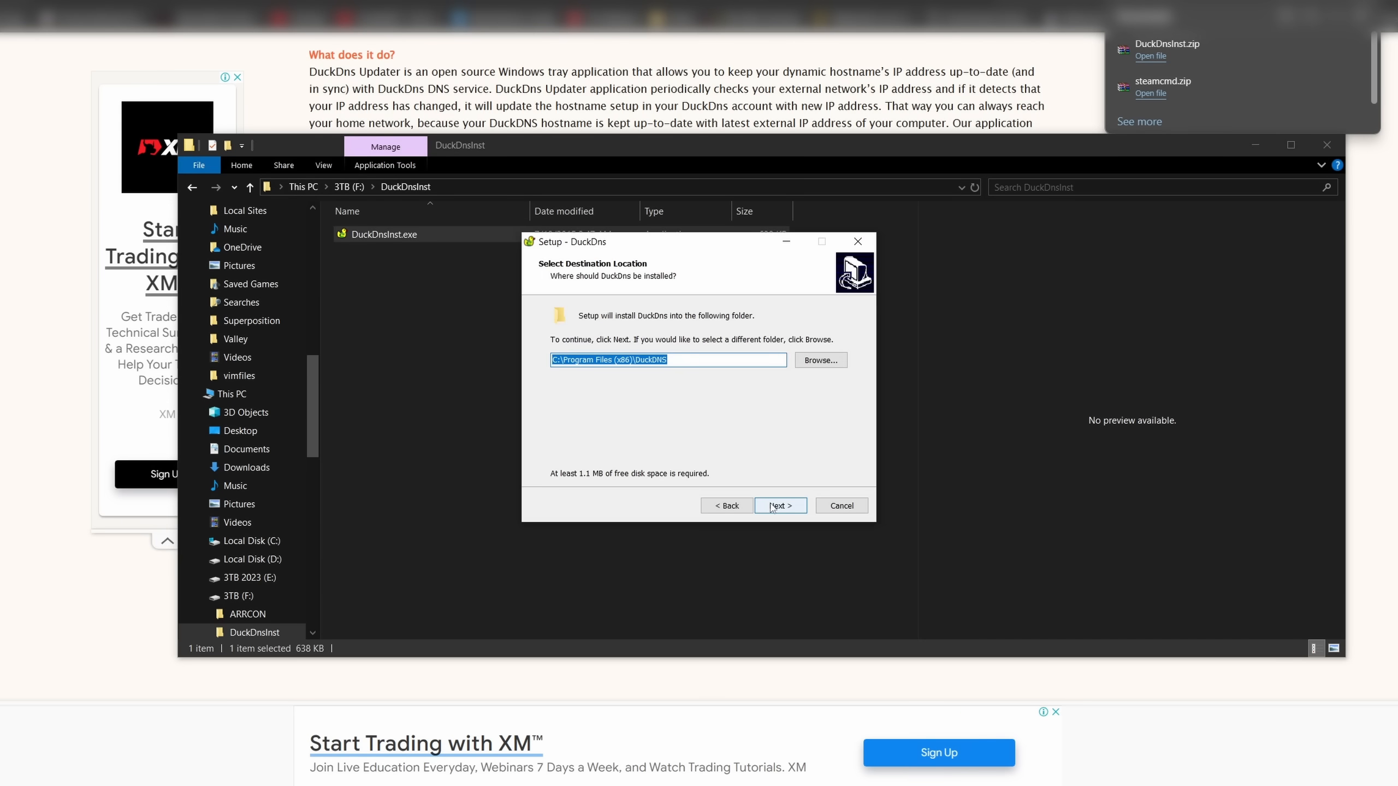
left_click(779, 506)
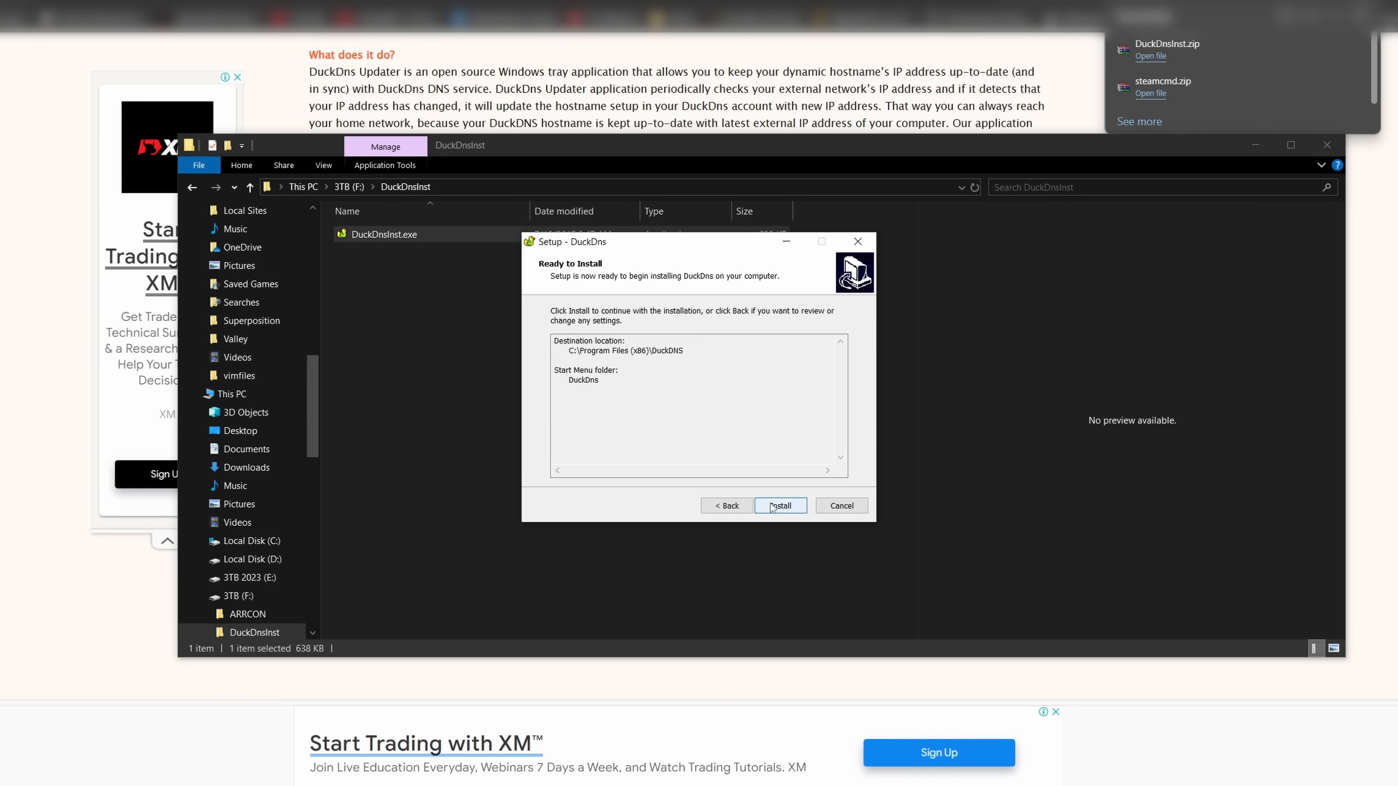
left_click(779, 506)
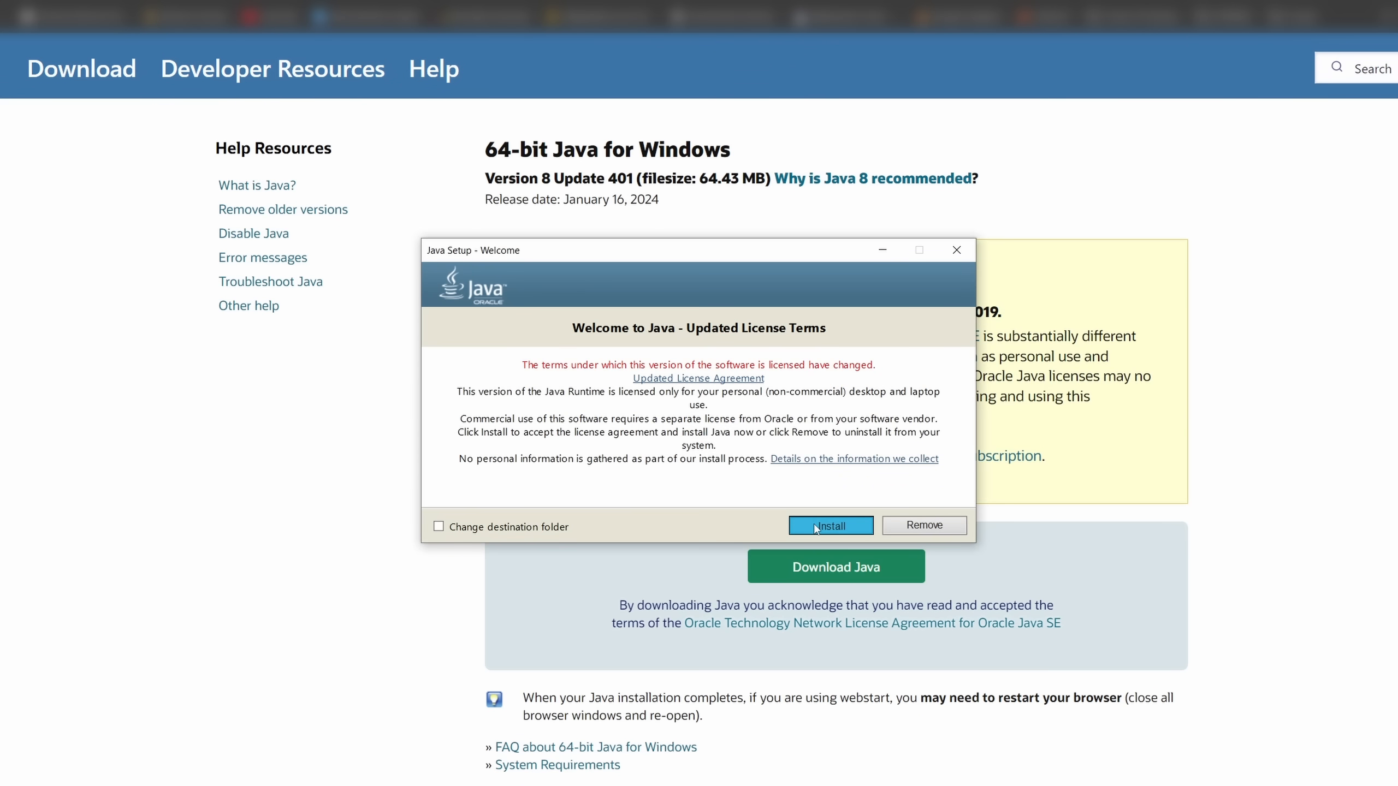
Install 64-bit Java and close the setup after it reports success.
left_click(828, 525)
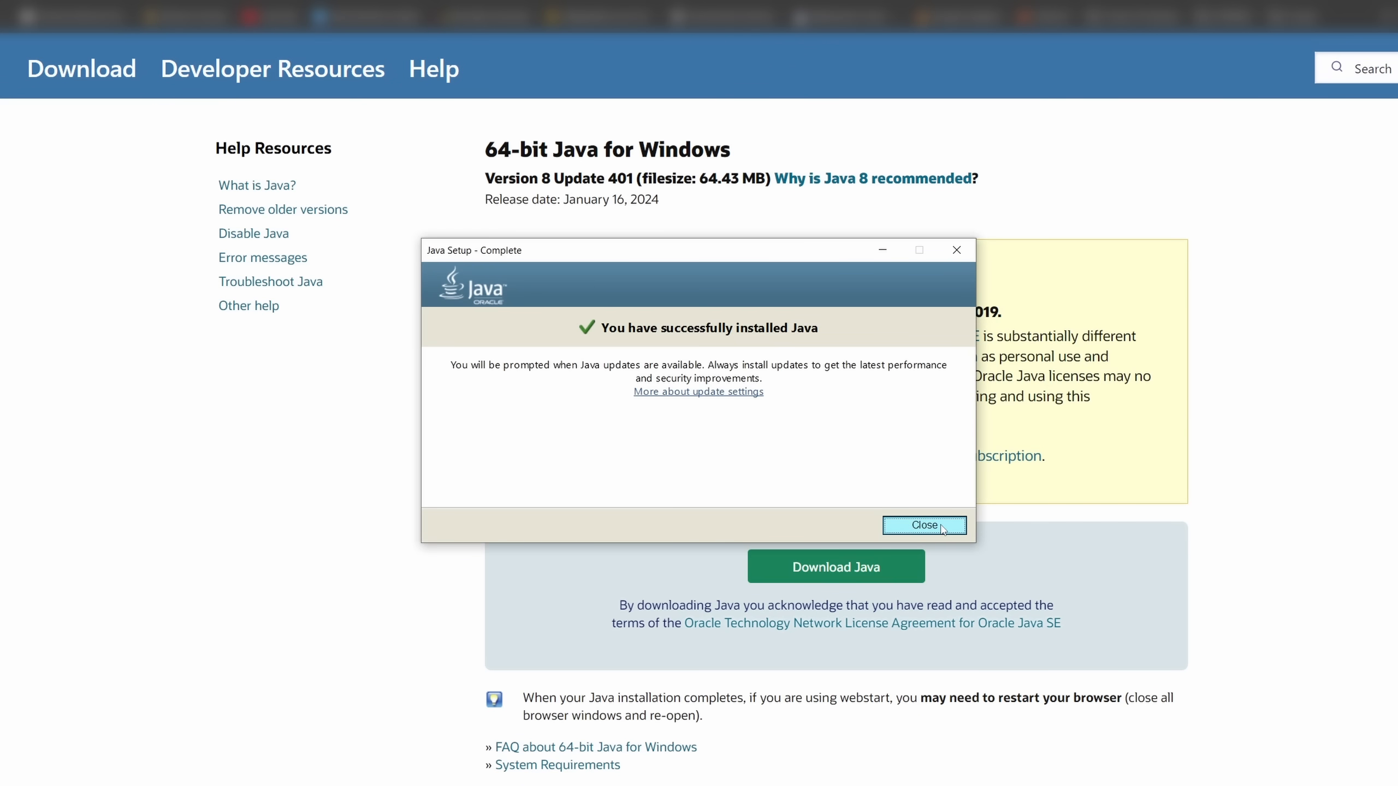
left_click(924, 524)
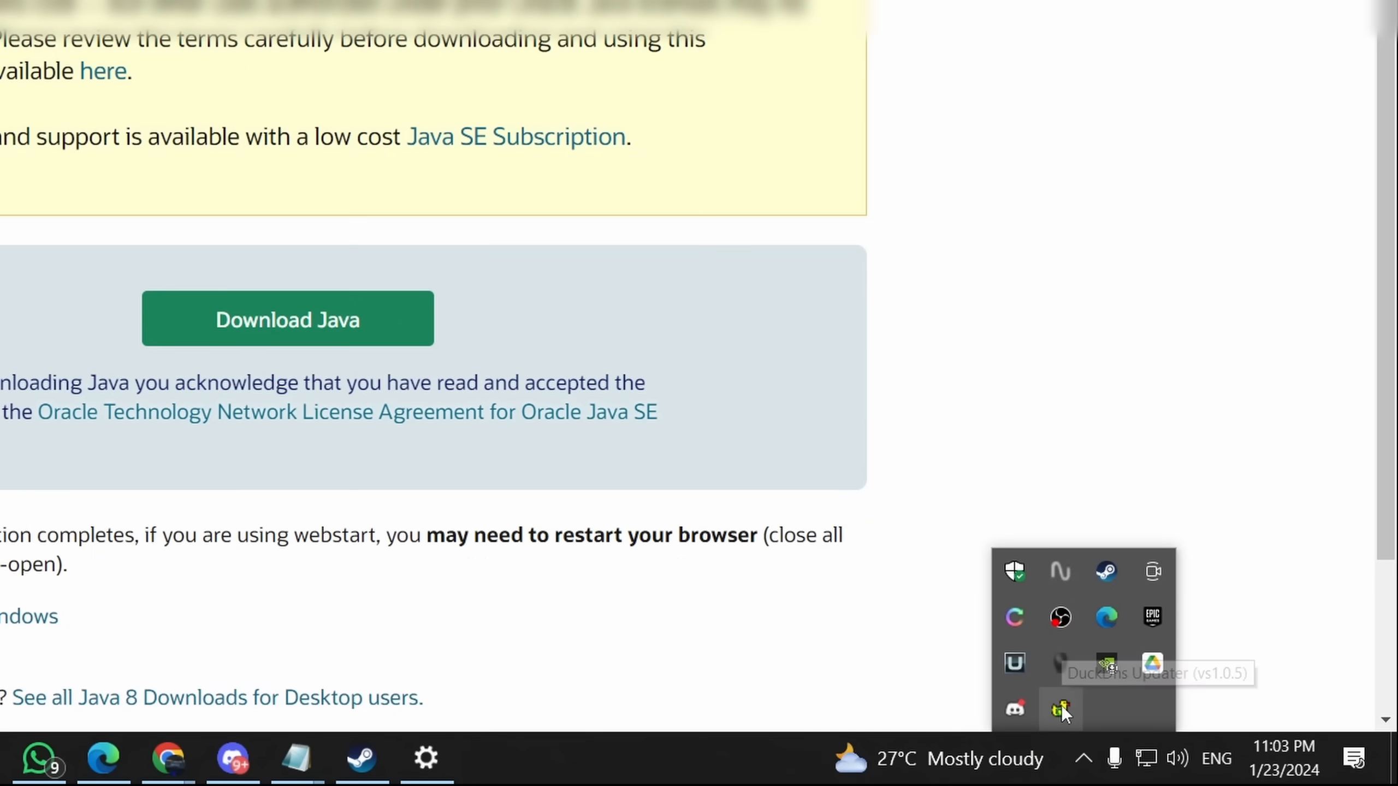
mouse_move(1068, 709)
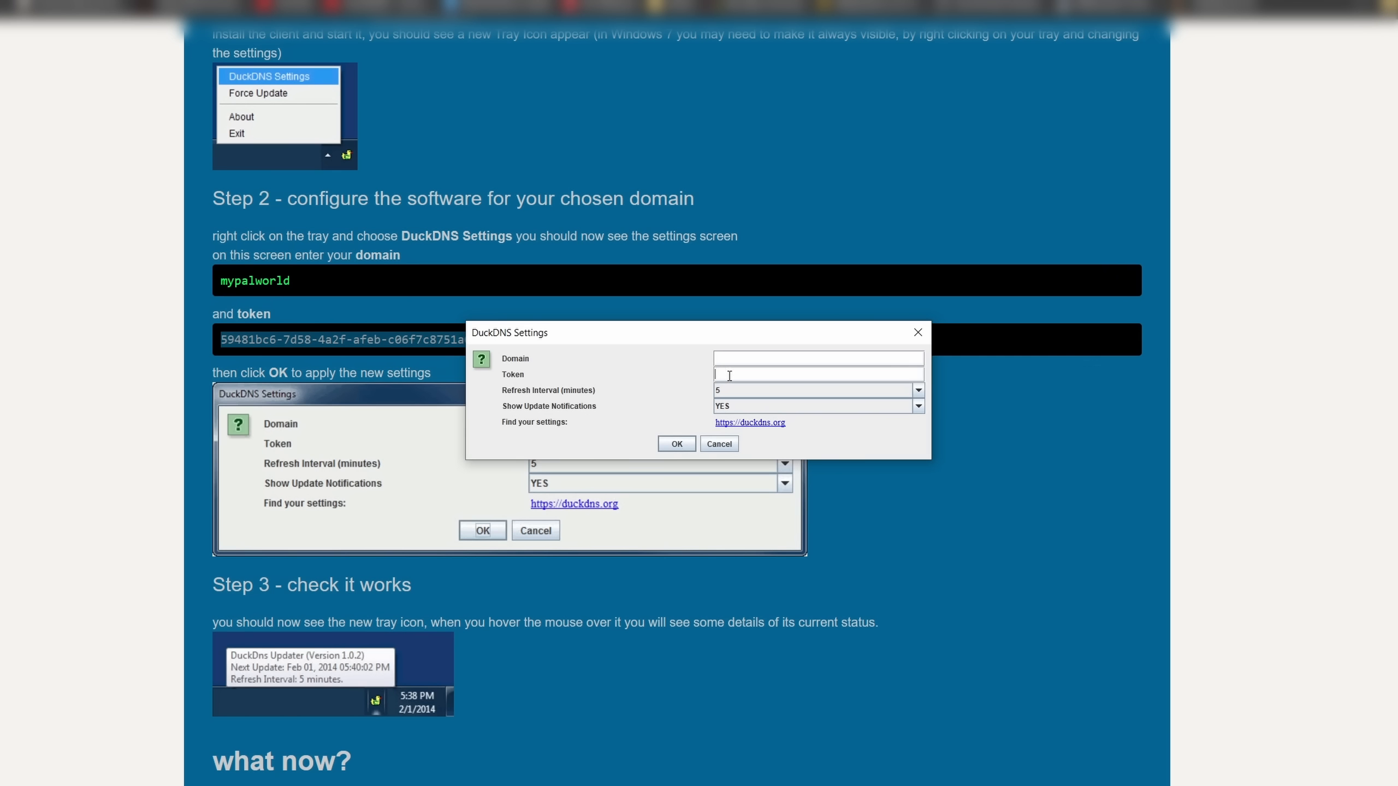
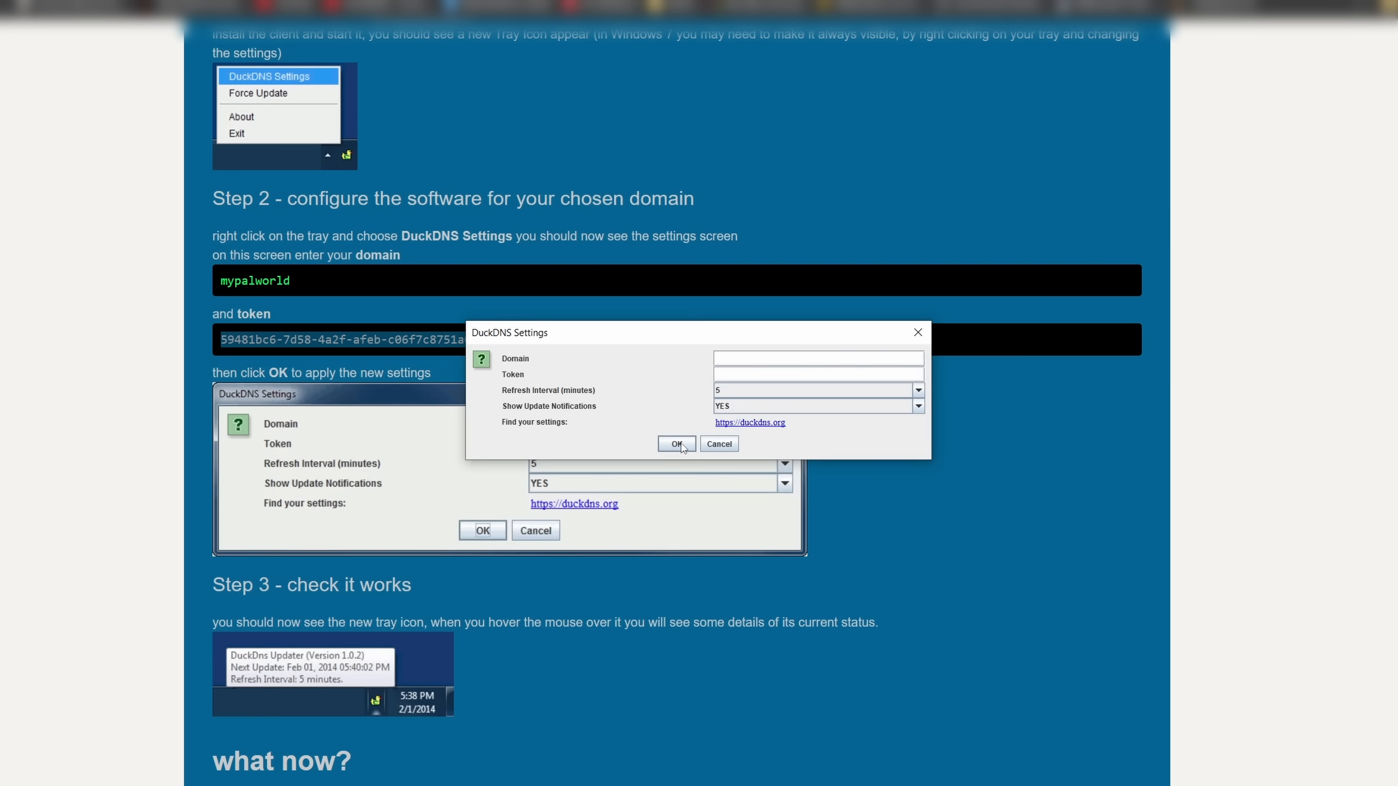
left_click(677, 445)
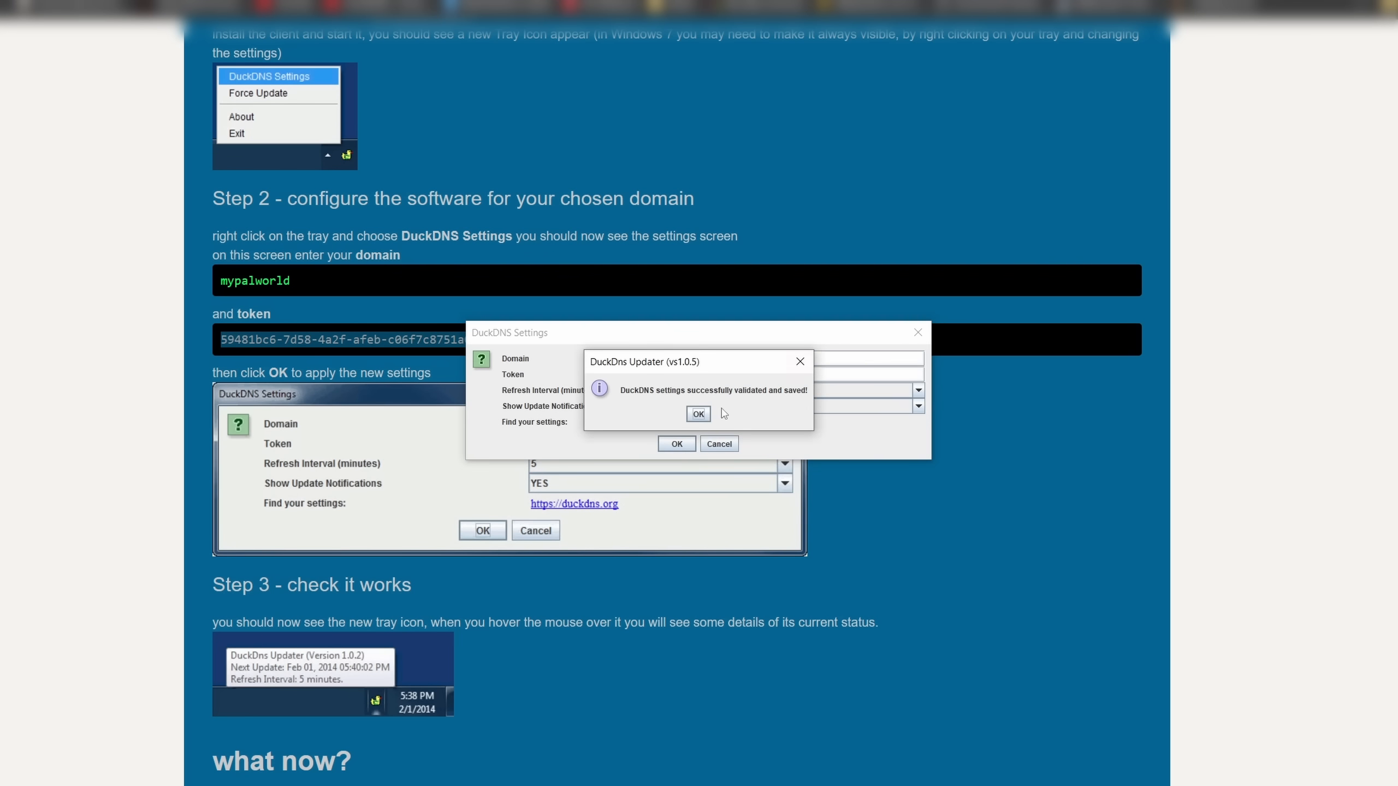
left_click(697, 414)
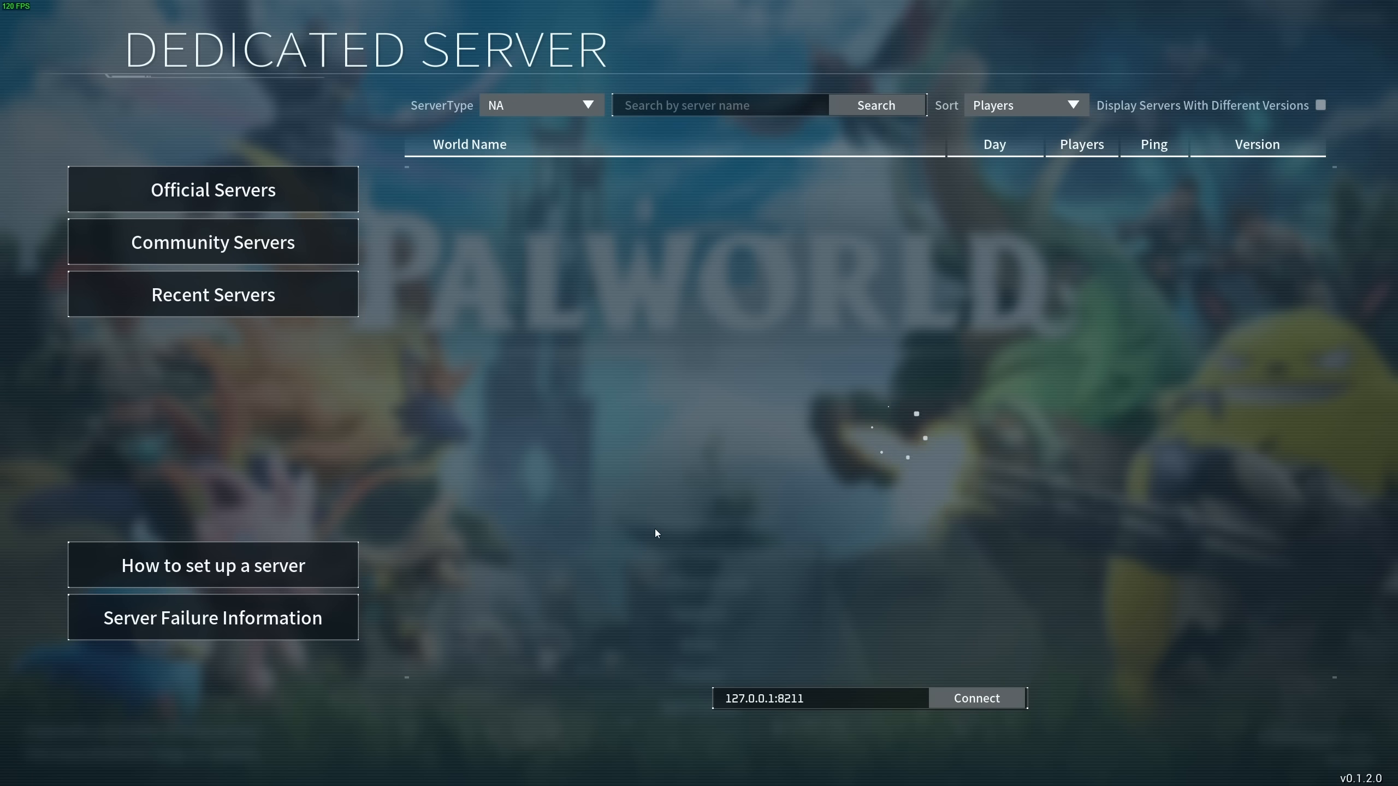
Enter 'mypa' into the dedicated server address field.
left_click(212, 189)
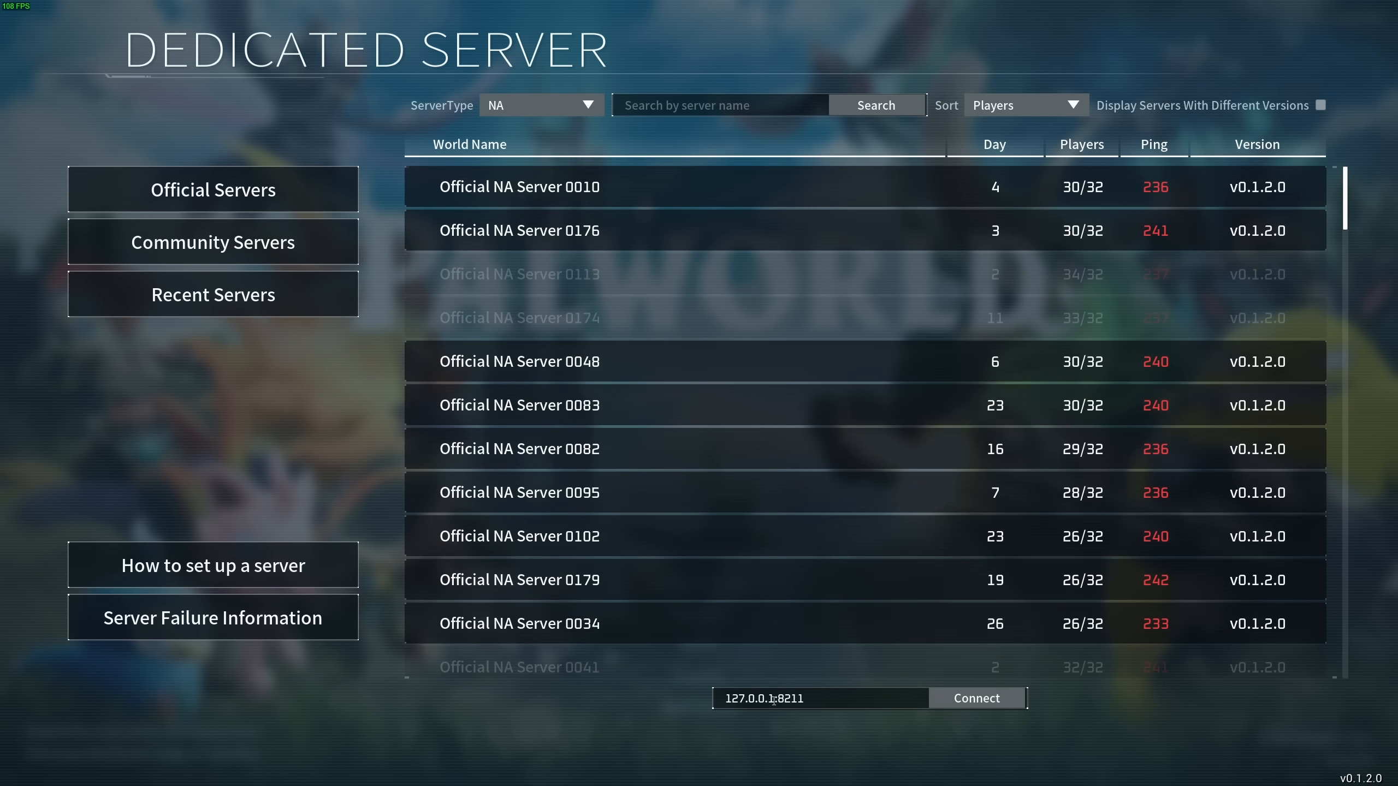
type("mypa")
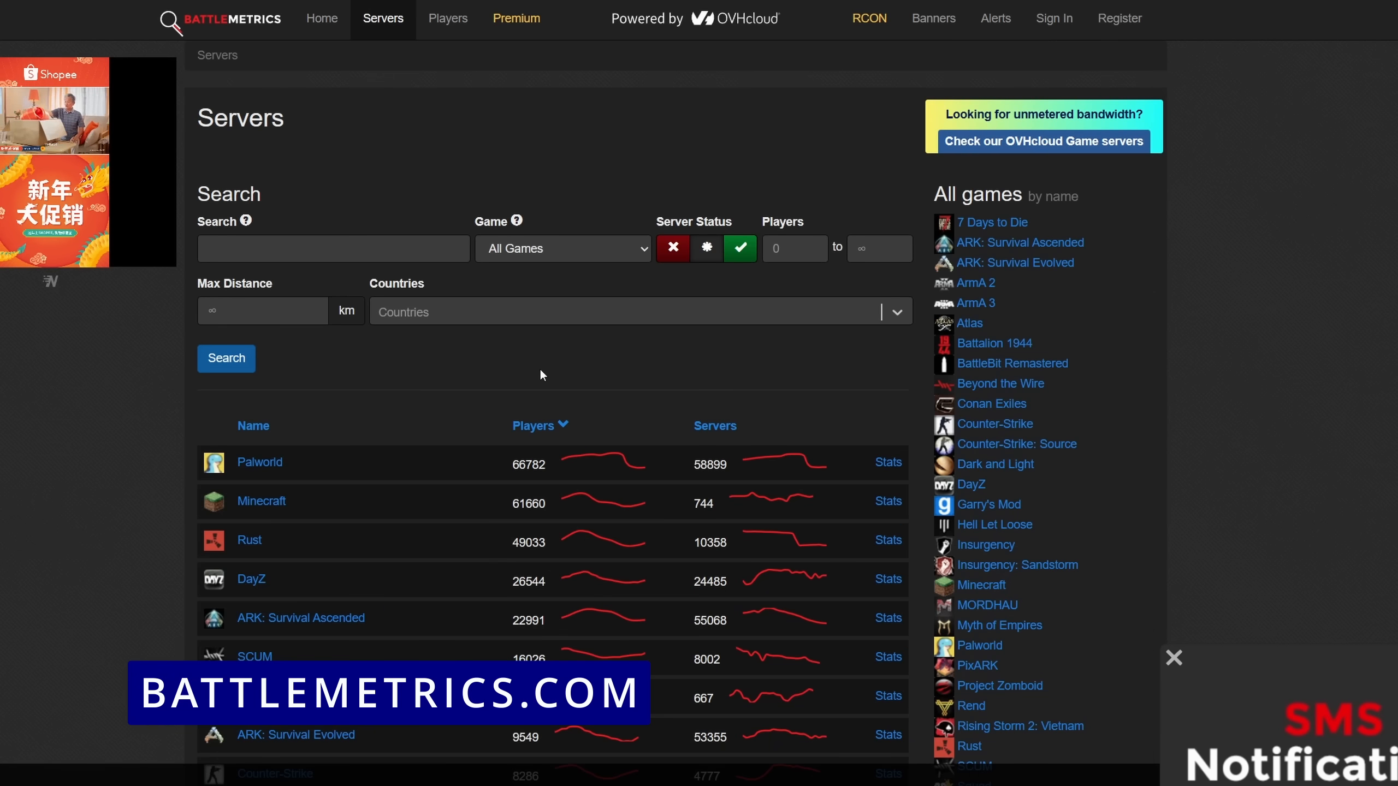
Search the BattleMetrics Palworld server list for Singapore and browse the results.
left_click(259, 462)
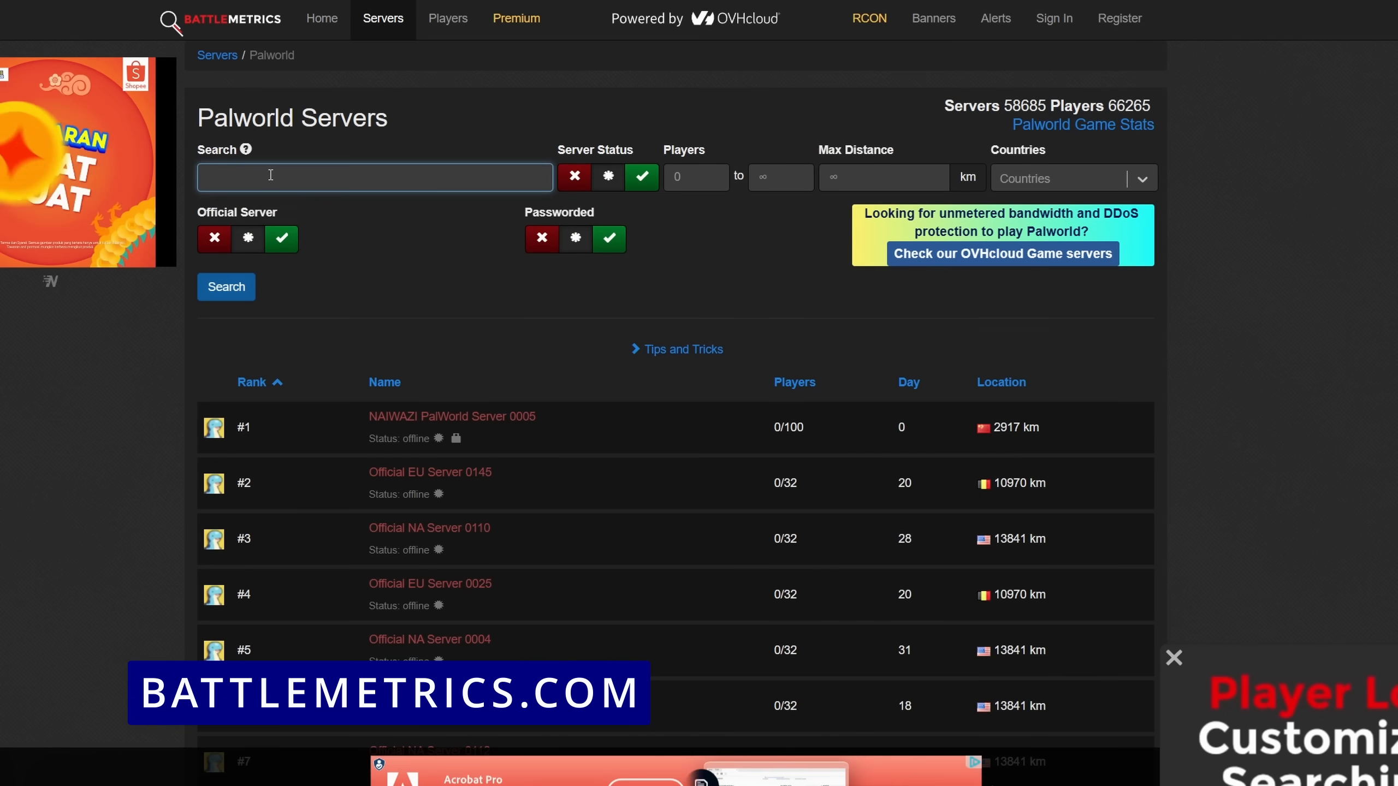
type("Singapore")
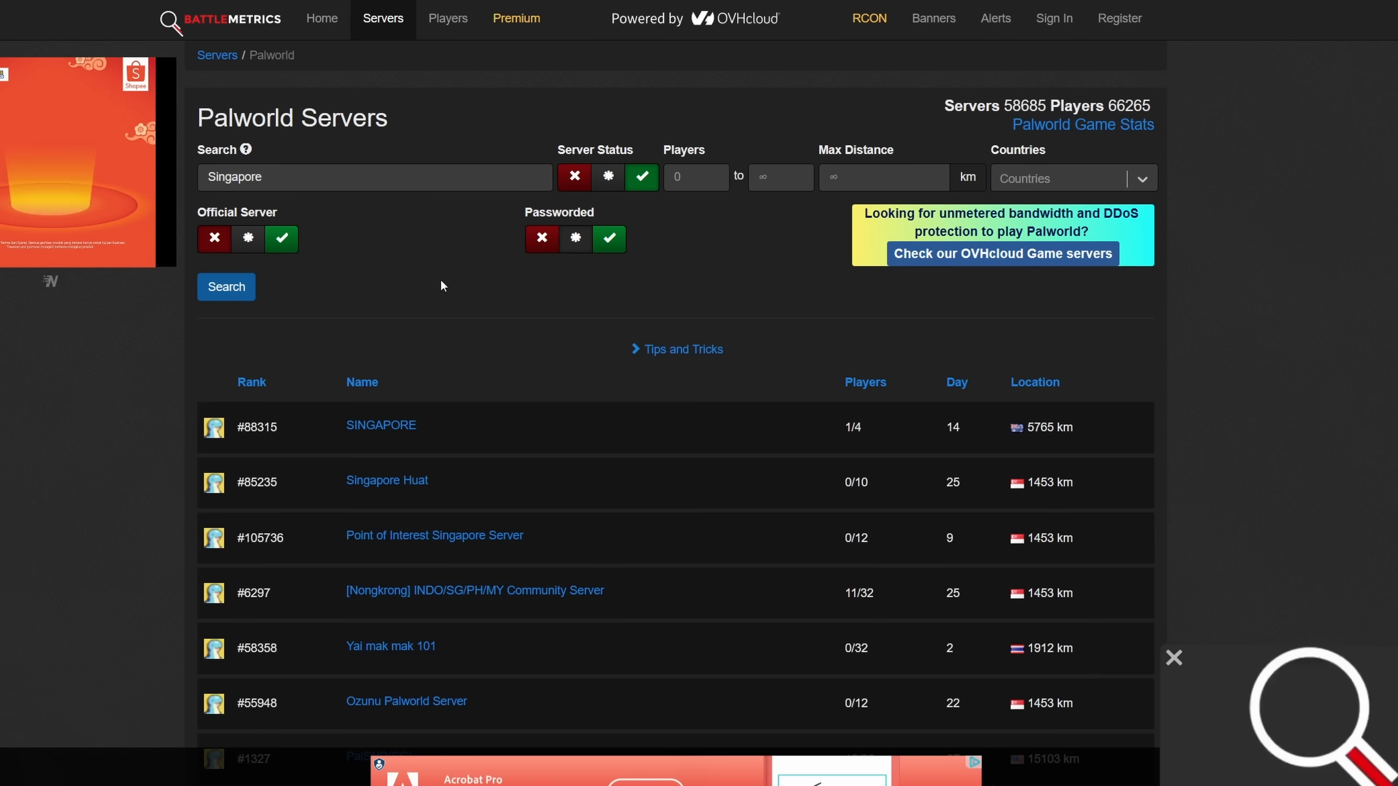
scroll("down", 3)
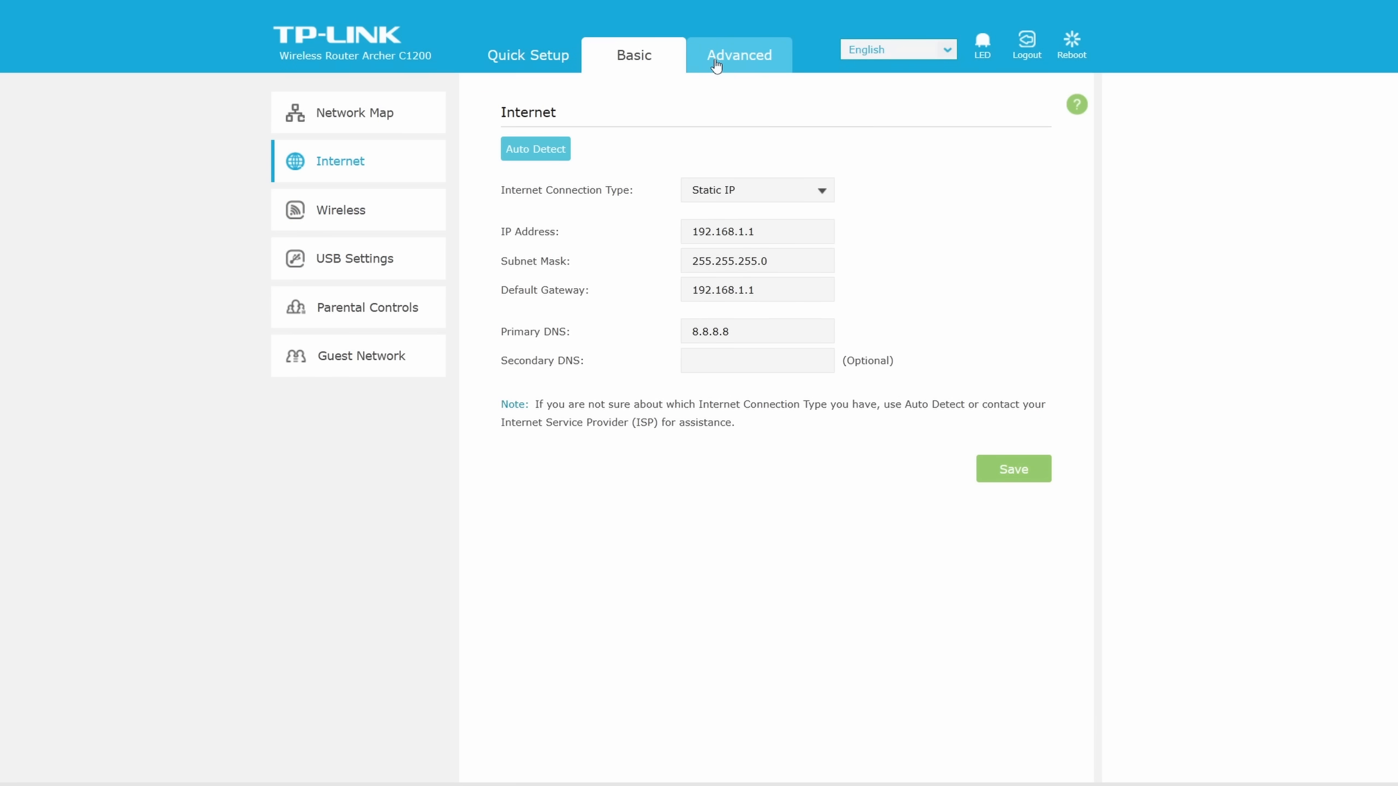
Start a new Virtual Servers entry under Advanced > NAT Forwarding.
left_click(738, 55)
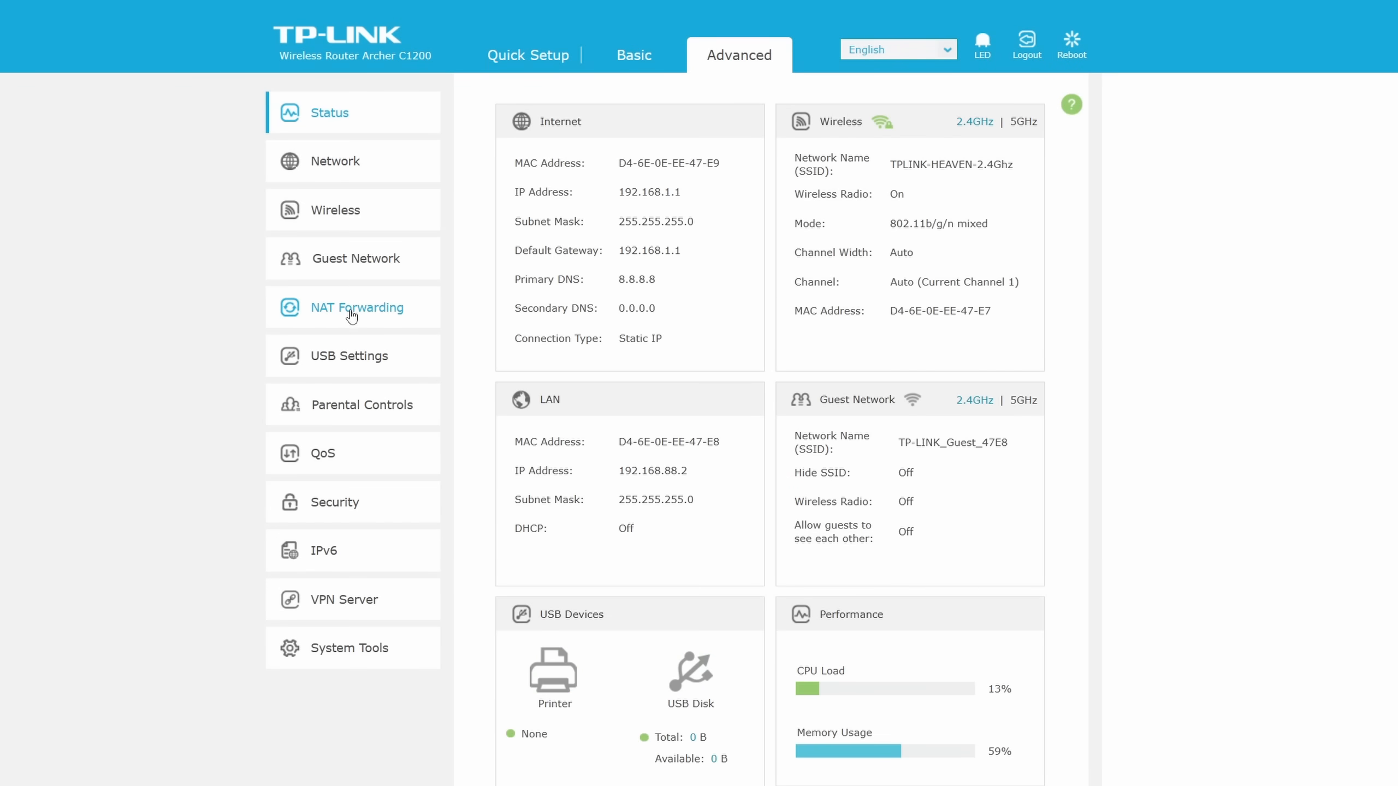
left_click(355, 308)
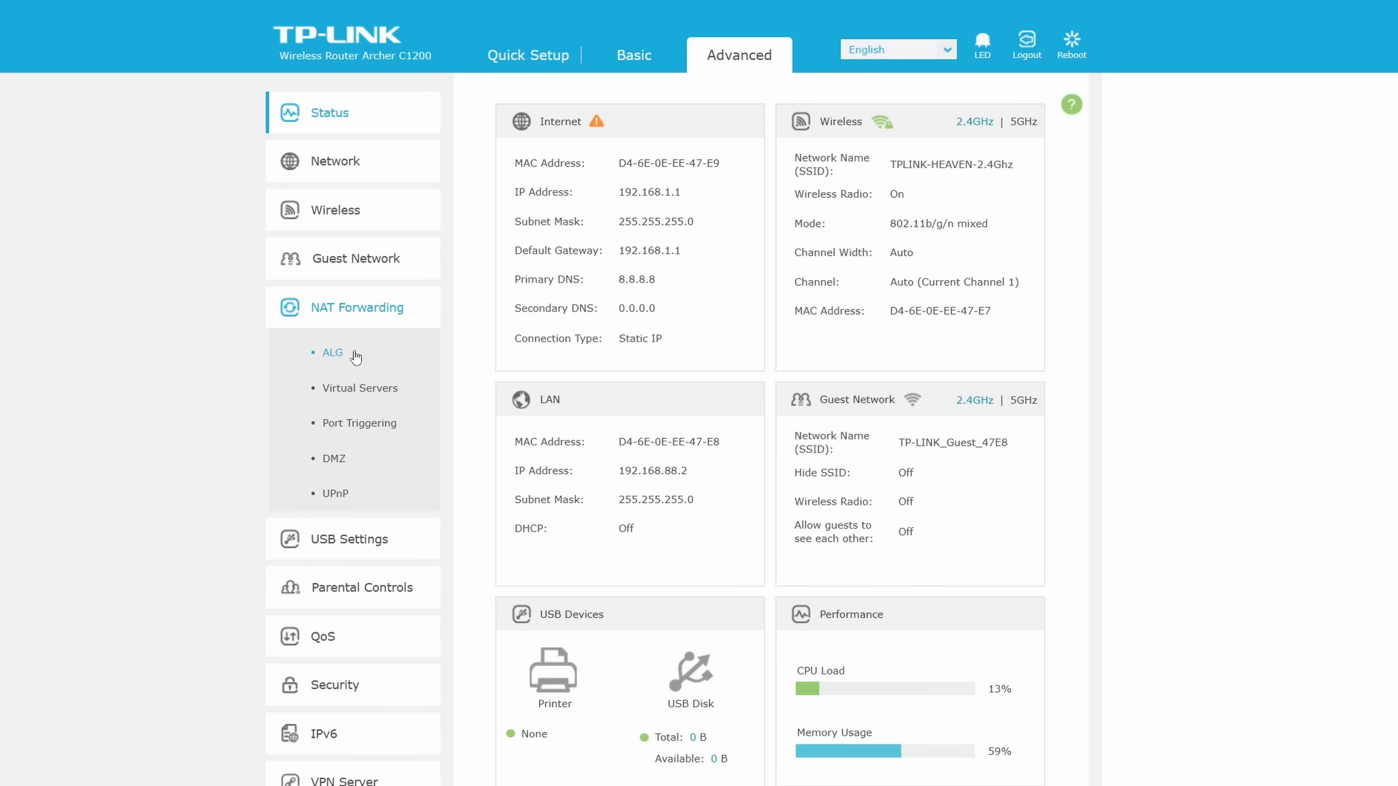
left_click(361, 388)
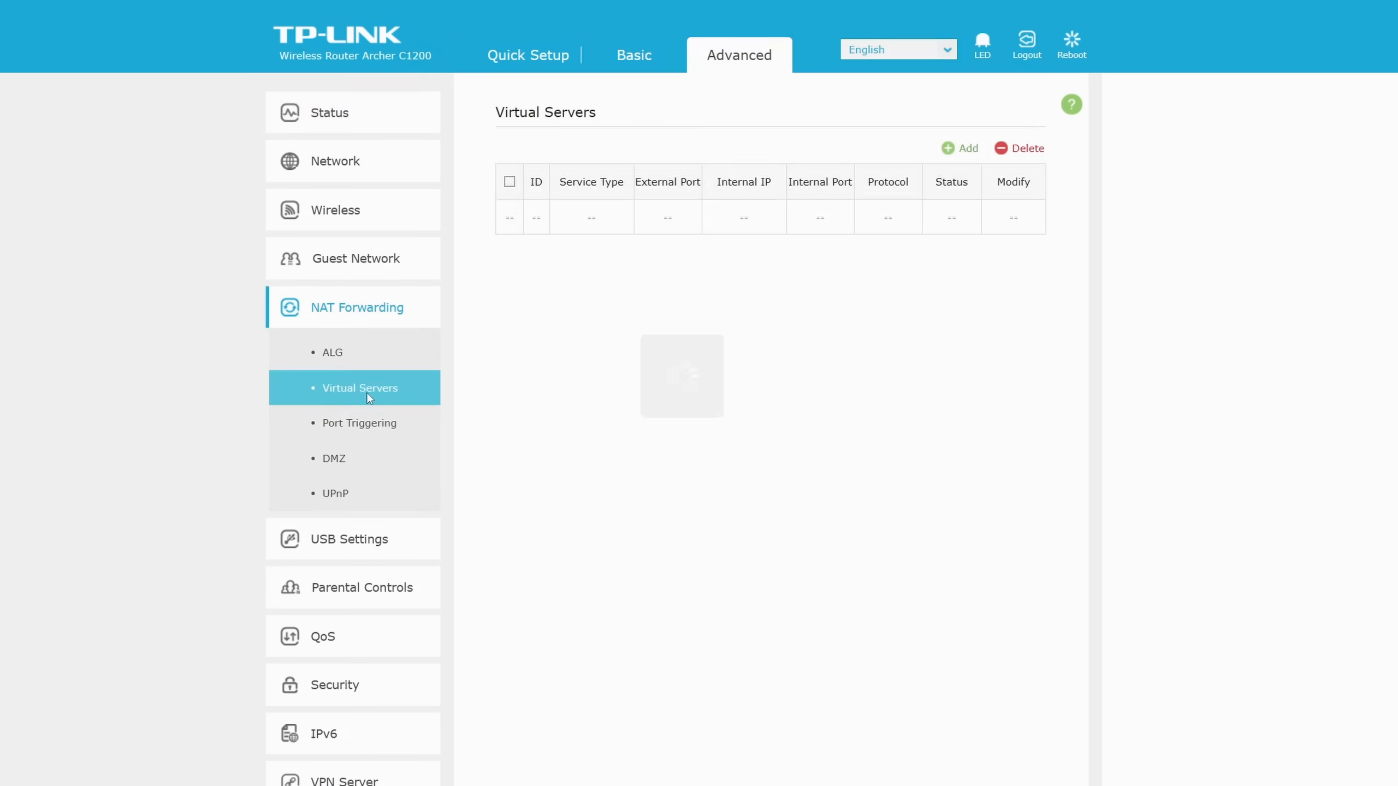
left_click(959, 149)
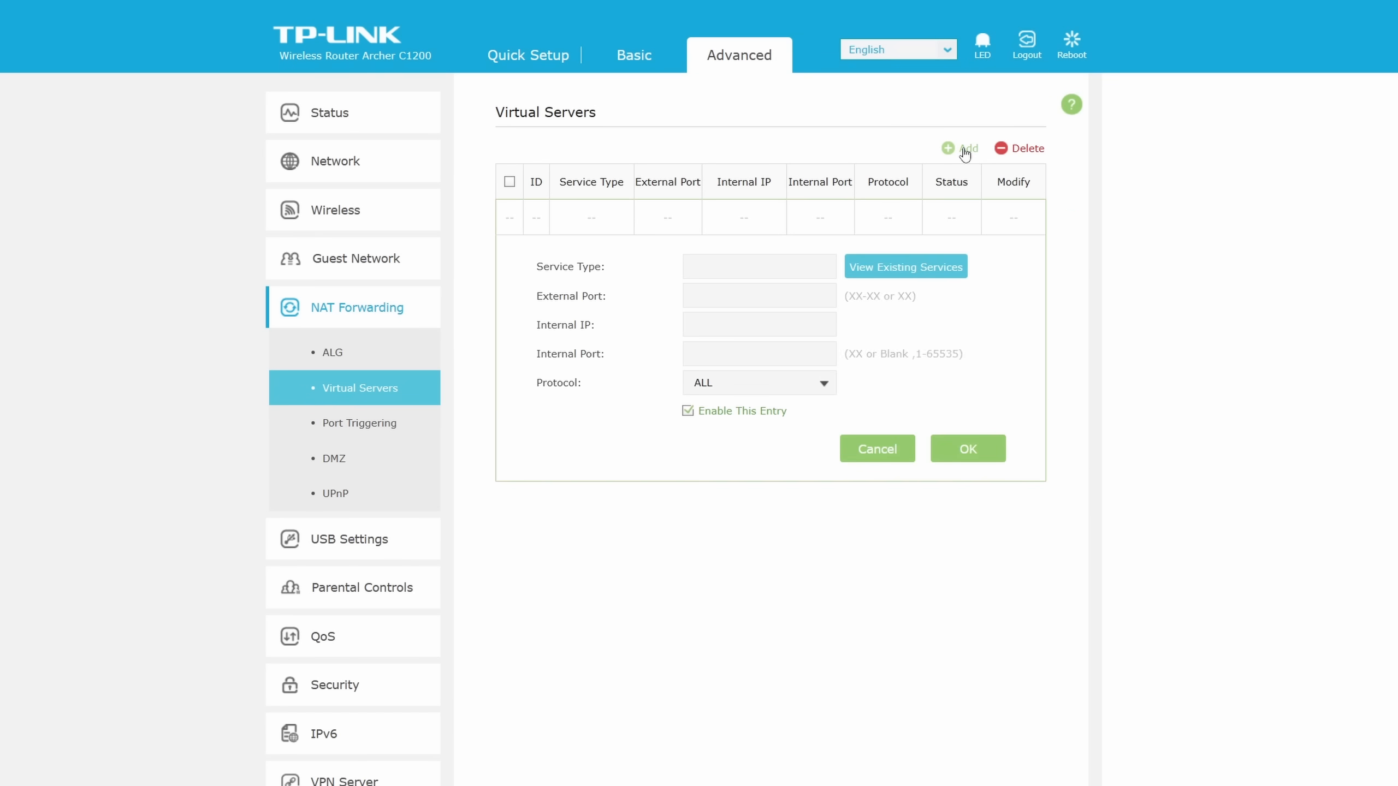
Fill the entry PALWORLD with ports 8211, internal IP 192.168.88.86 and protocol ALL.
type("PAL")
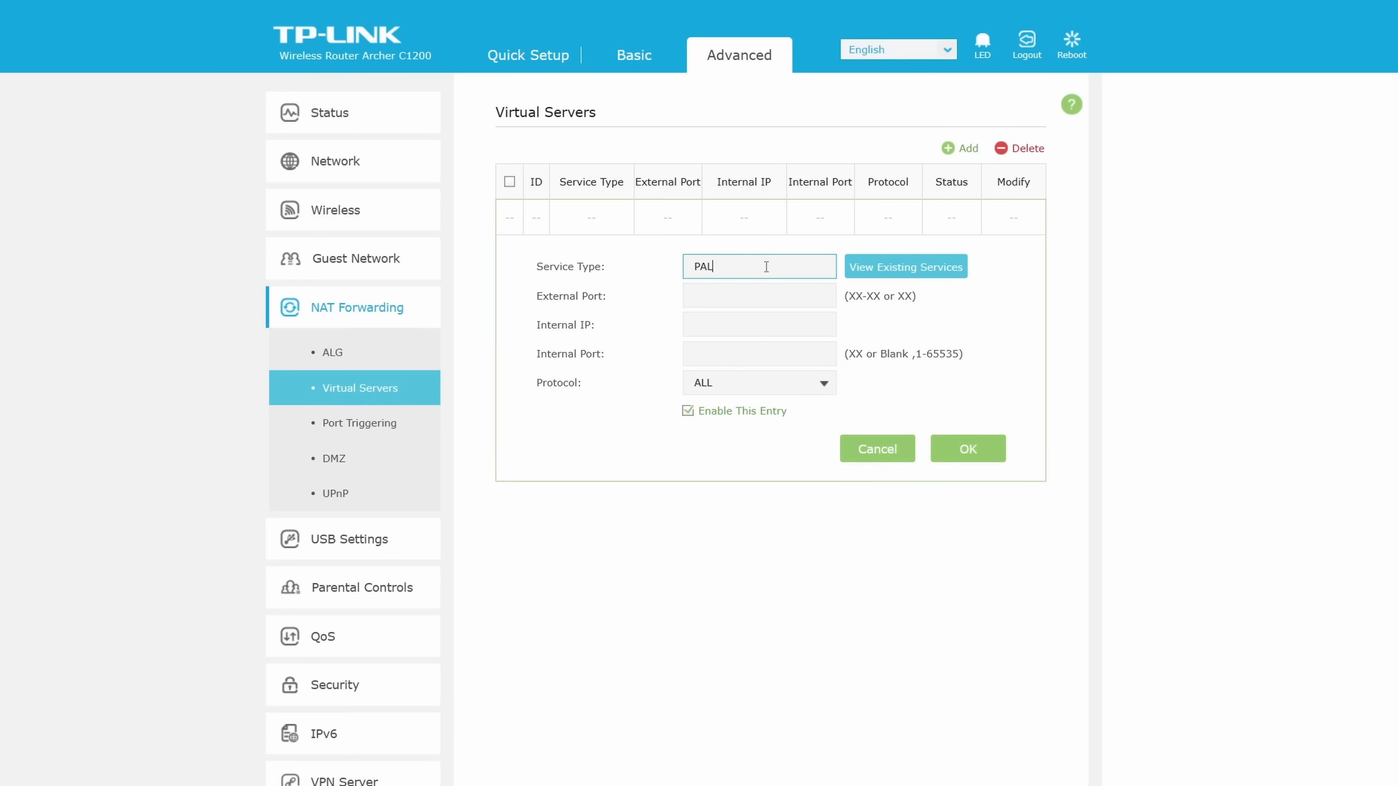
type("WORLD")
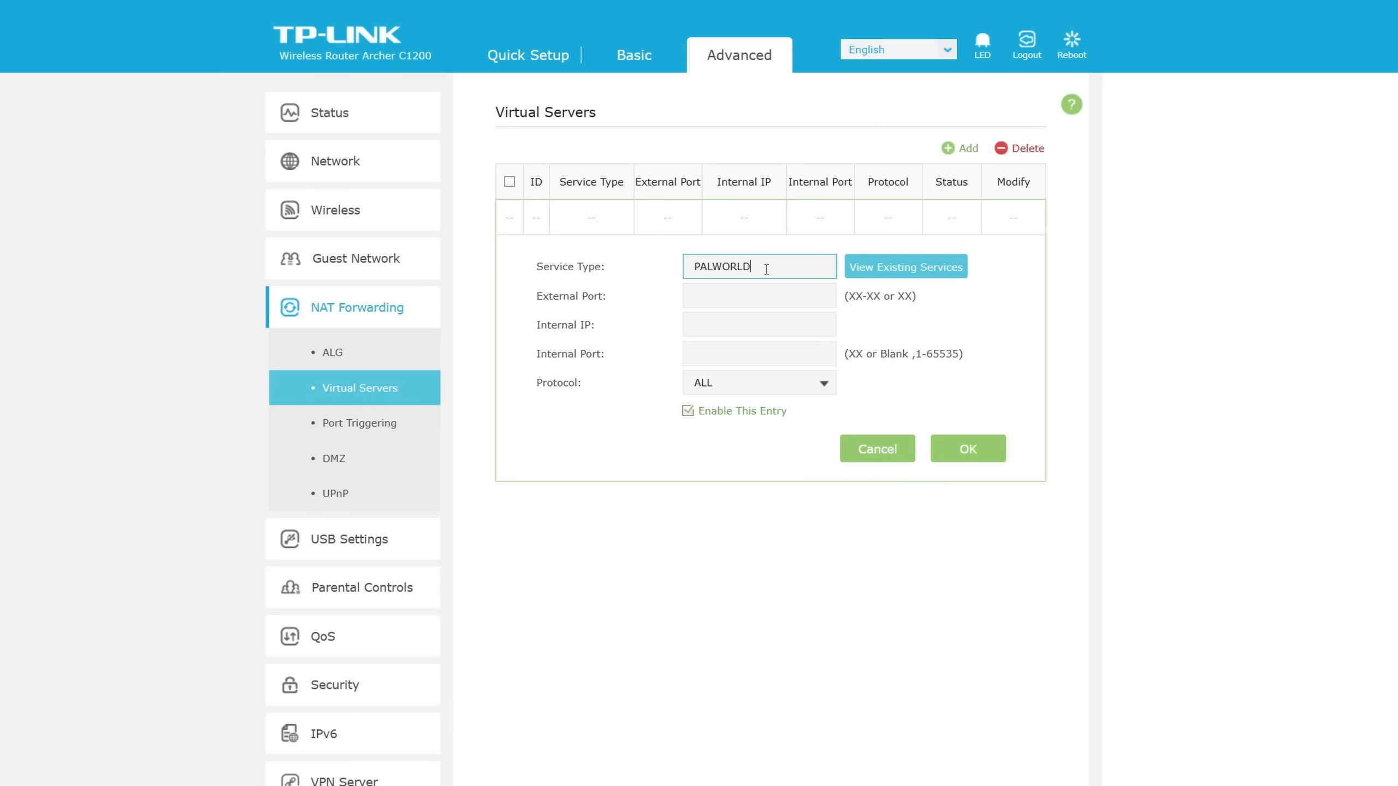
left_click(759, 296)
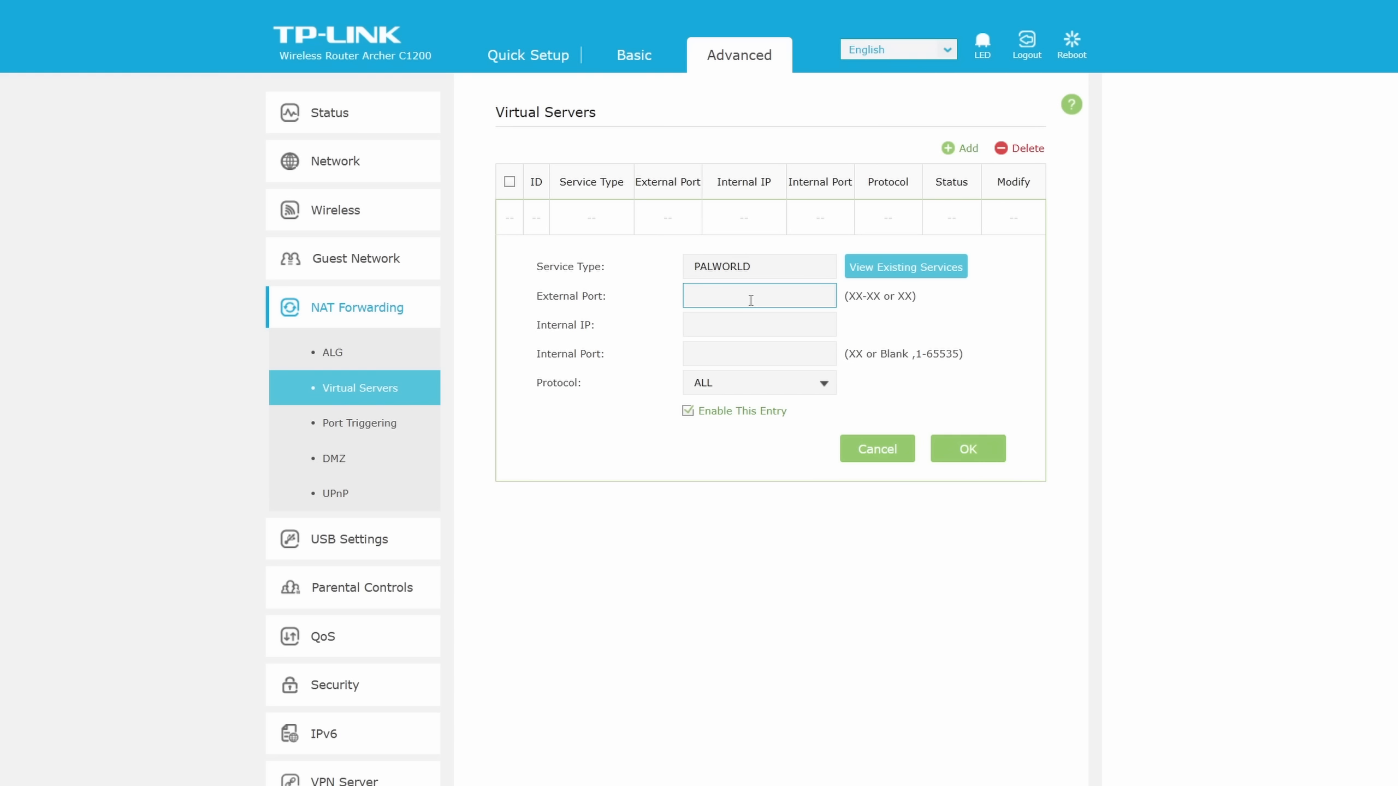
type("8211")
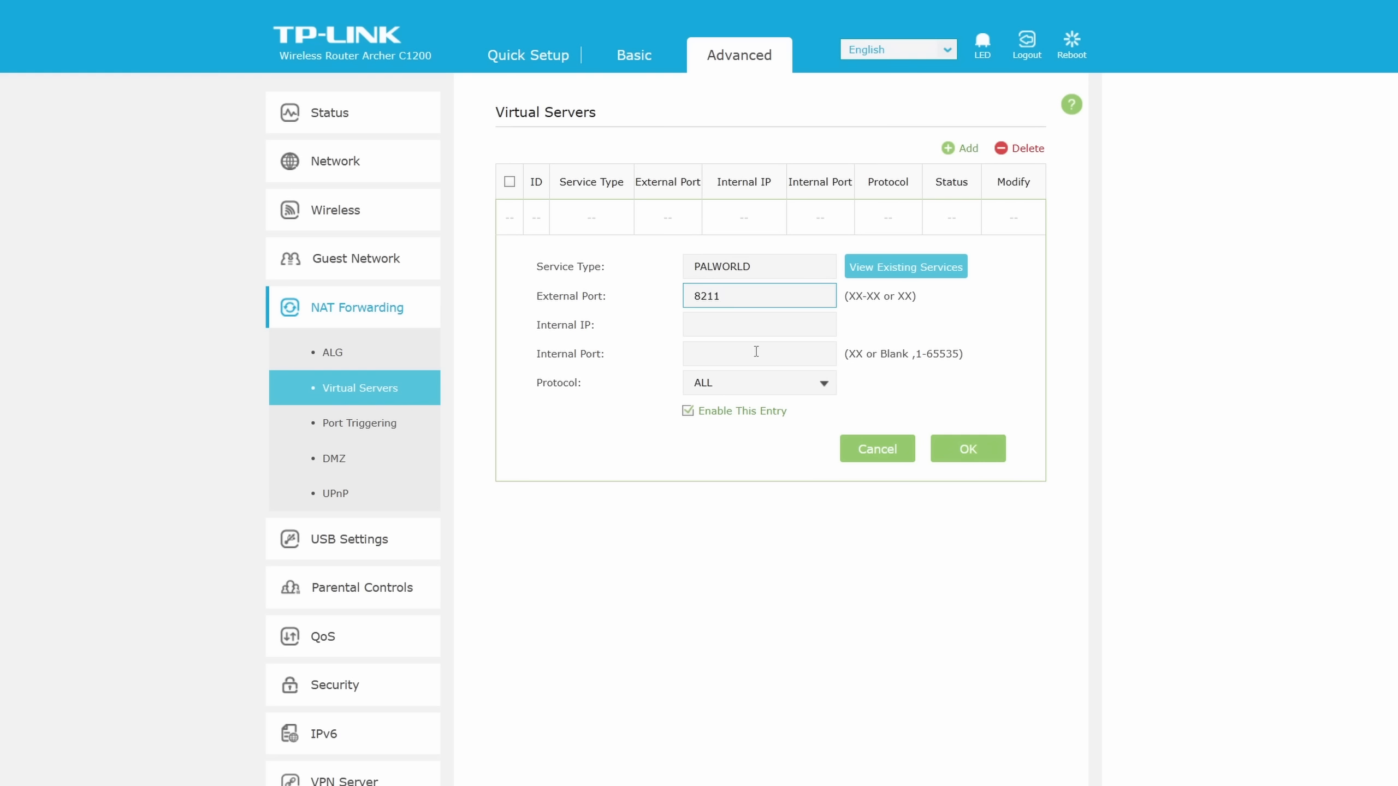
type("8211")
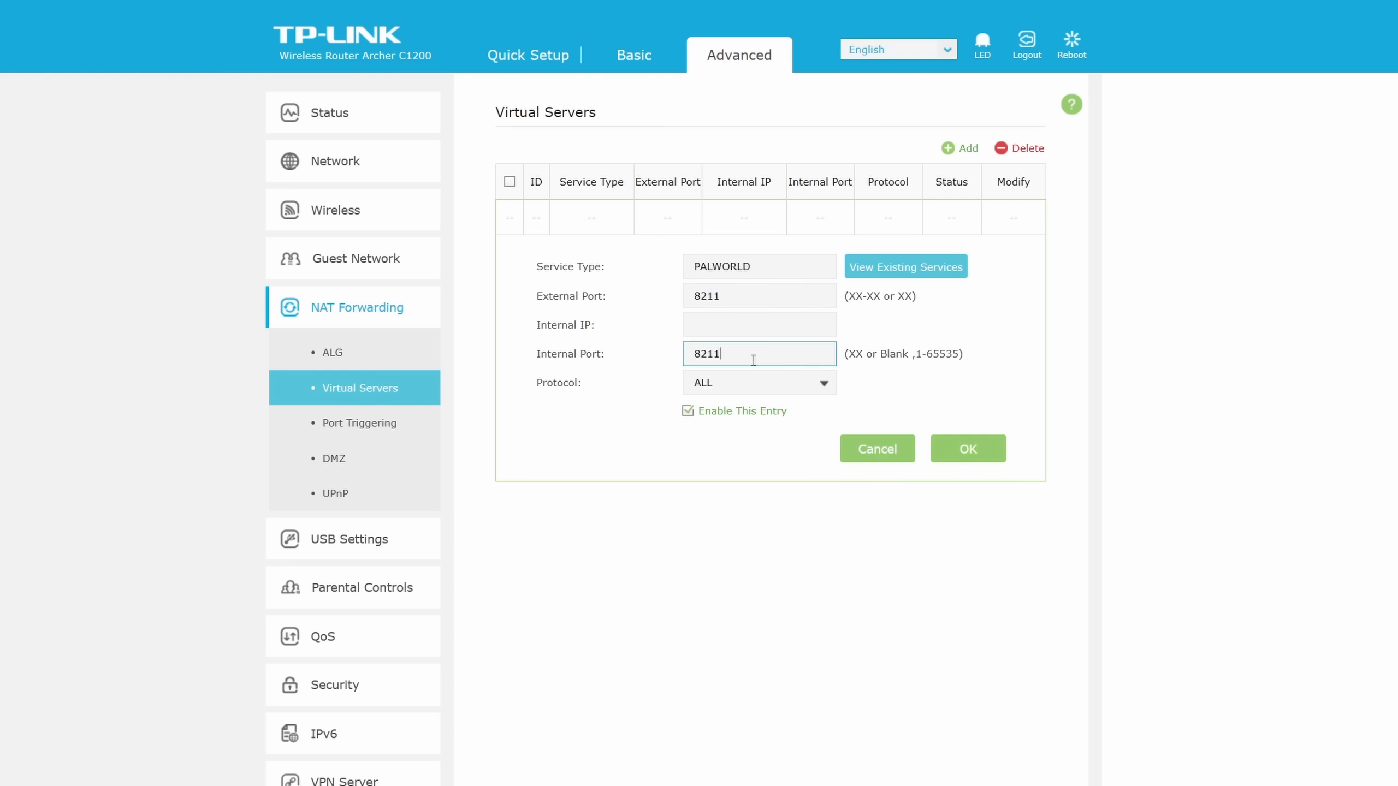
type("192.168.88.86")
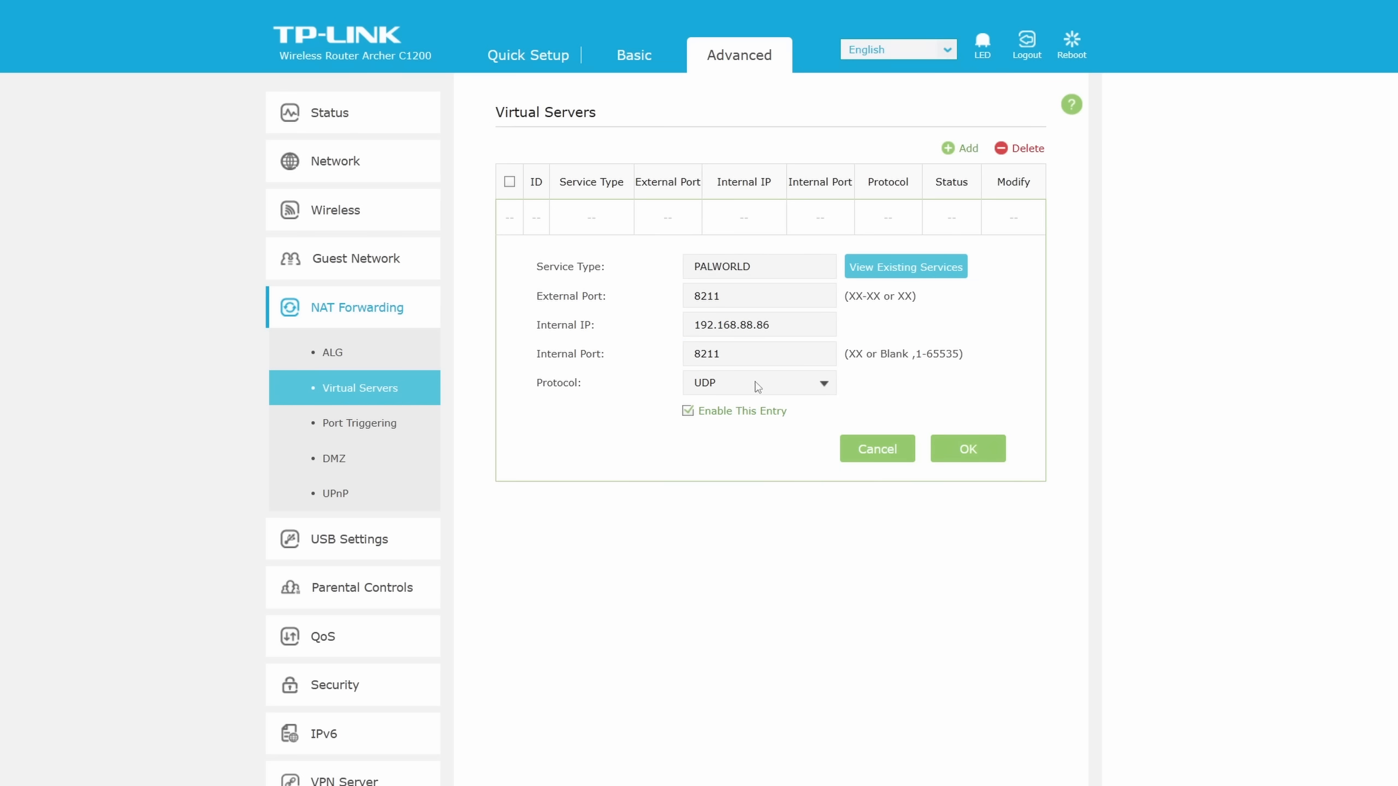
left_click(758, 382)
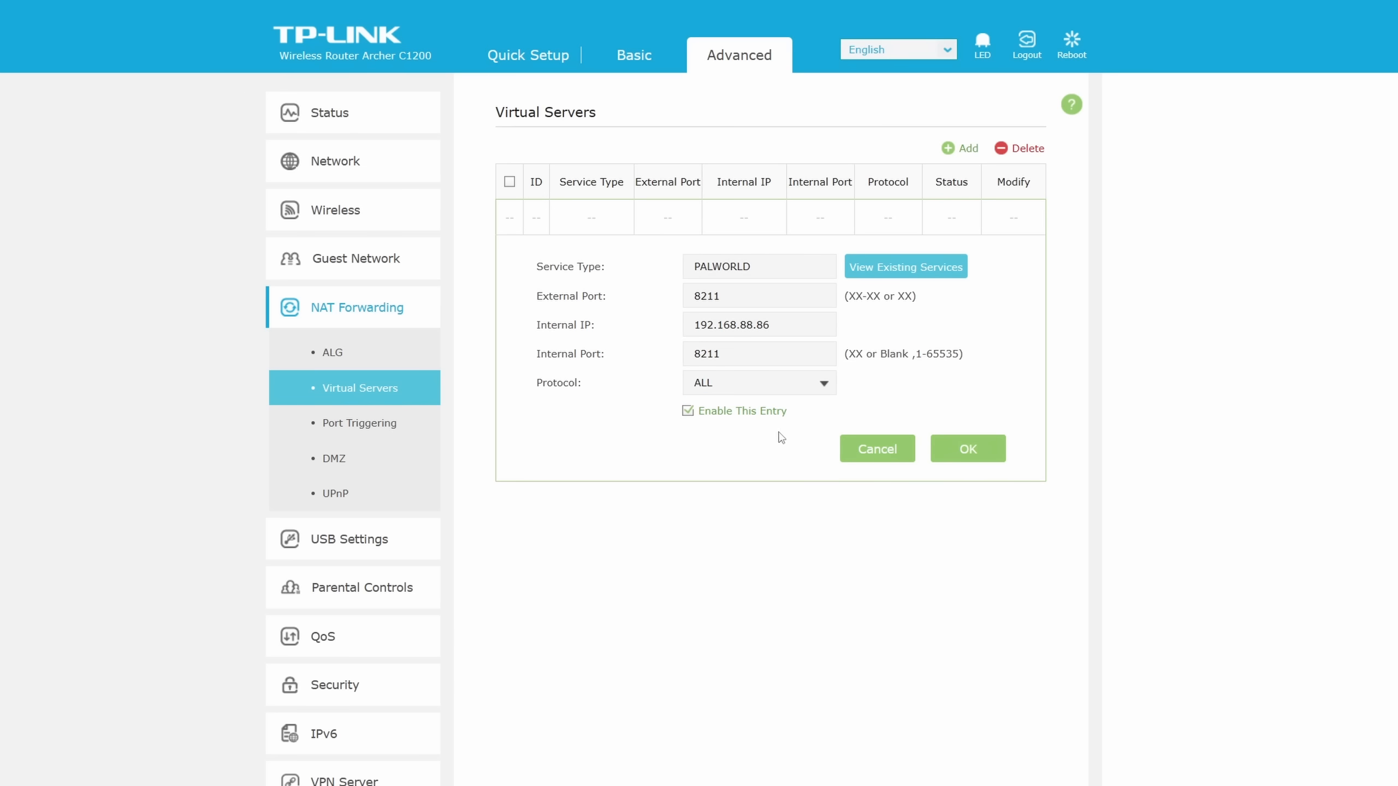
left_click(967, 449)
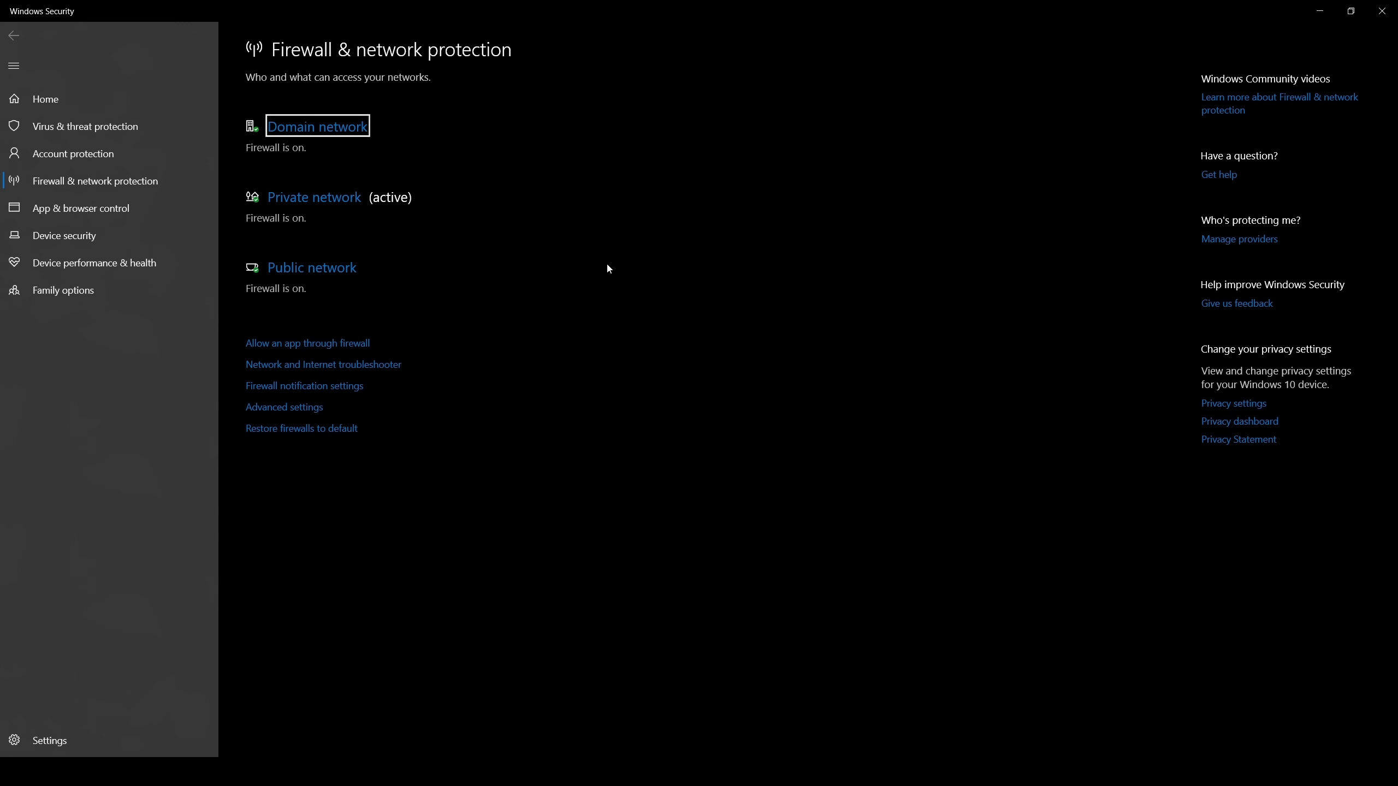
mouse_move(307, 343)
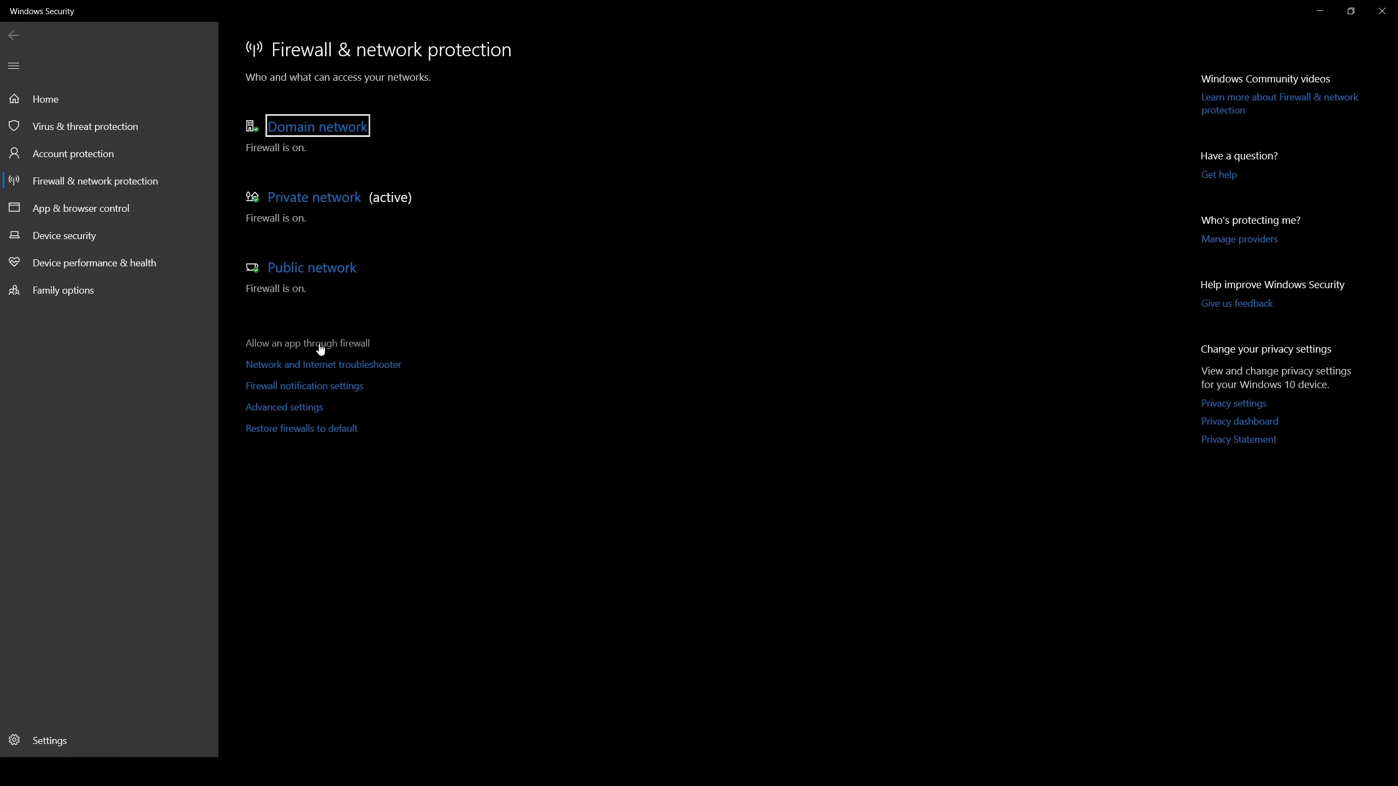
Review the Pal and Palworld Dedicated Server allowed-app rows, then go to advanced firewall settings.
left_click(307, 343)
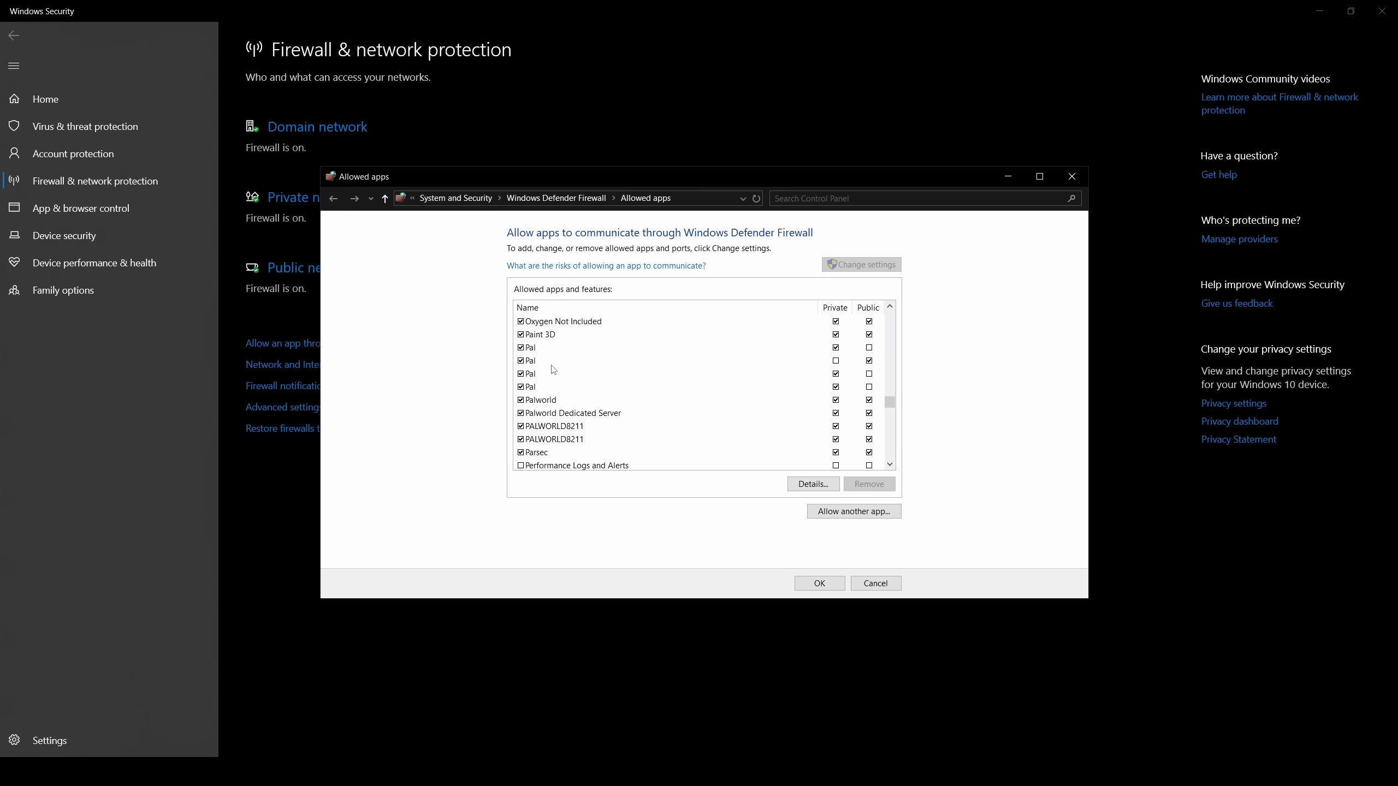
left_click(553, 374)
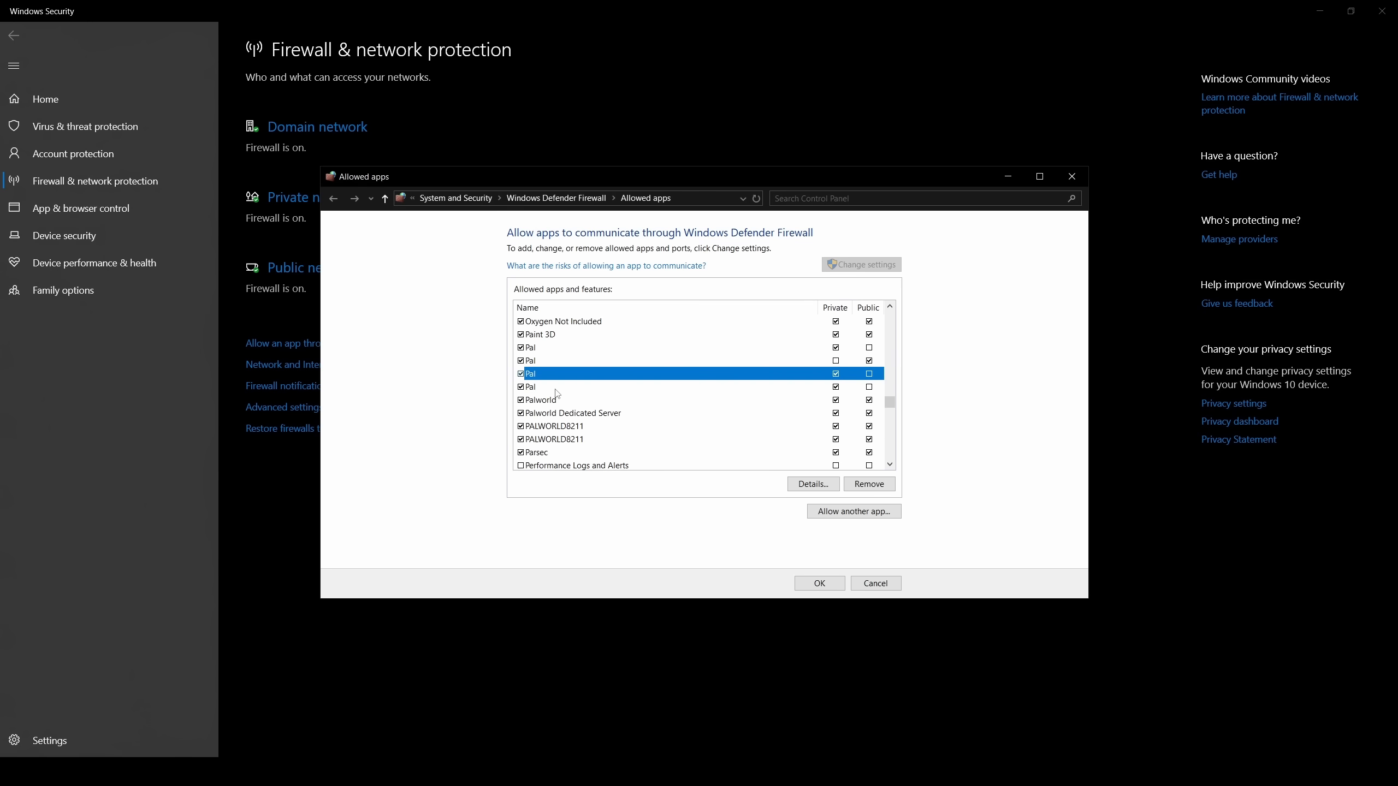
left_click(572, 413)
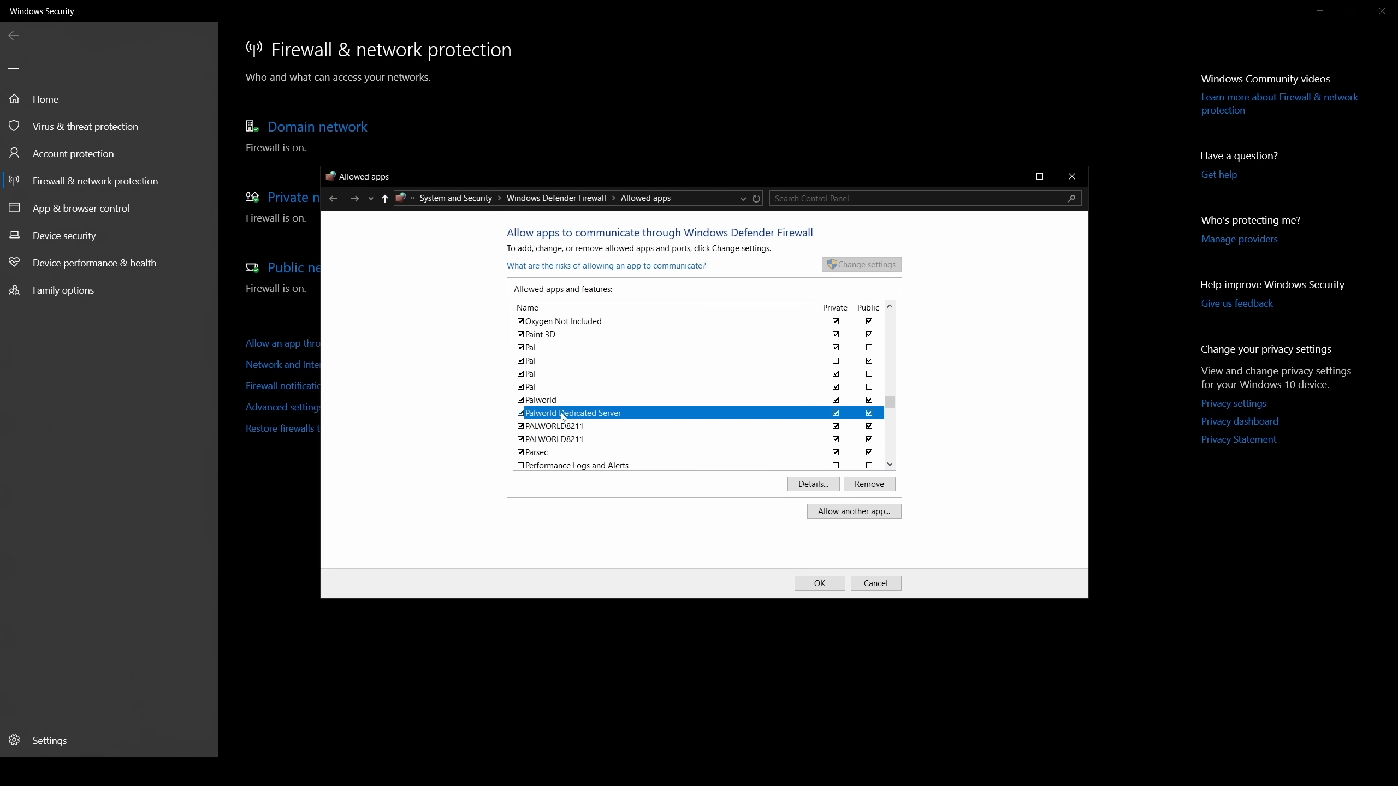
left_click(812, 483)
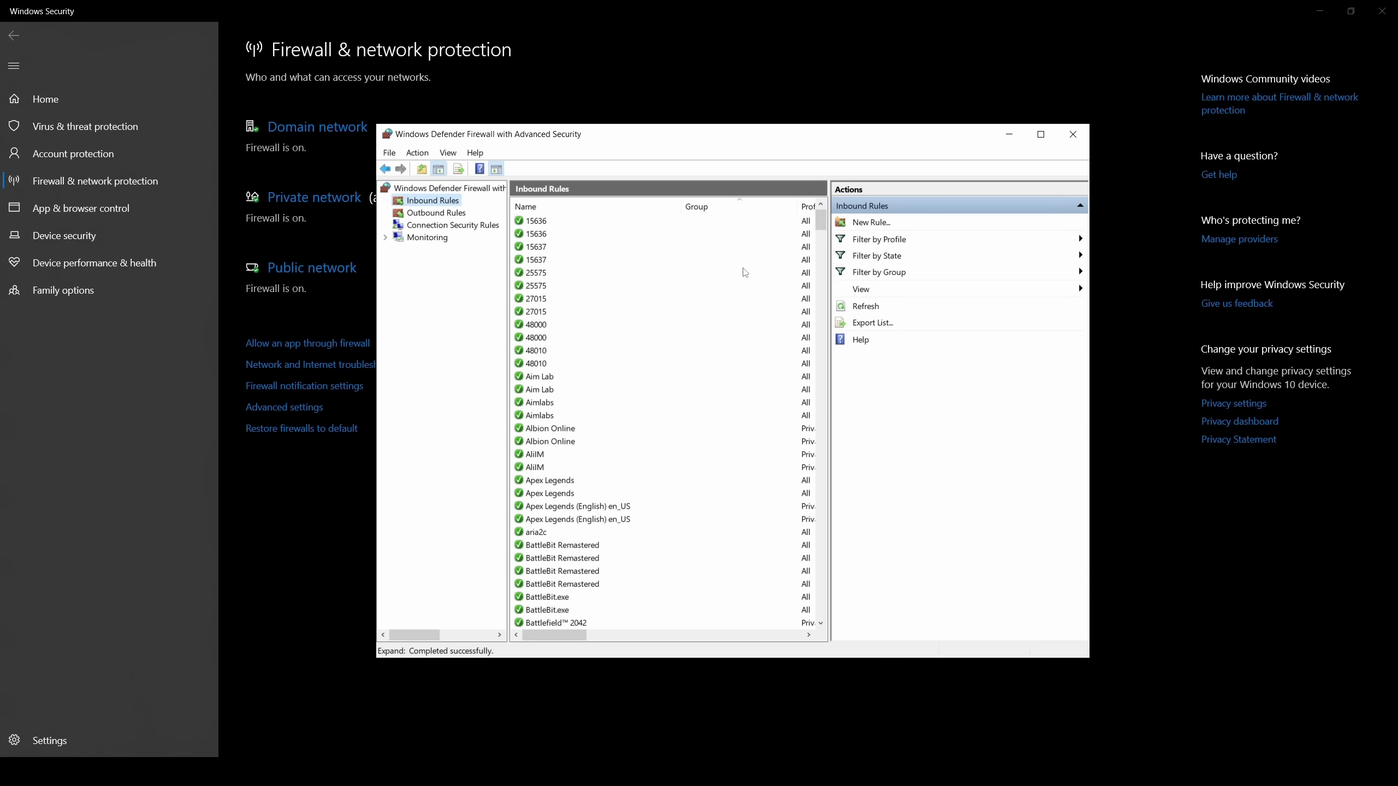
Create a new inbound port rule for UDP 8211 on all profiles, up to the naming step.
left_click(868, 222)
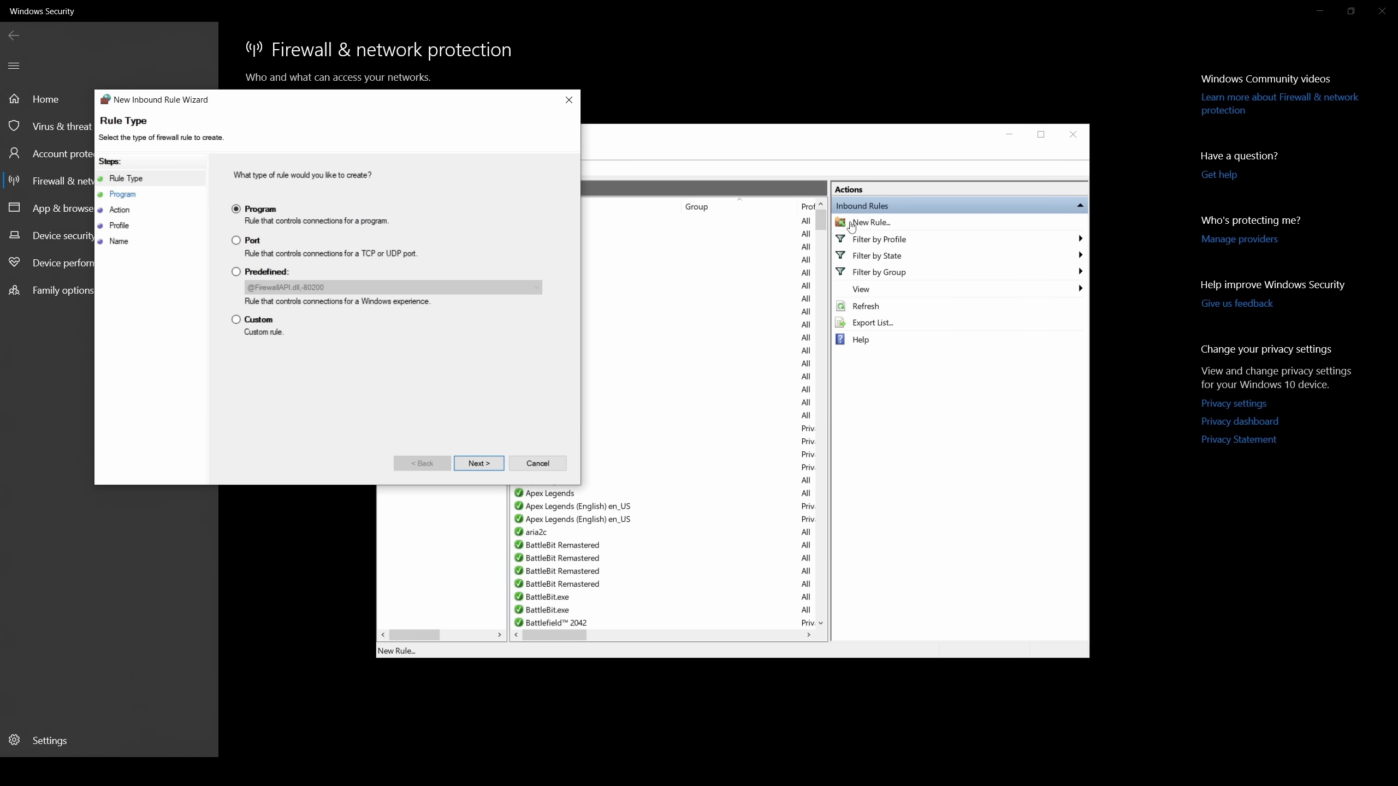
left_click(236, 241)
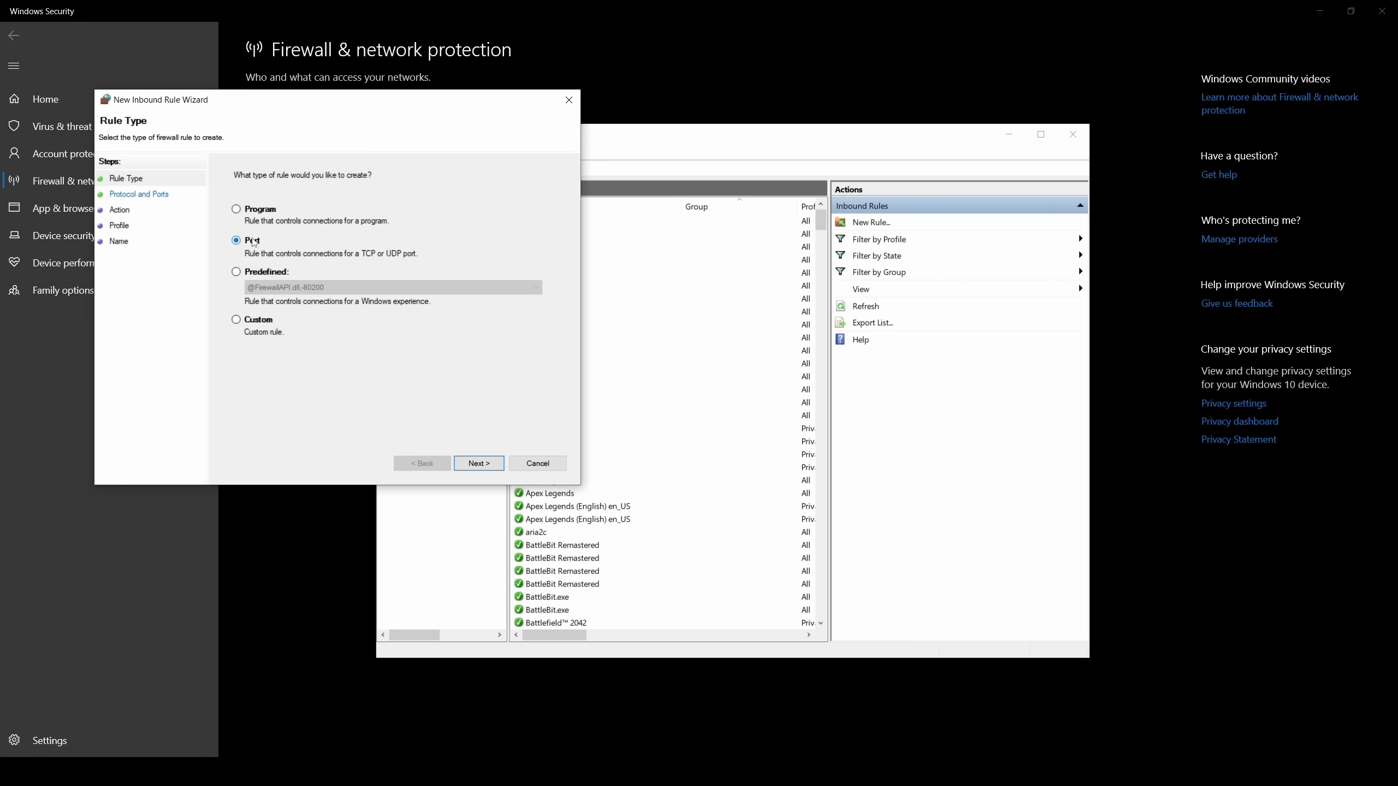
left_click(478, 463)
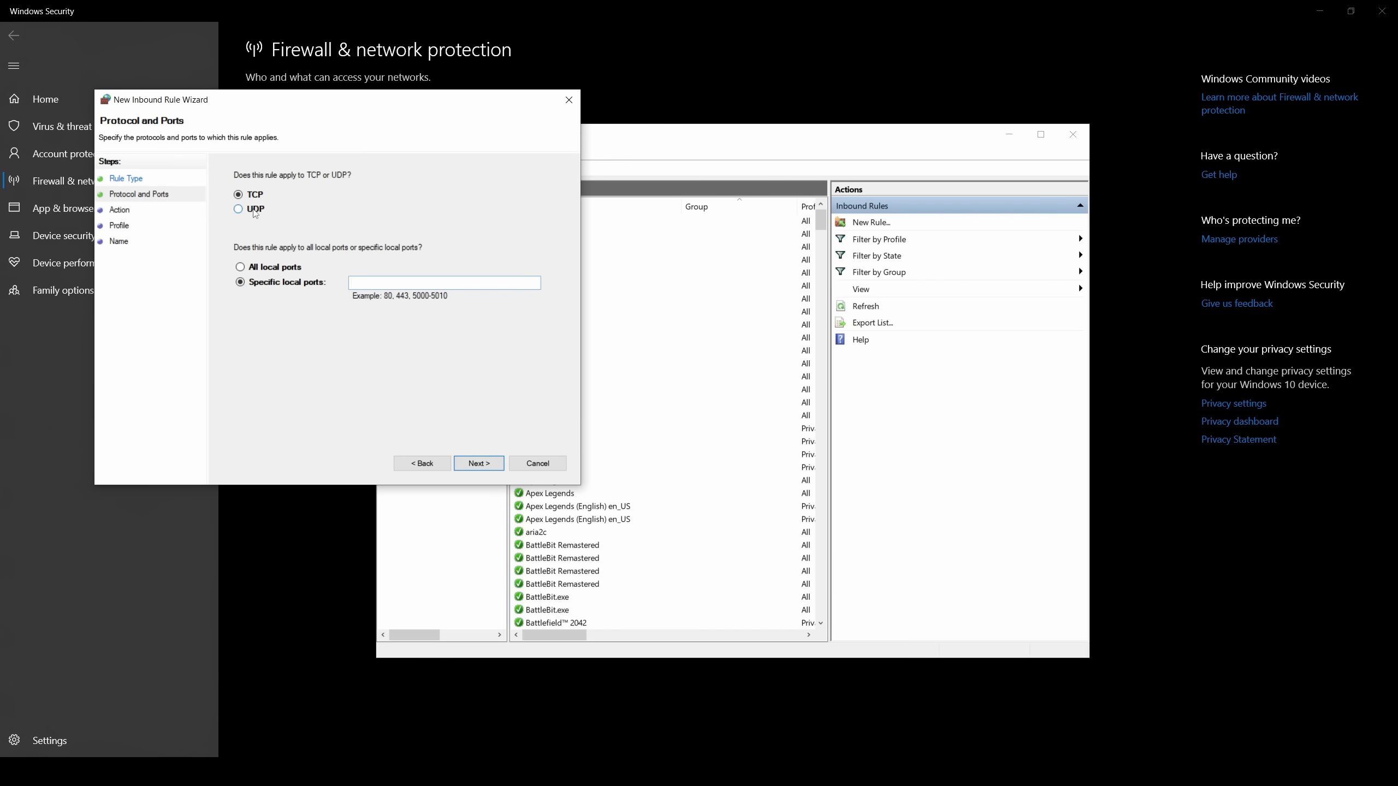
left_click(239, 209)
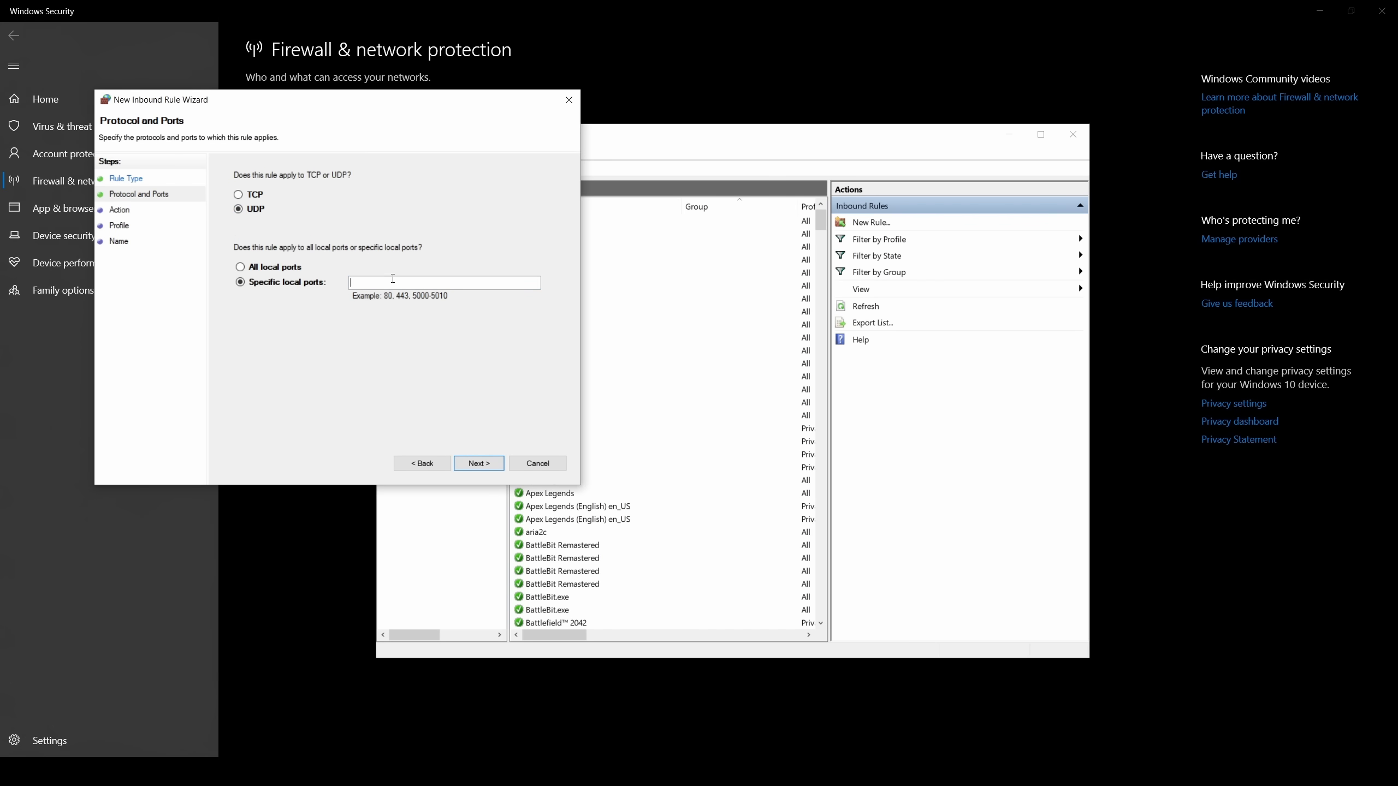
type("8211")
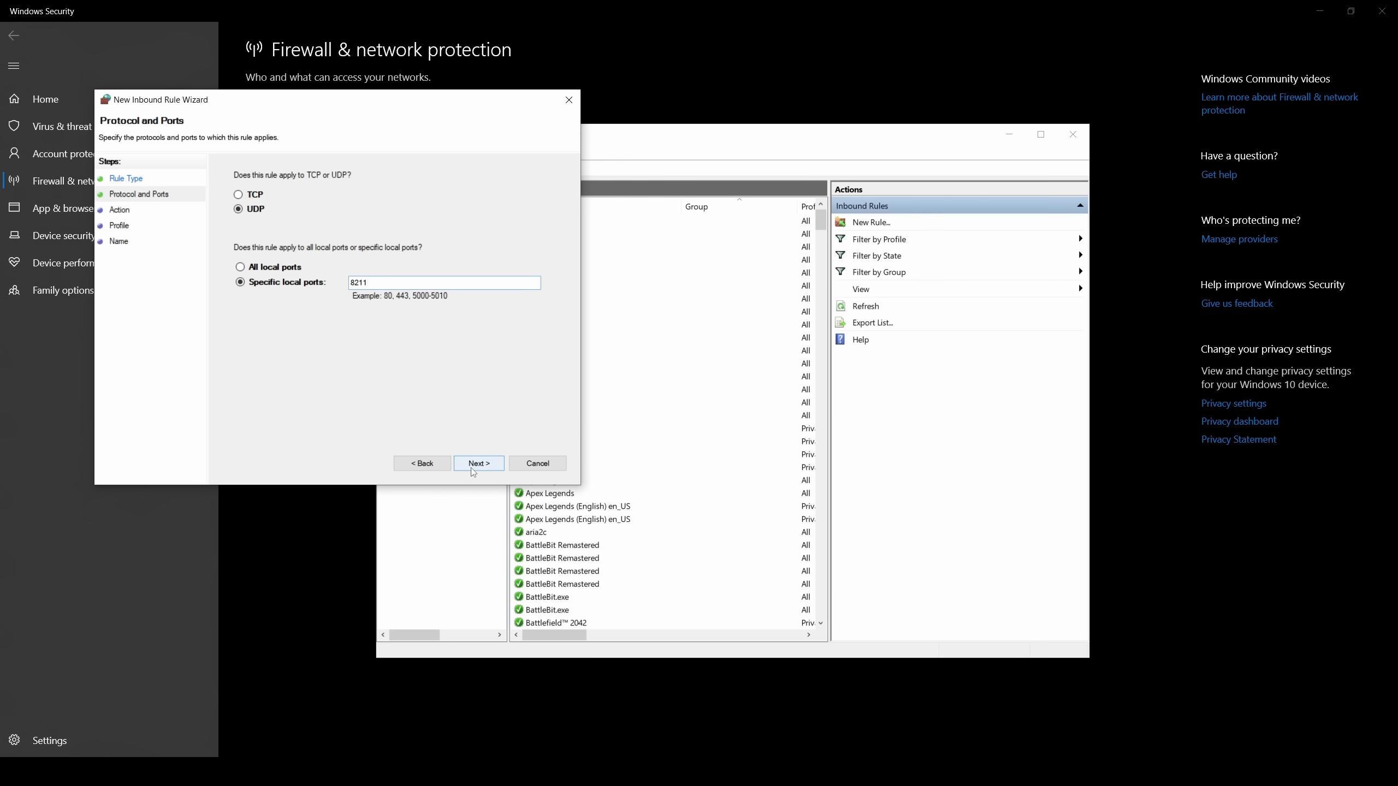
left_click(479, 463)
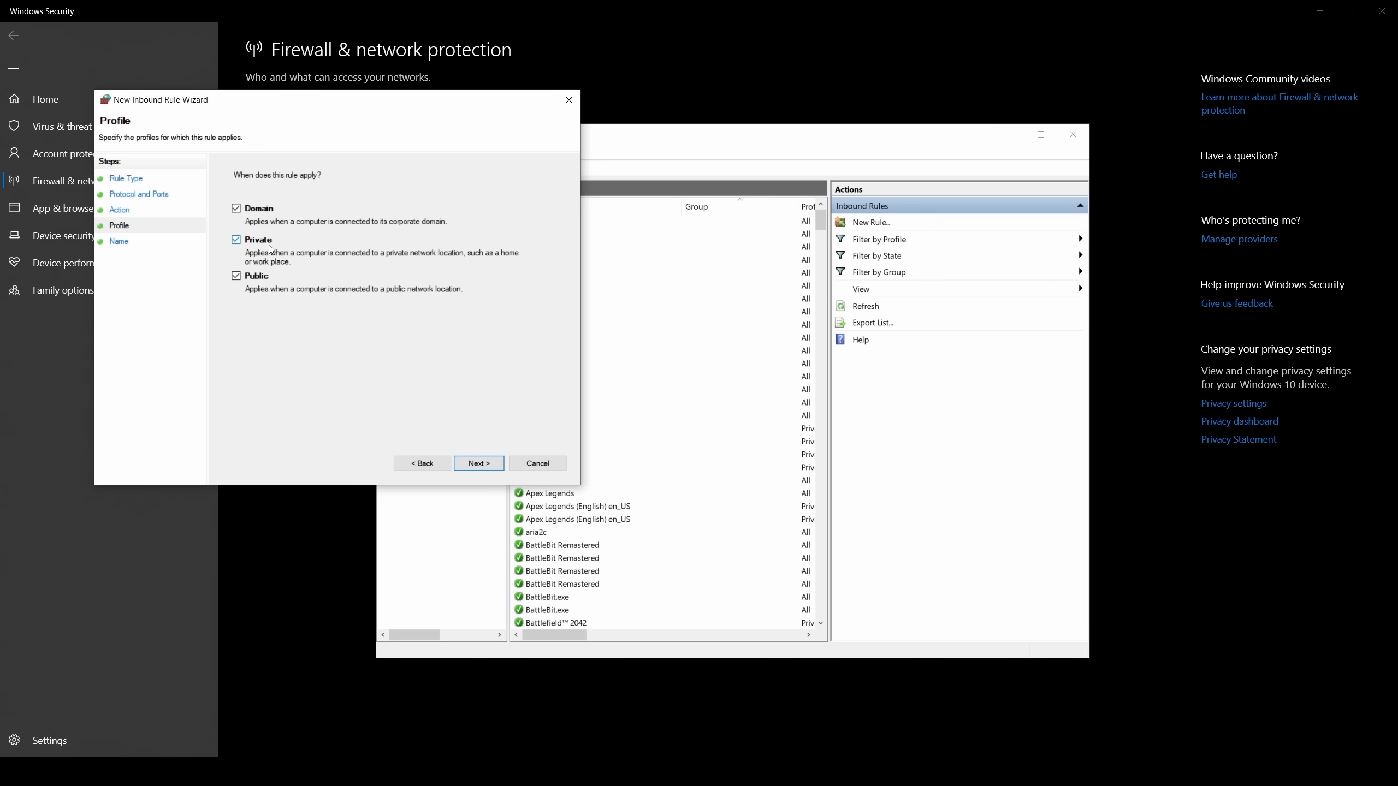
left_click(479, 463)
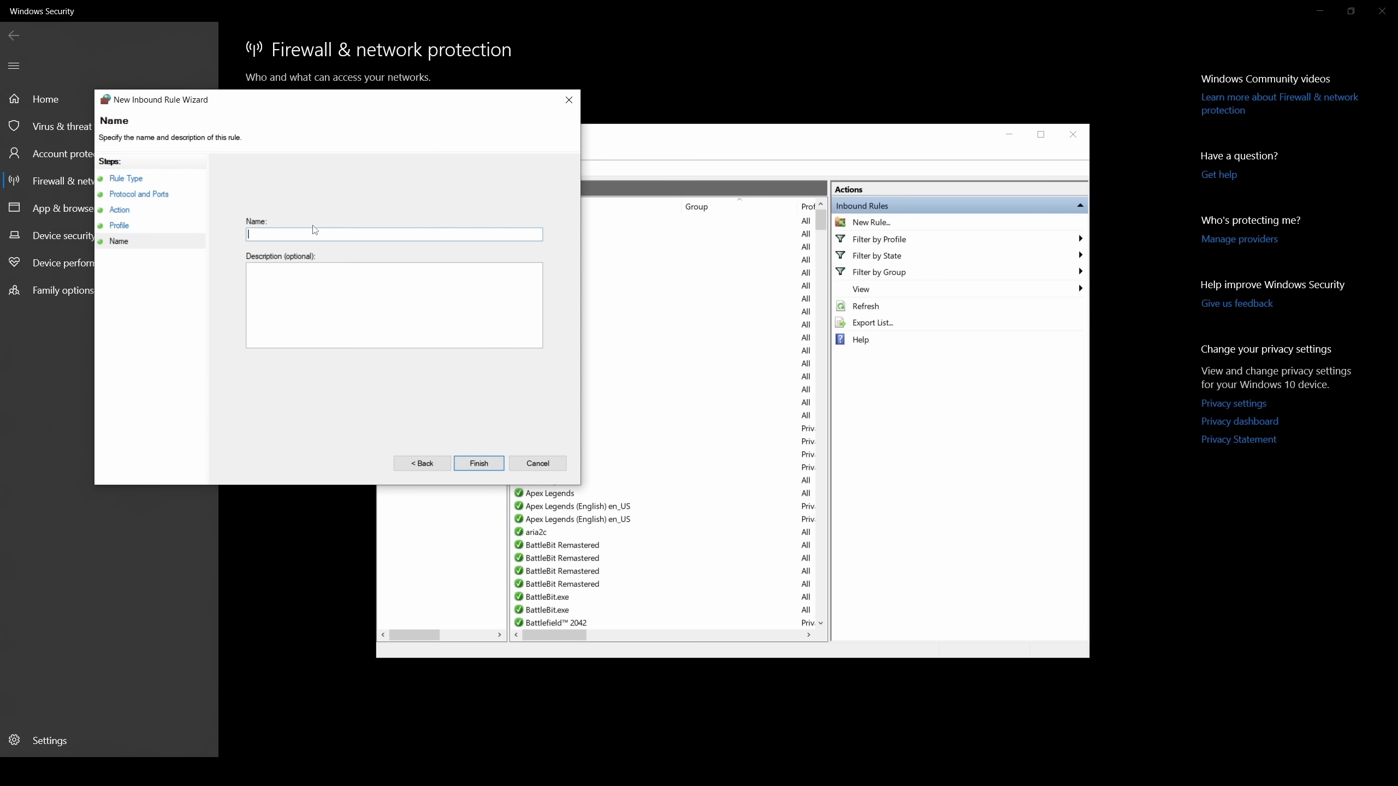